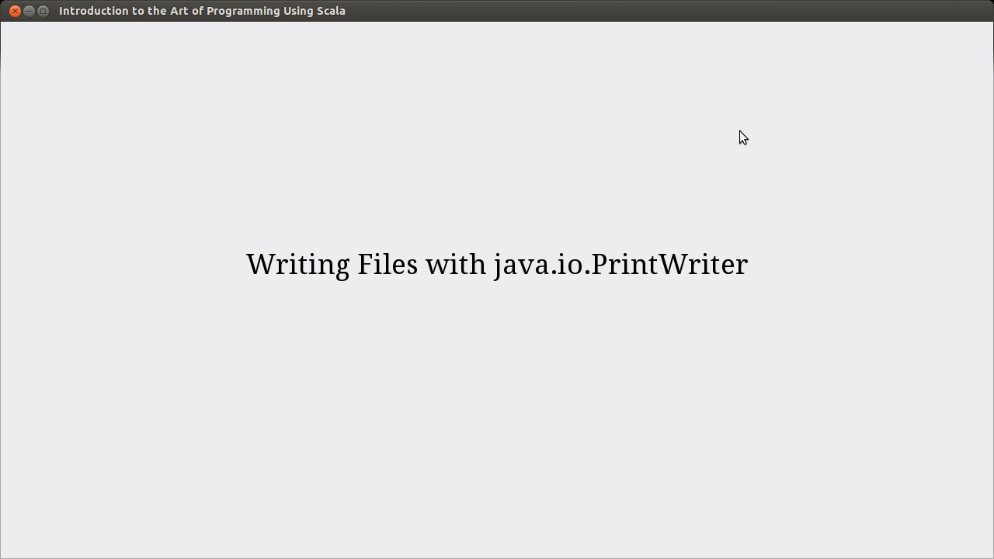
pyautogui.moveTo(507, 304)
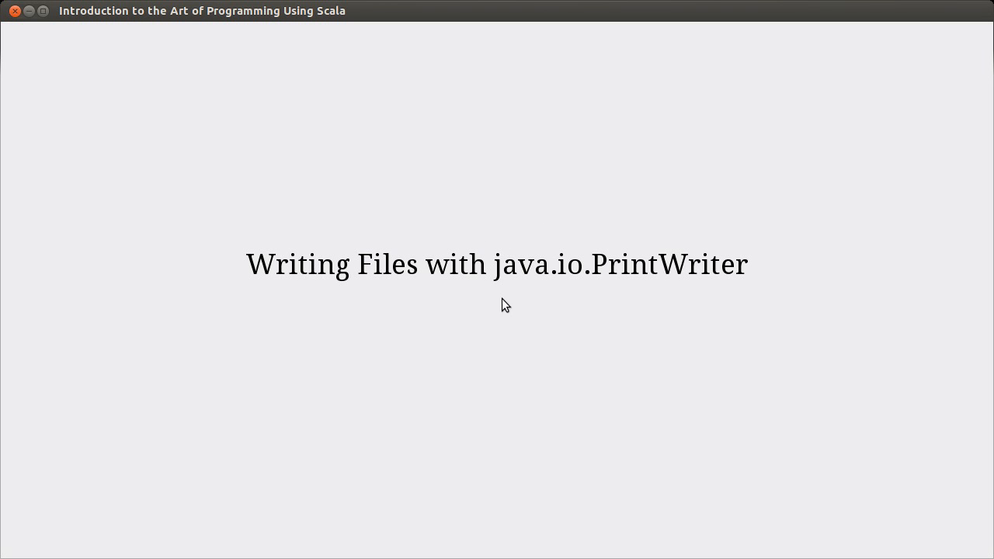
pyautogui.moveTo(519, 305)
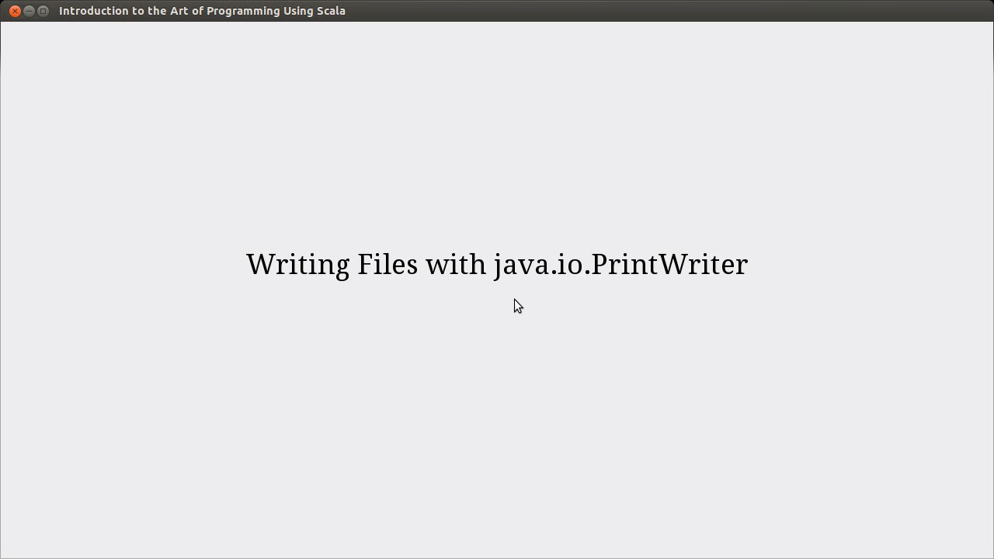
pyautogui.moveTo(695, 343)
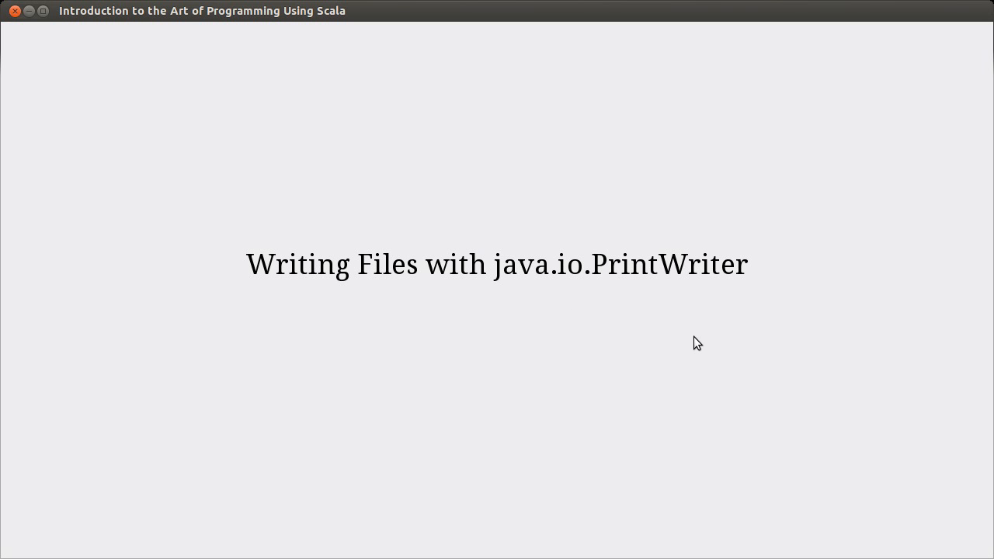
pyautogui.moveTo(62, 65)
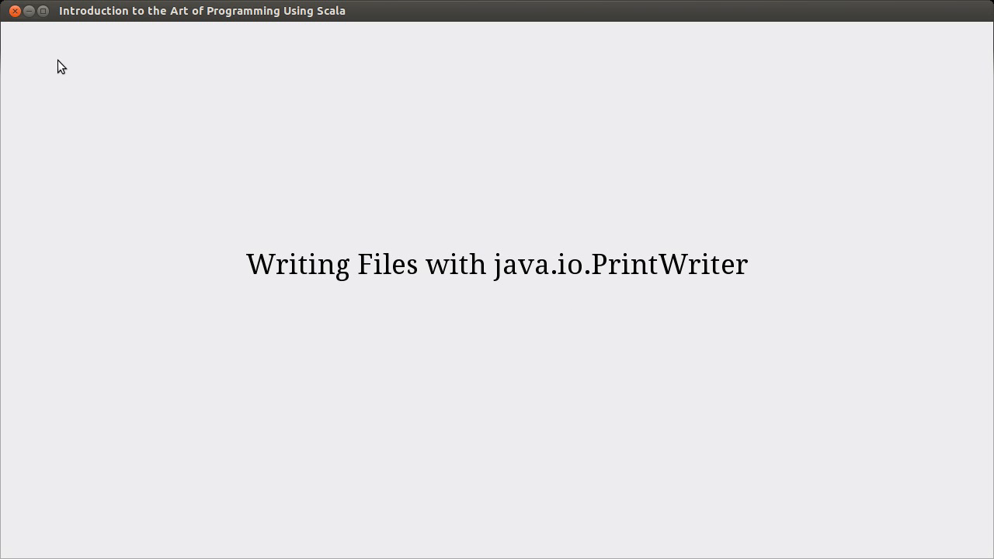
pyautogui.moveTo(30, 17)
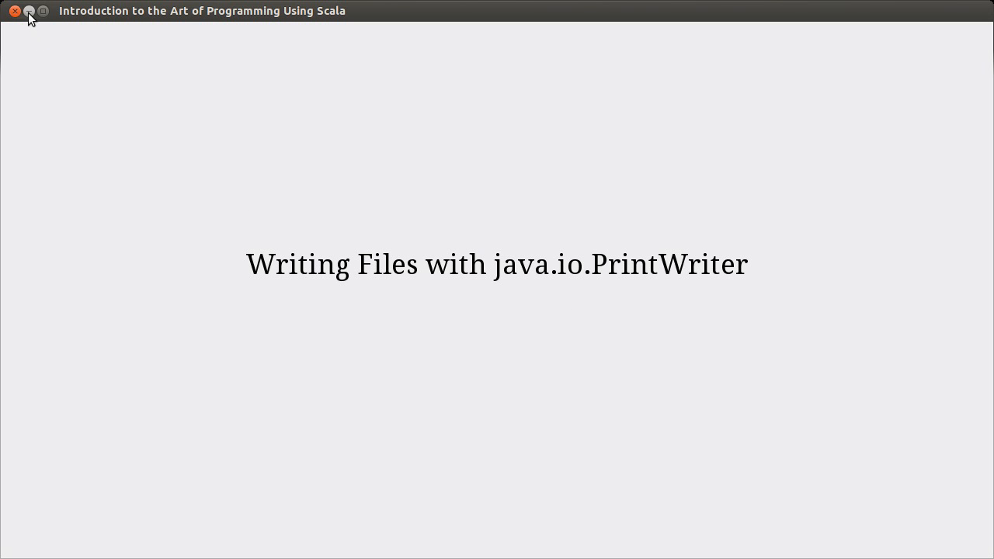
pyautogui.moveTo(534, 211)
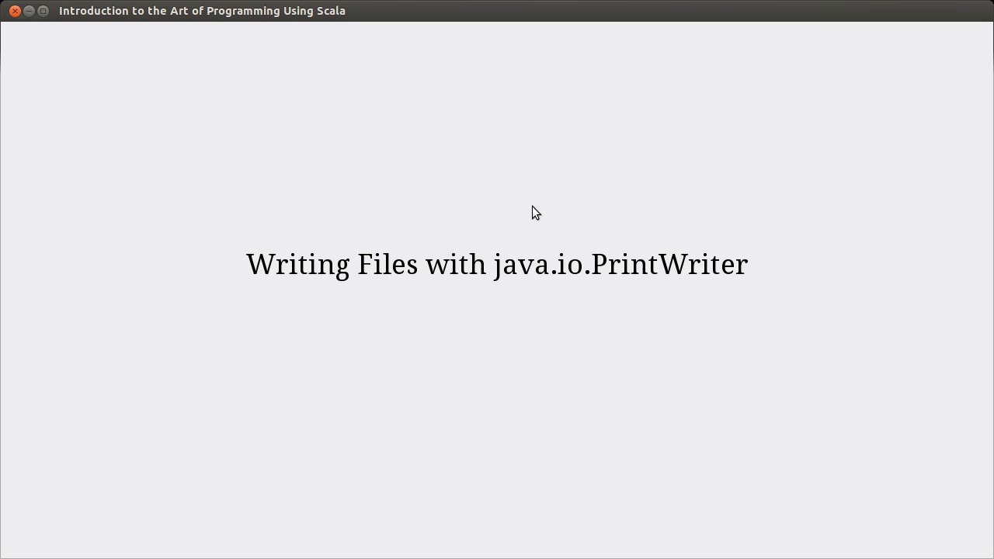
pyautogui.moveTo(90, 73)
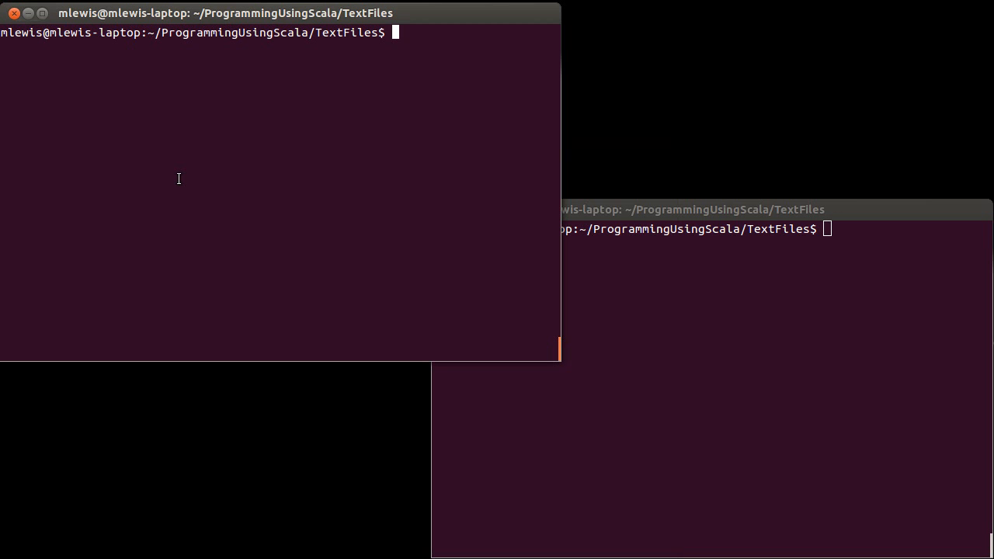
# Launch vi on a new file named Logistic.scala
pyautogui.write('vi')
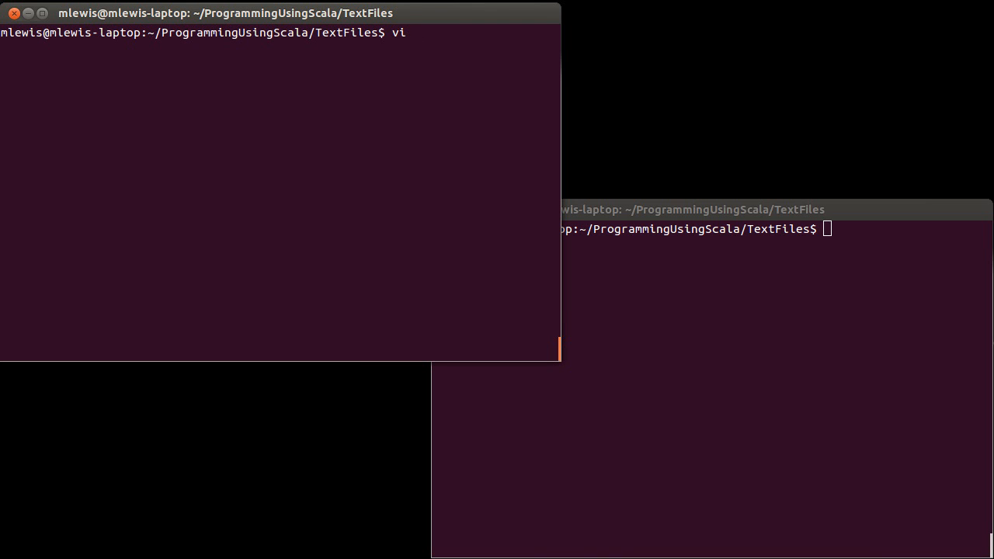
pyautogui.write('Logistic.')
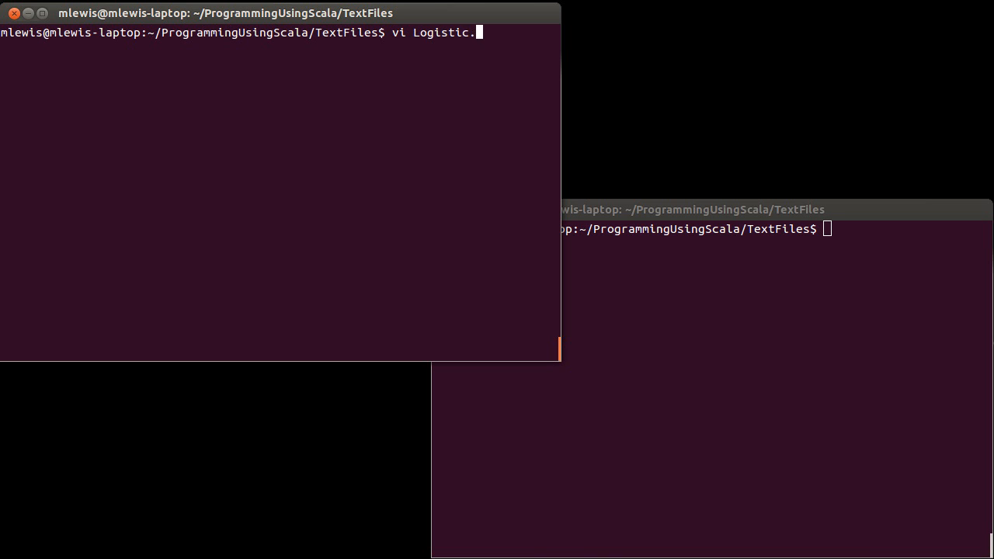
pyautogui.press('Return')
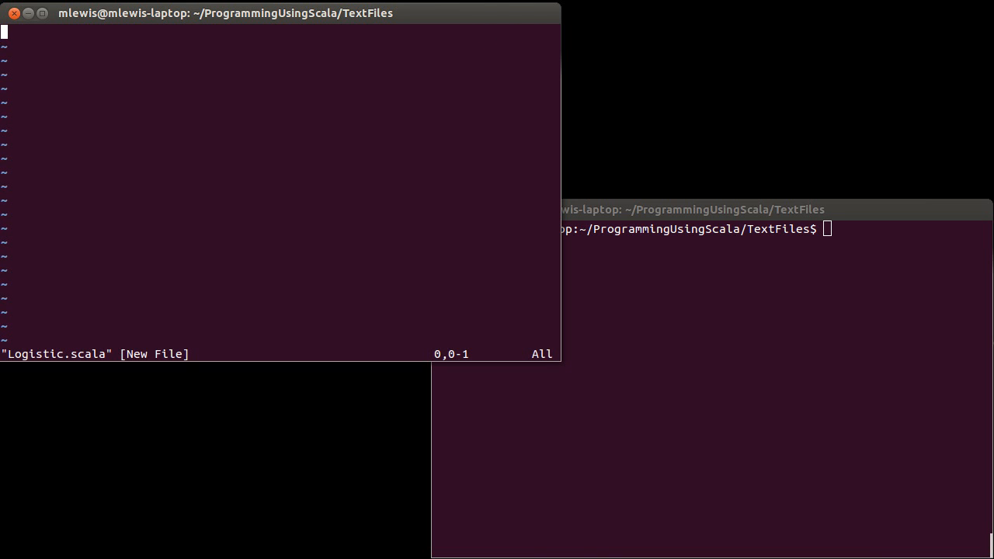
# Begin the file with import java.io.PrintWriter
pyautogui.press('i')
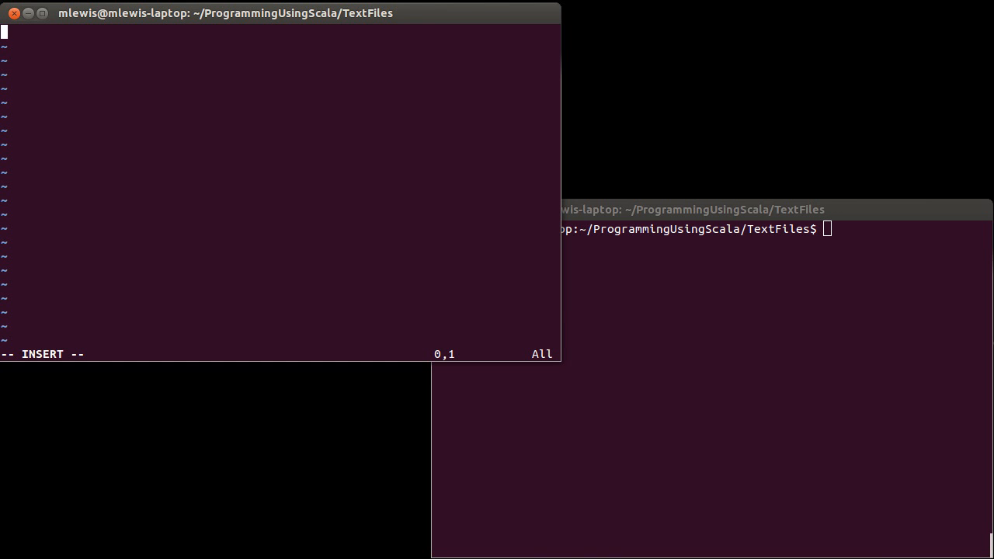
pyautogui.write('t')
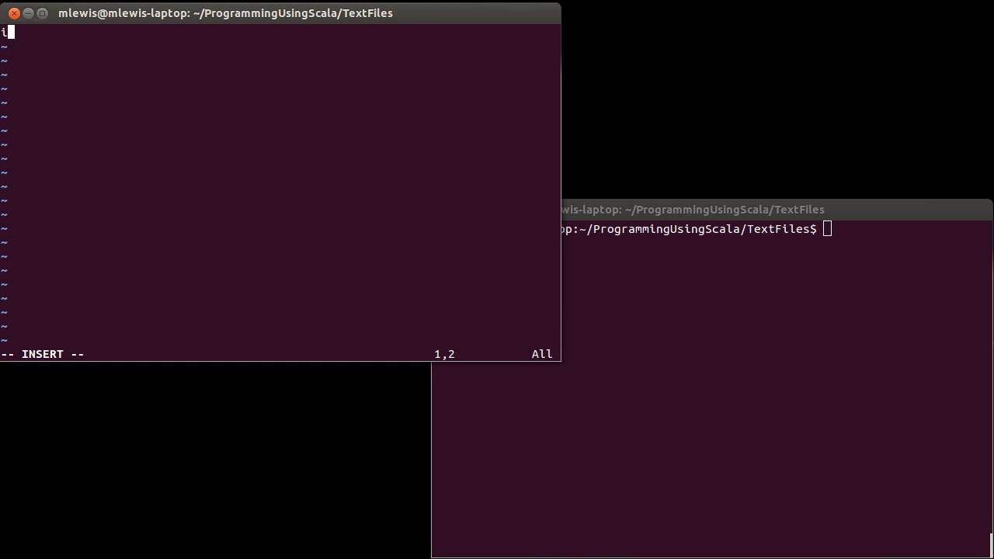
pyautogui.write('import')
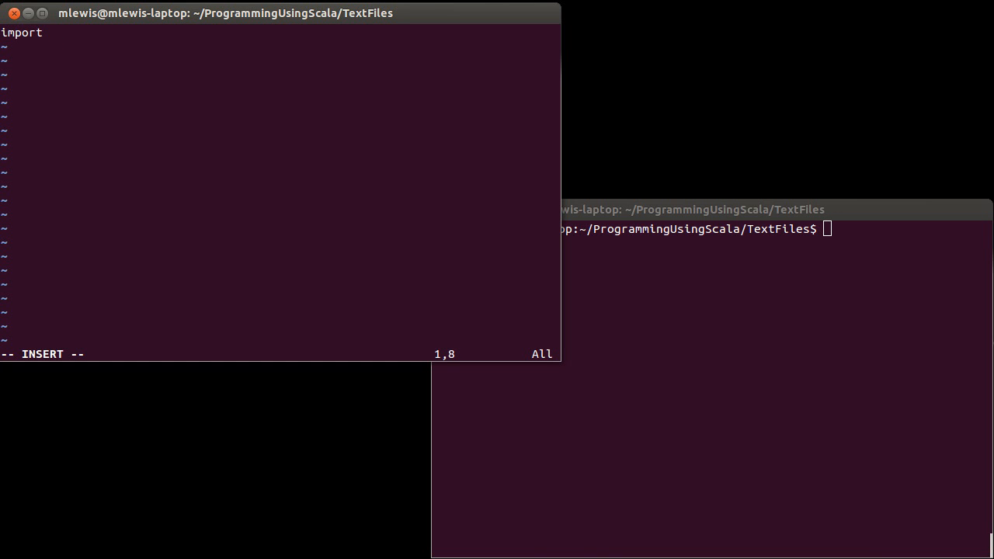
pyautogui.write('java.')
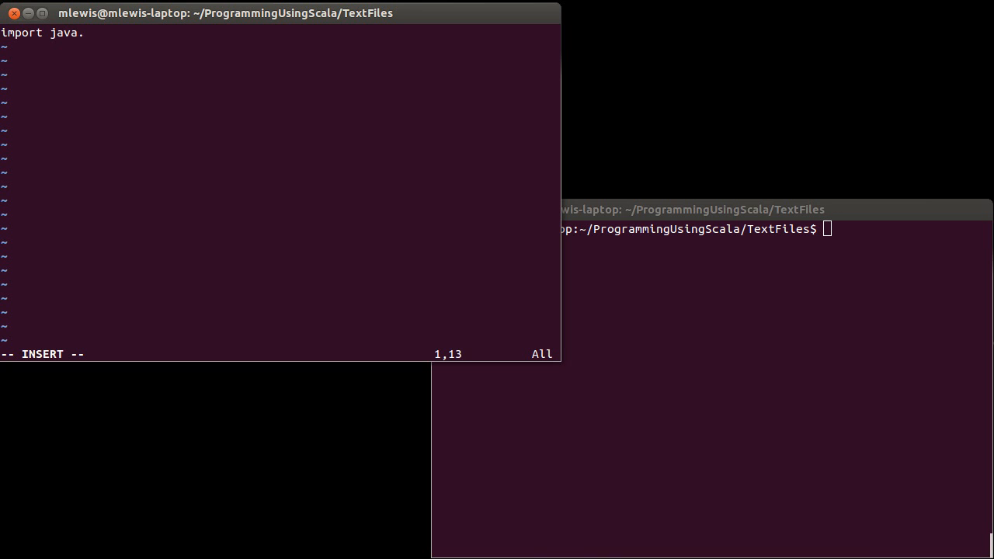
pyautogui.write('io.PrintWriter')
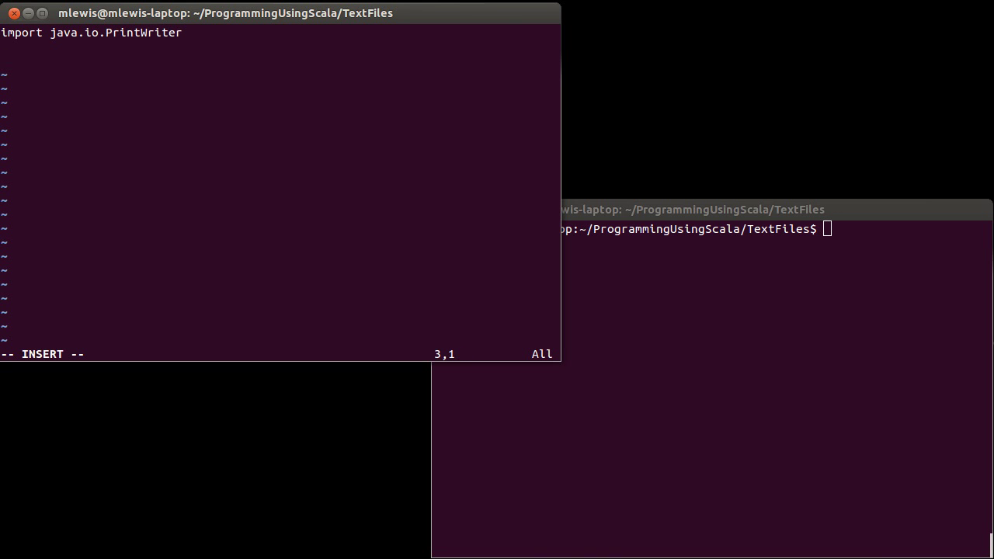
# Declare val pw = new PrintWriter("logSeq.txt"), correcting the file name from sequence.txt
pyautogui.write('val')
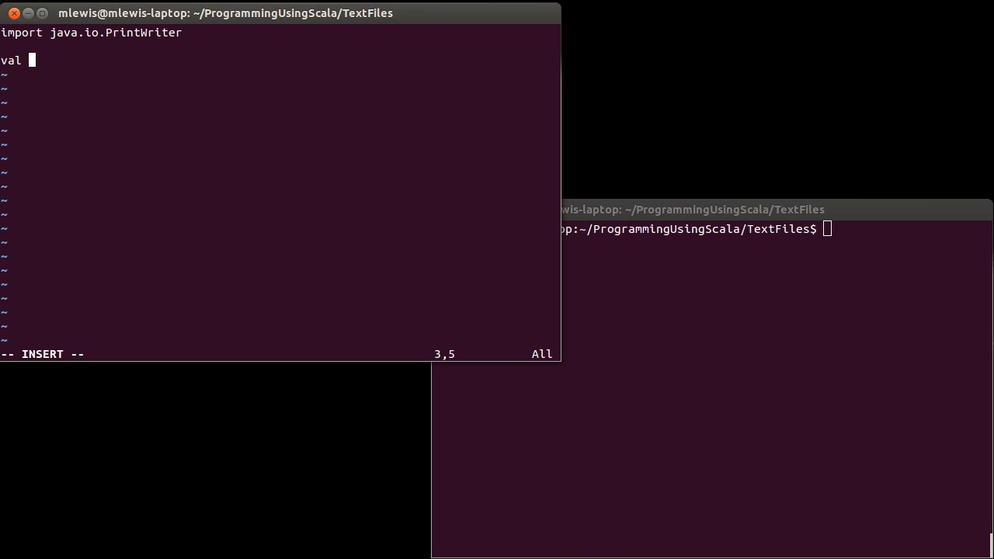
pyautogui.write('pw =')
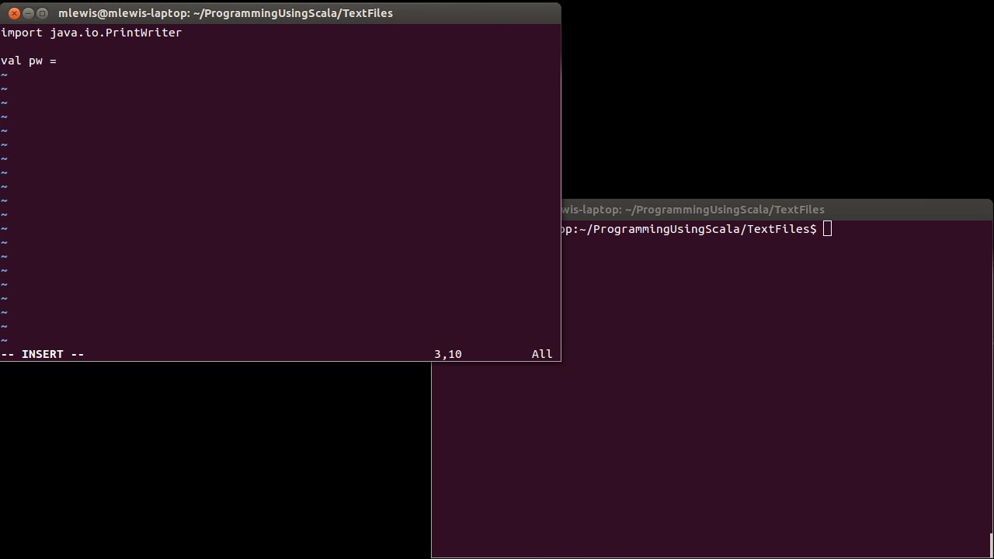
pyautogui.write('new PrintWriter')
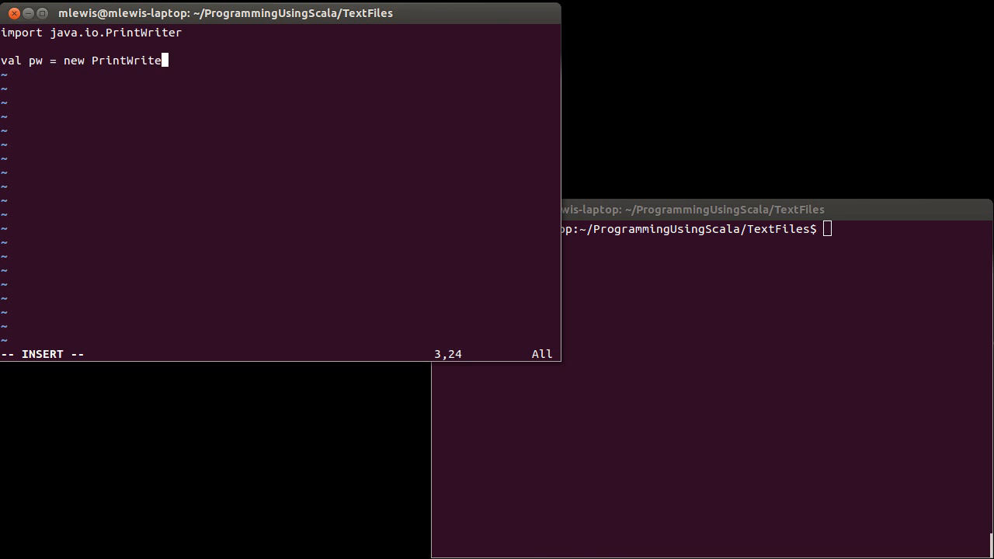
pyautogui.write('r')
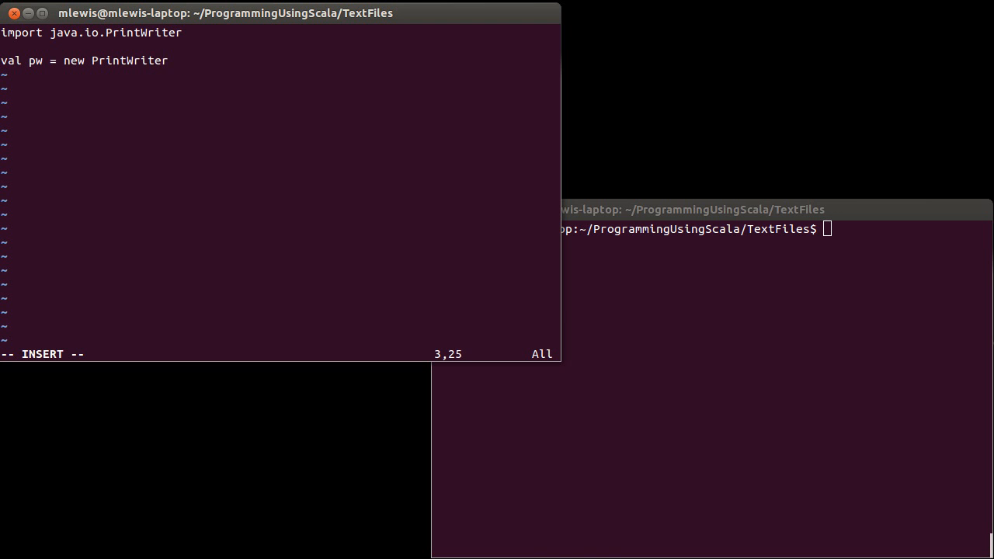
pyautogui.write('("')
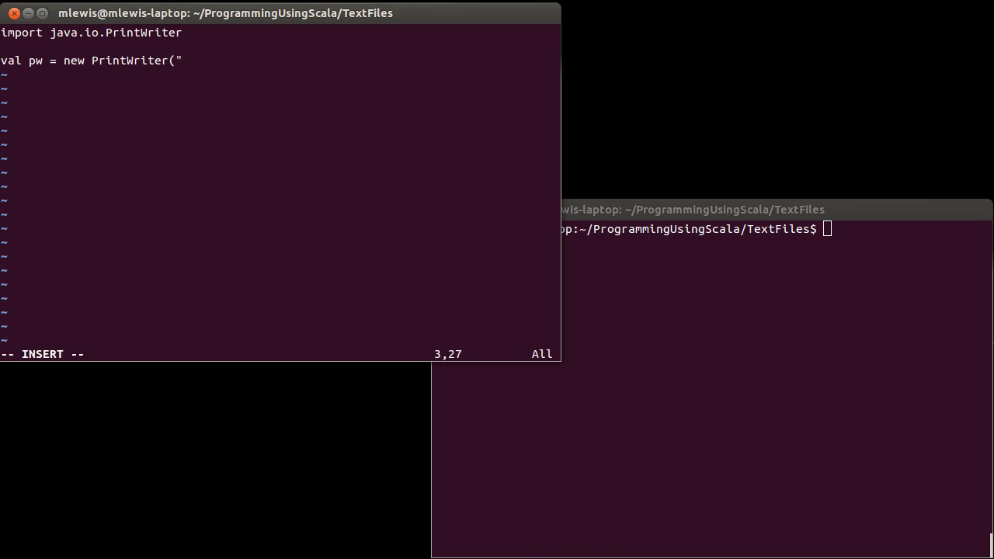
pyautogui.write('se')
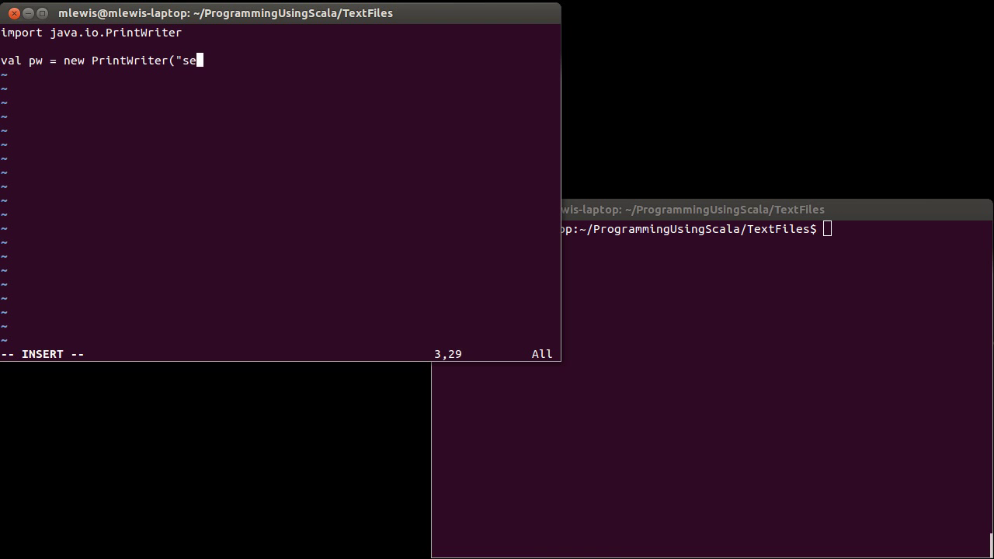
pyautogui.write('quence.txt"')
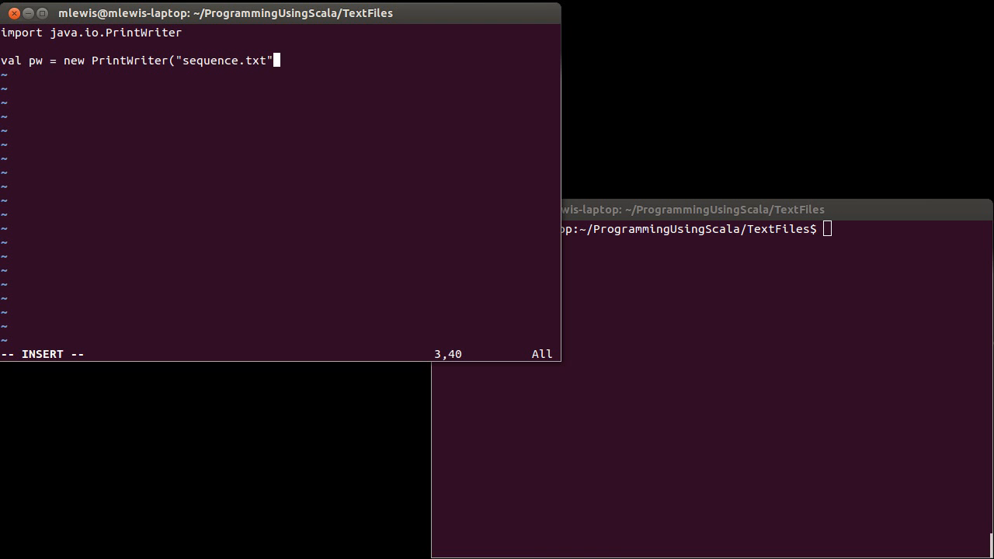
pyautogui.write(')')
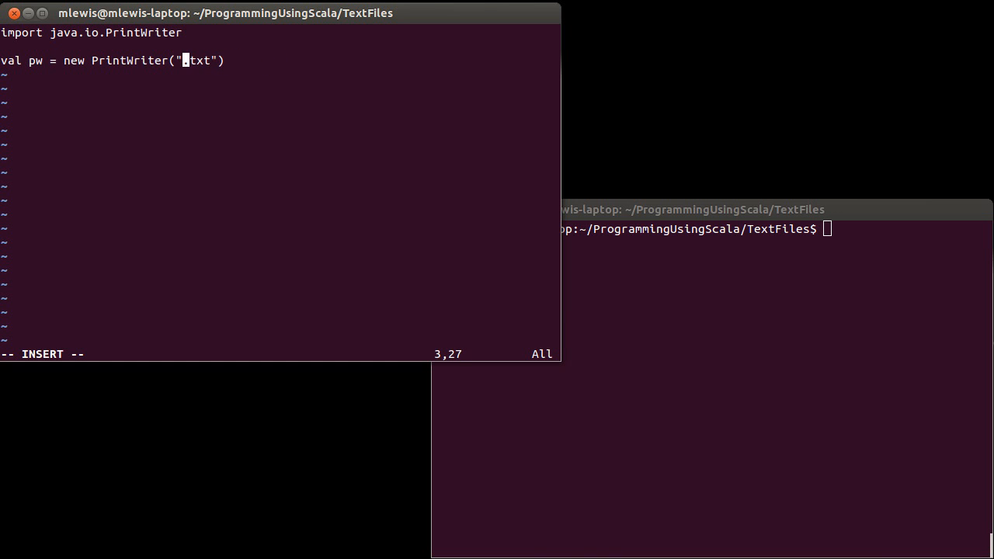
pyautogui.write('logSe')
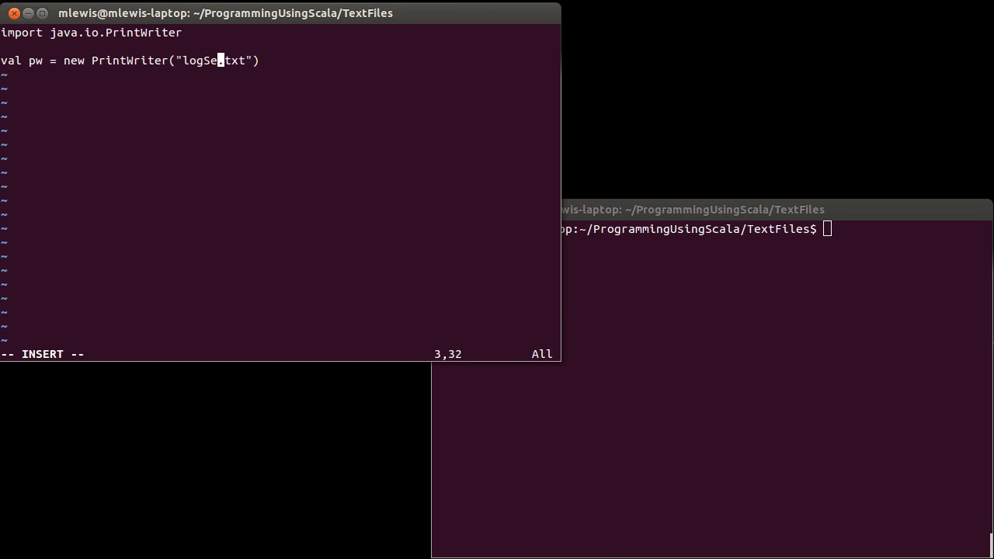
pyautogui.write('q')
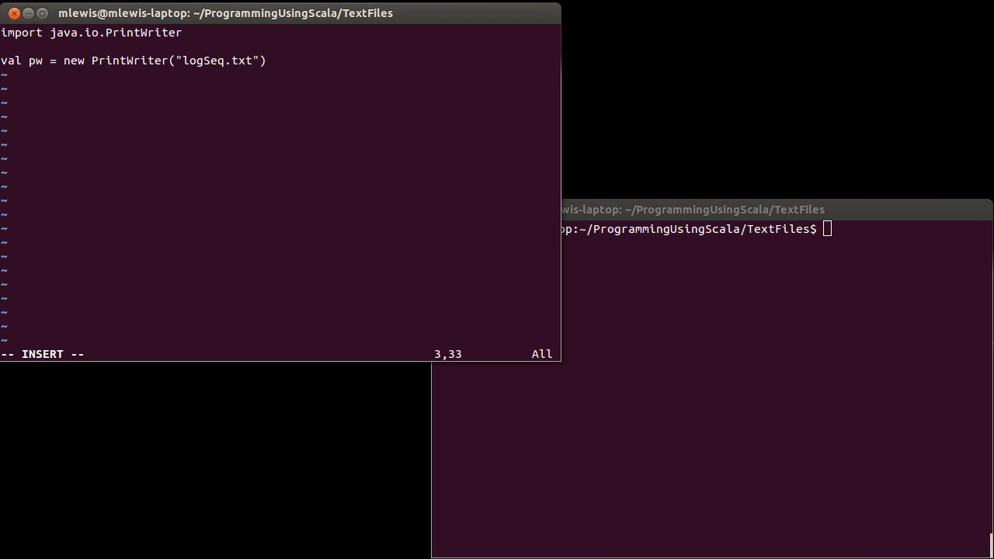
pyautogui.press('Return')
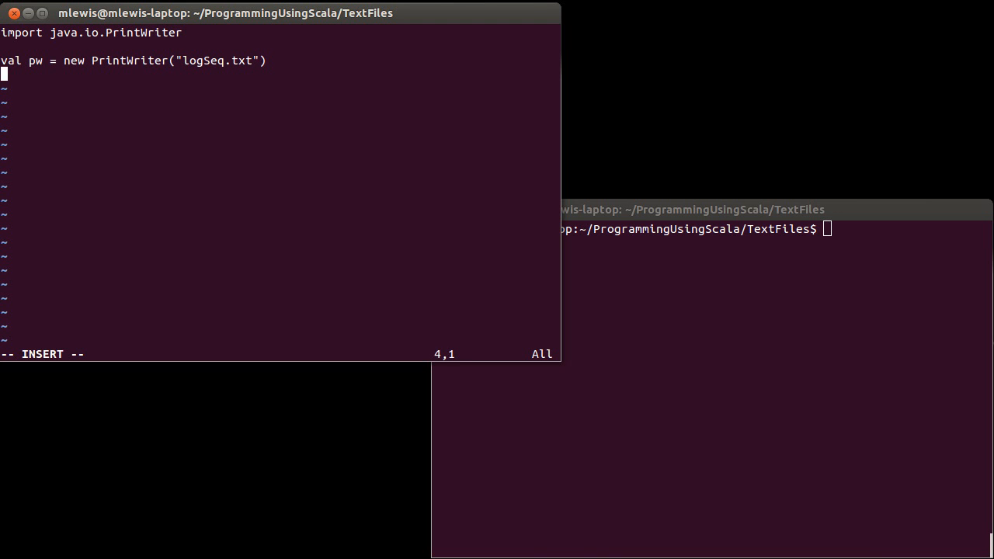
# Add pw.close and make room for a line above it
pyautogui.write('pw.')
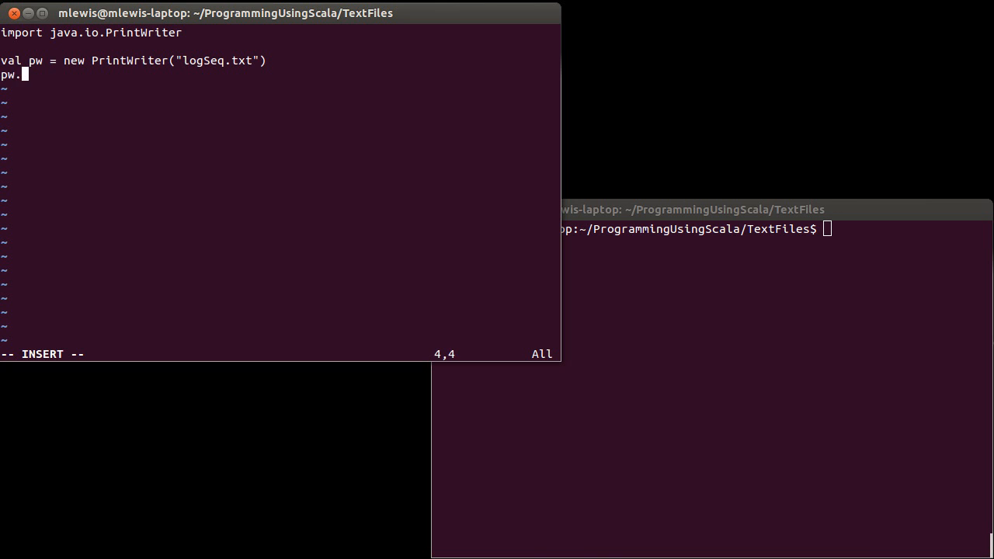
pyautogui.write('close')
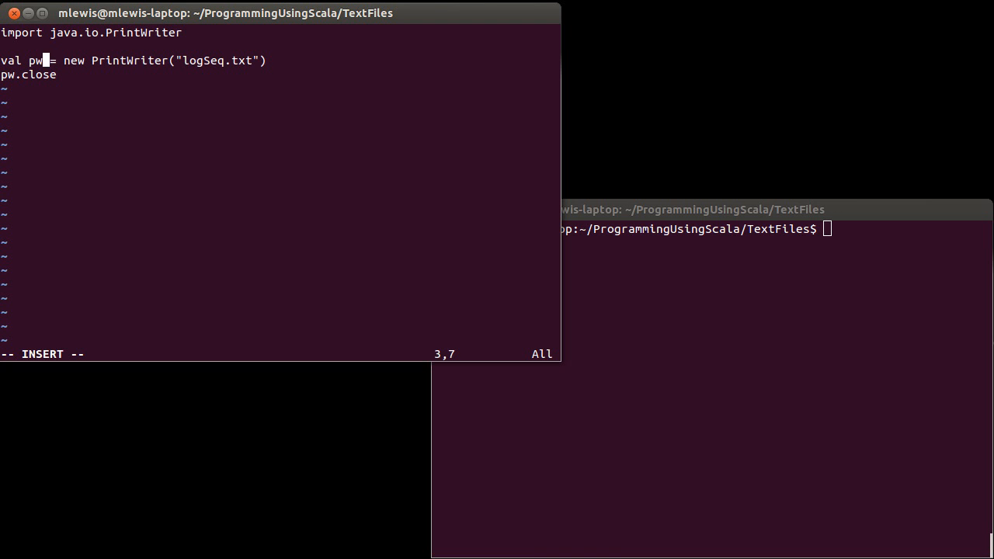
pyautogui.press('Down')
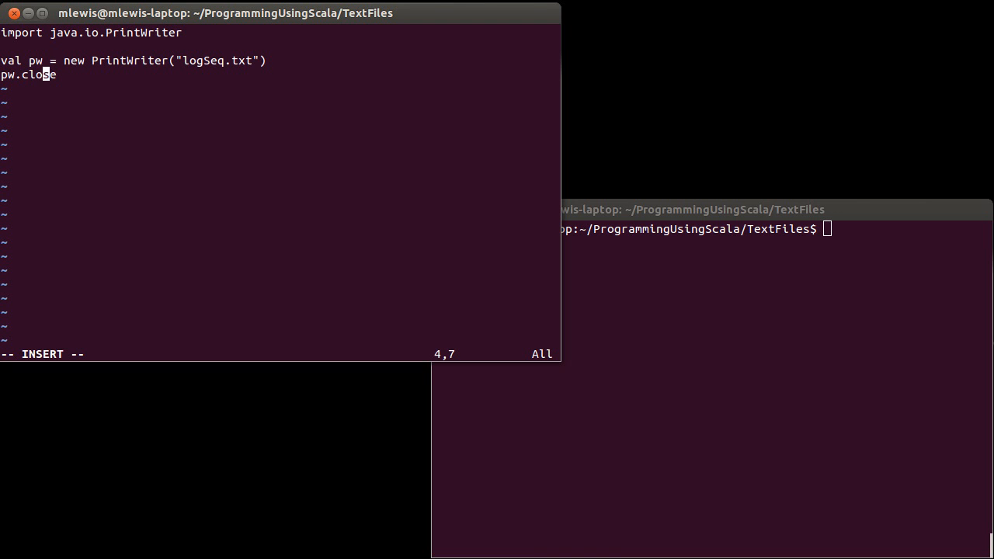
pyautogui.press('Up')
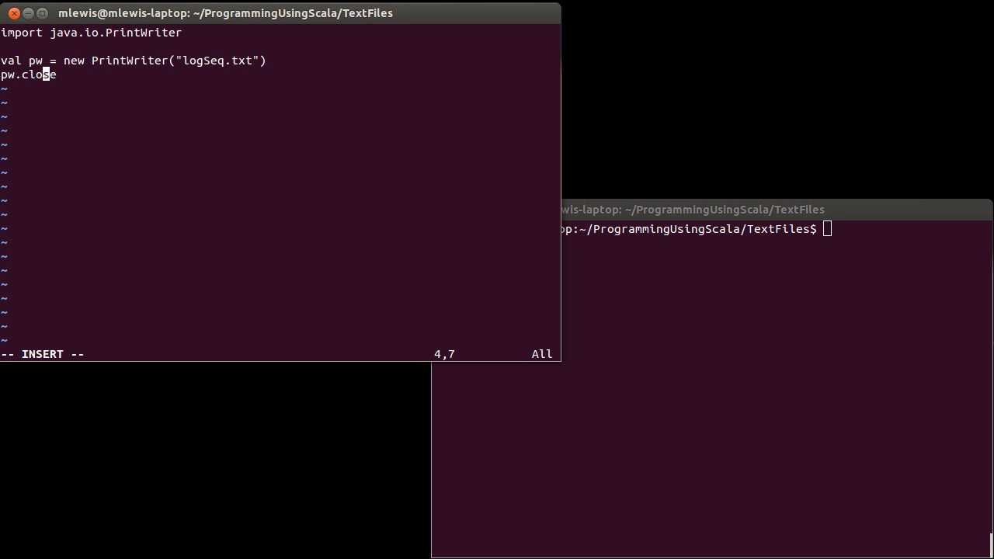
pyautogui.press('Up')
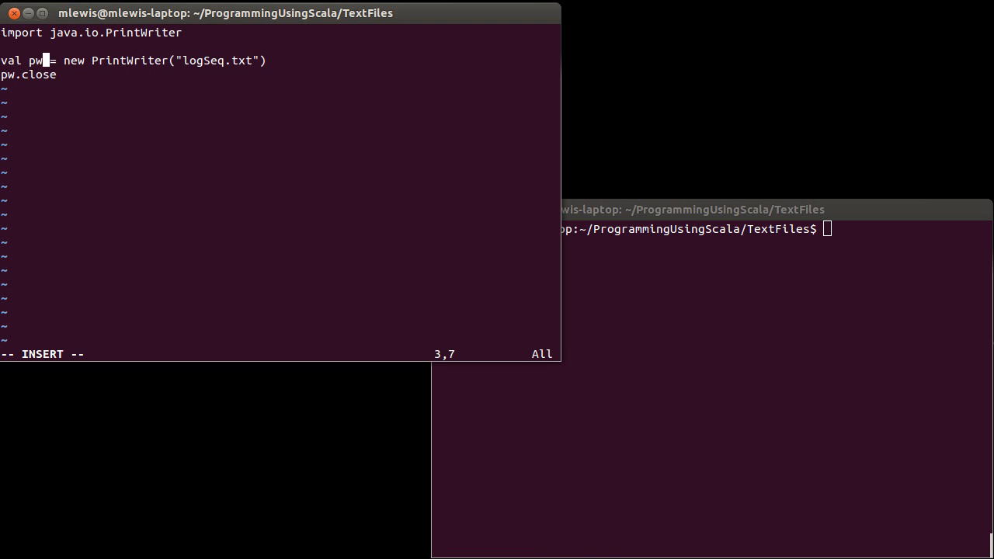
pyautogui.press('Return')
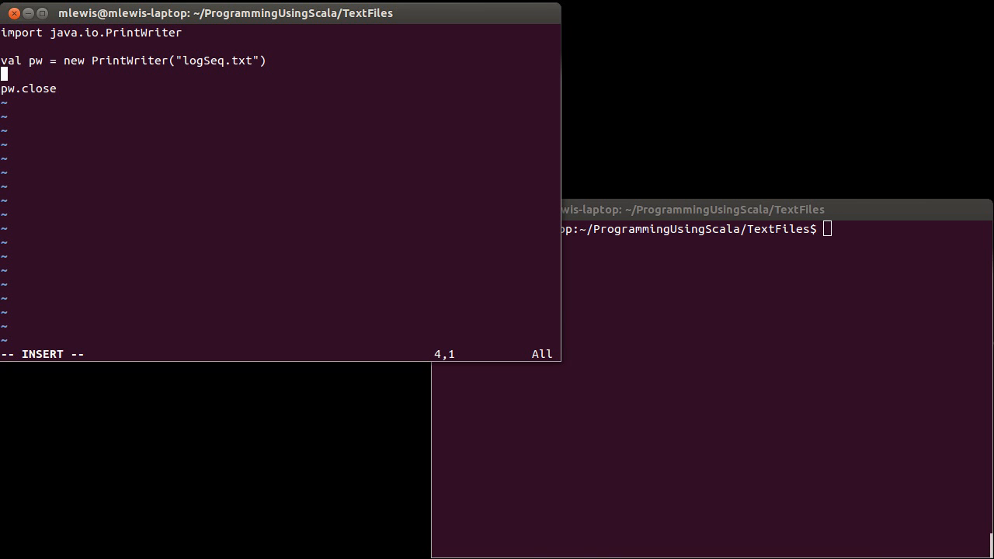
# Insert pw.println("Hi mom") before the close call
pyautogui.write('pw.p')
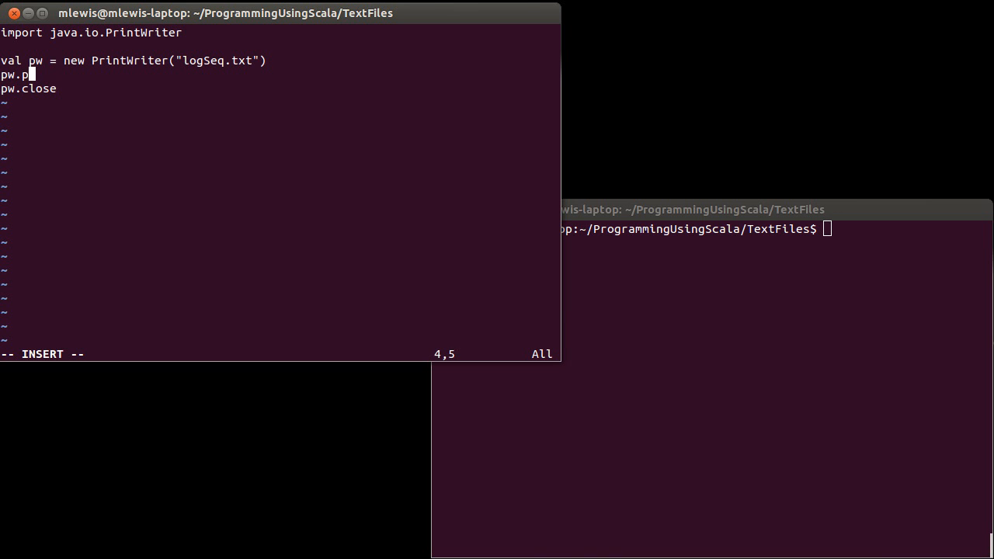
pyautogui.write('rintln')
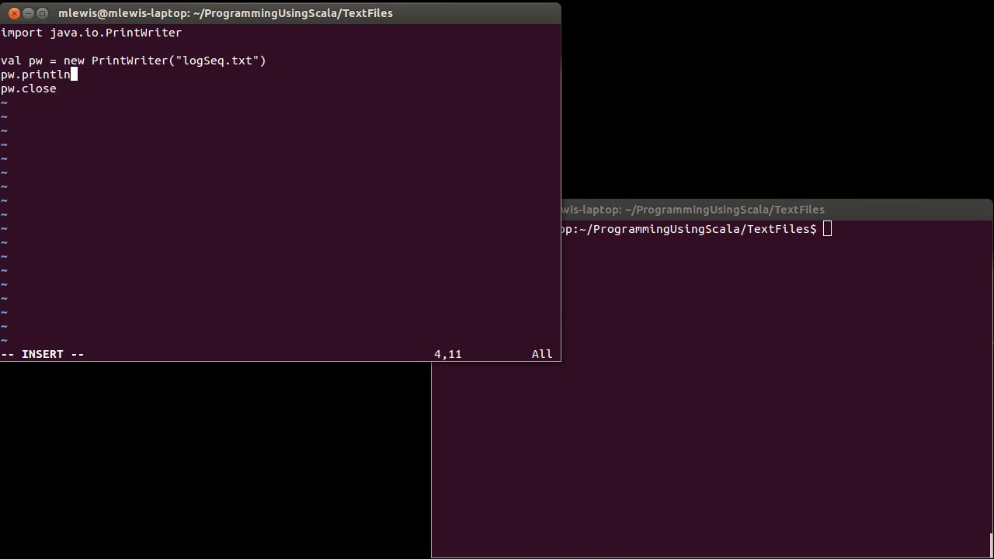
pyautogui.write('(')
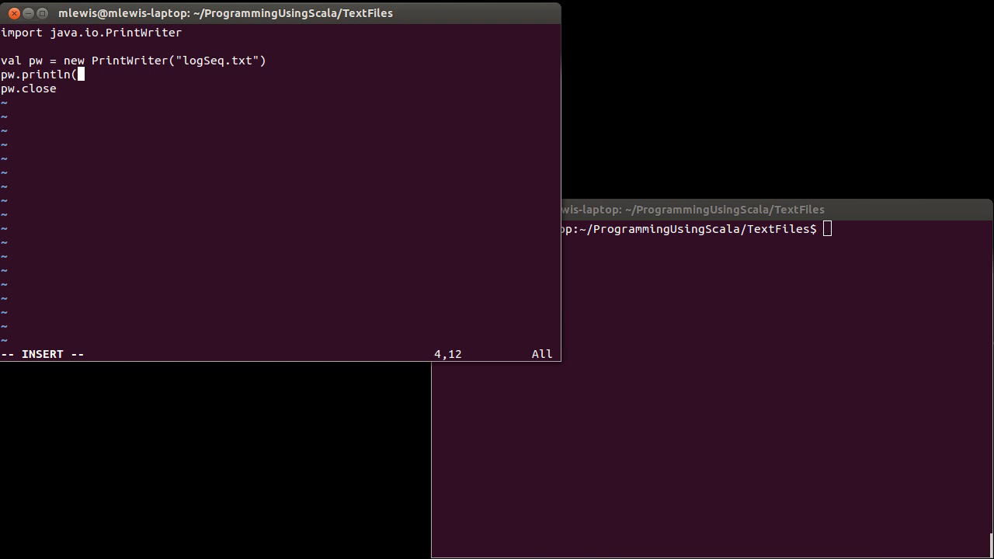
pyautogui.write('"Hi mom')
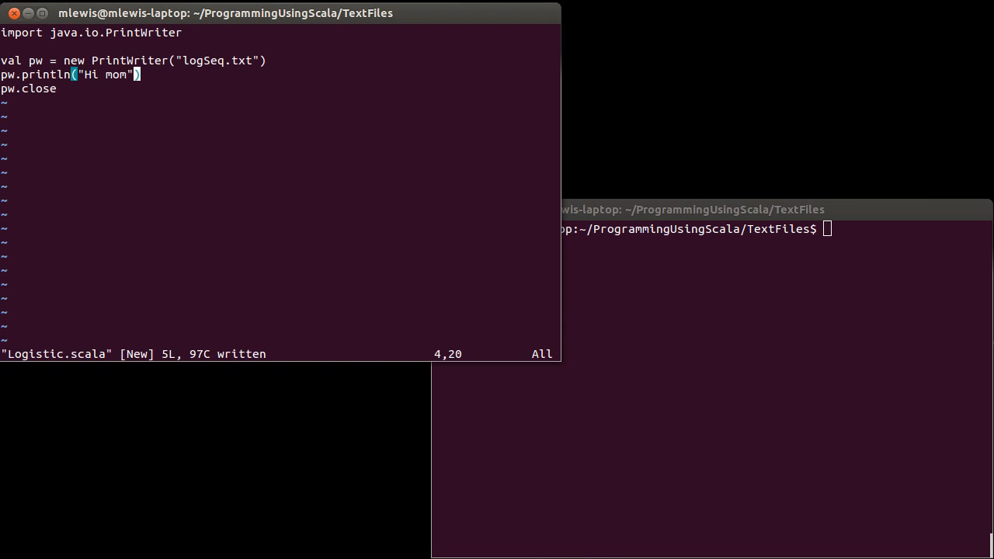
# Run scala Logistic.scala, then view logSeq.txt with less to confirm it contains Hi mom
pyautogui.write('scala Logistic.scala')
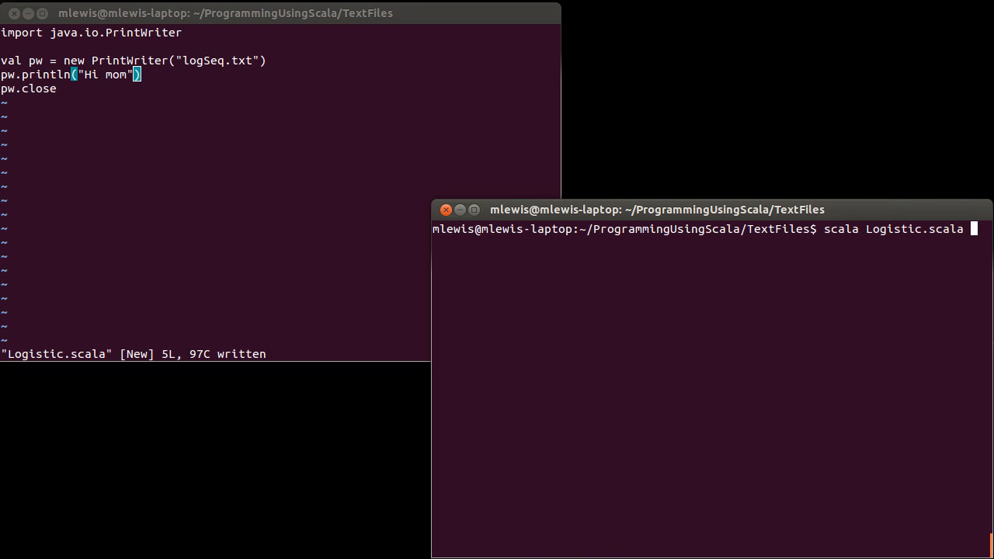
pyautogui.press('Return')
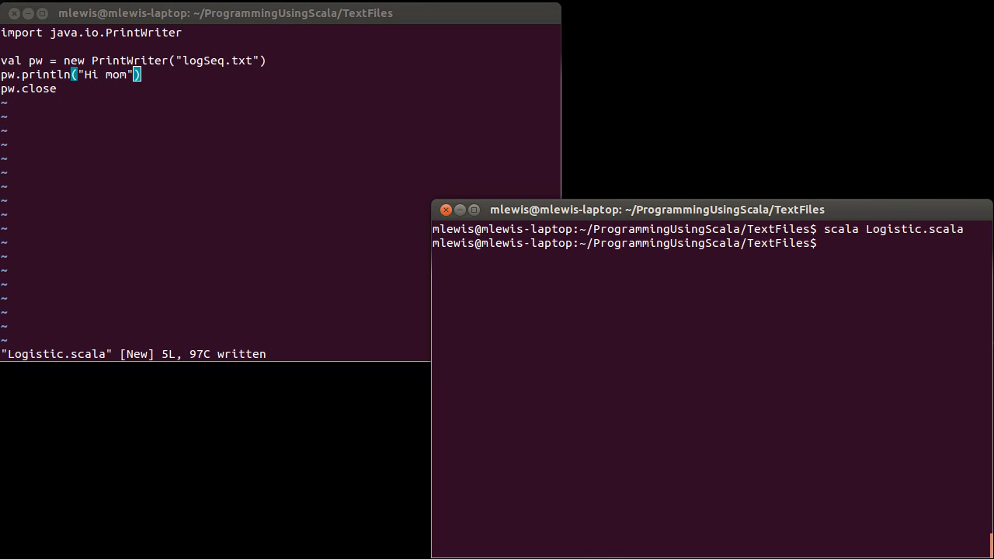
pyautogui.write('less log')
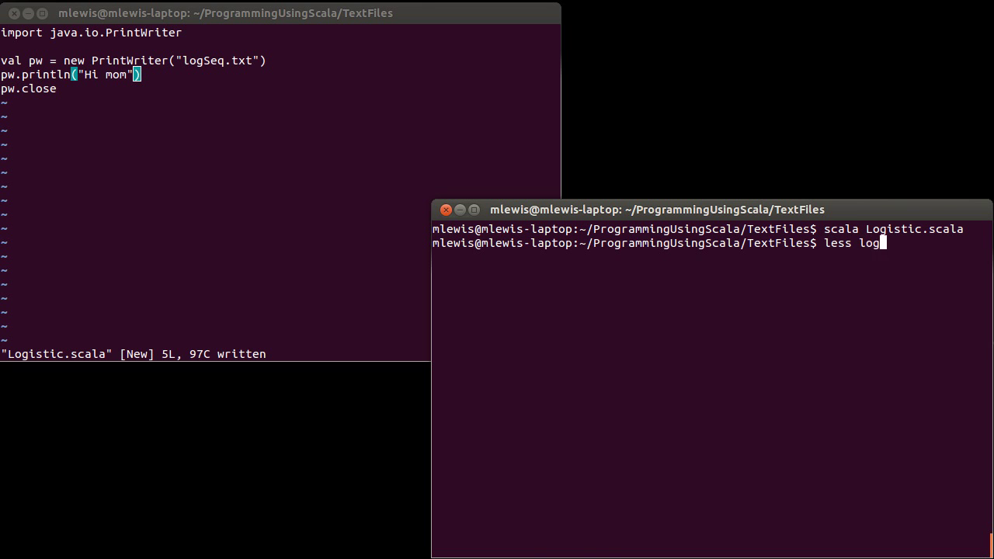
pyautogui.press('Return')
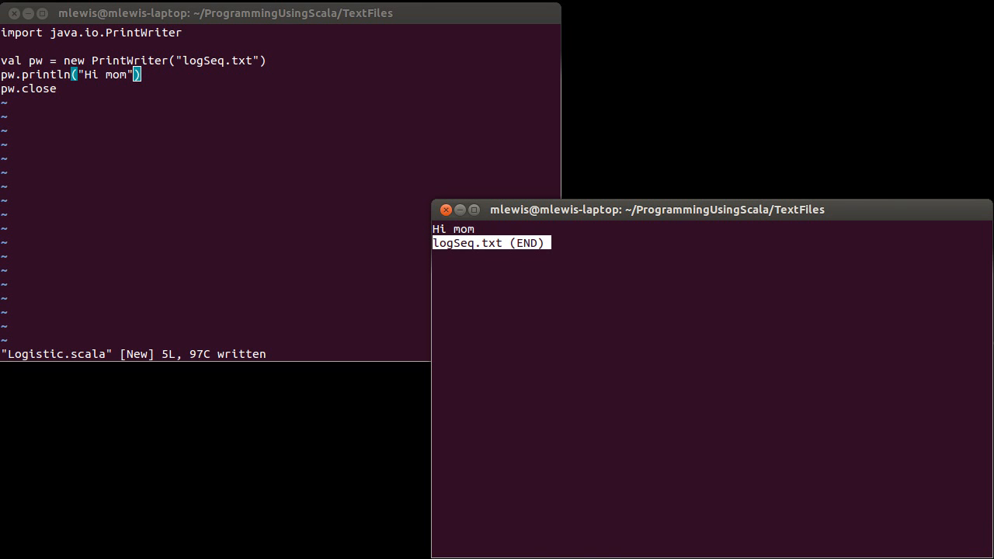
pyautogui.press('q')
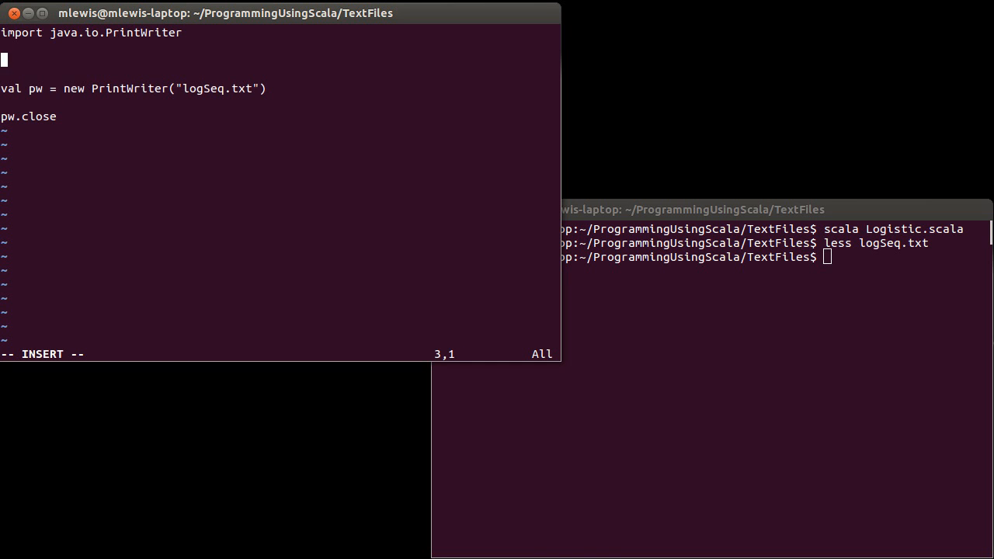
# Define def logisticMap(x:Double,r:Double):Double = r*x*(1-x) below the import
pyautogui.write('def l')
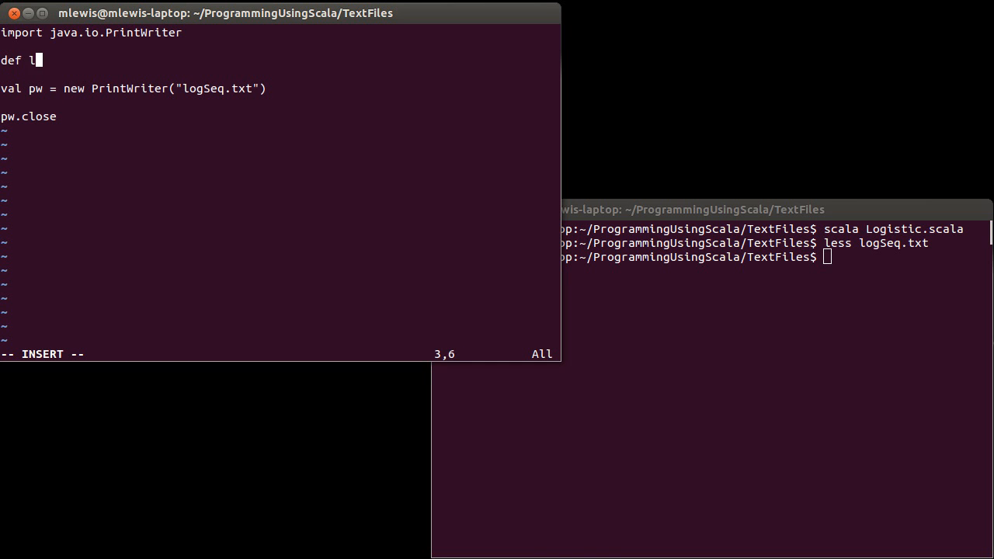
pyautogui.write('ogistic')
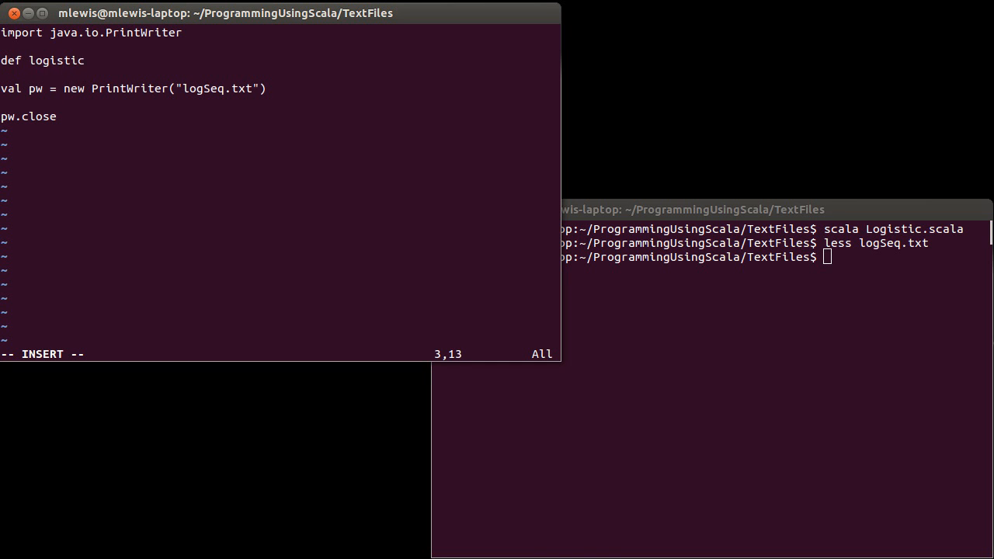
pyautogui.write('Map(')
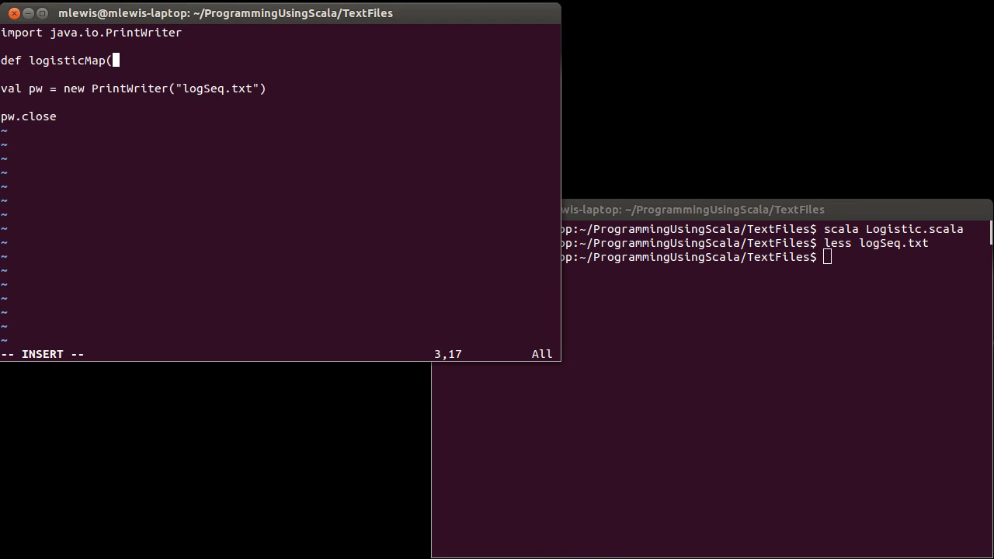
pyautogui.write('x:Double')
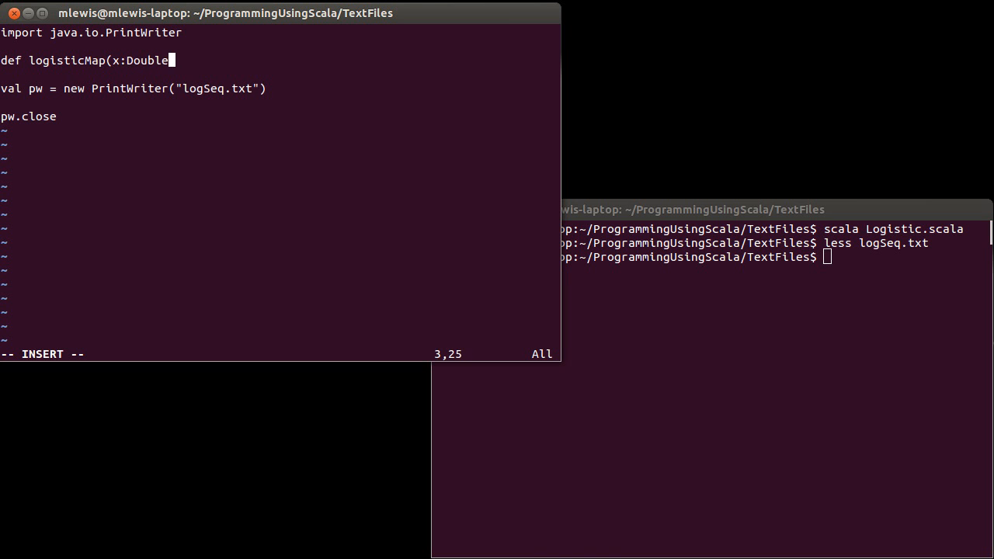
pyautogui.write(',r:D')
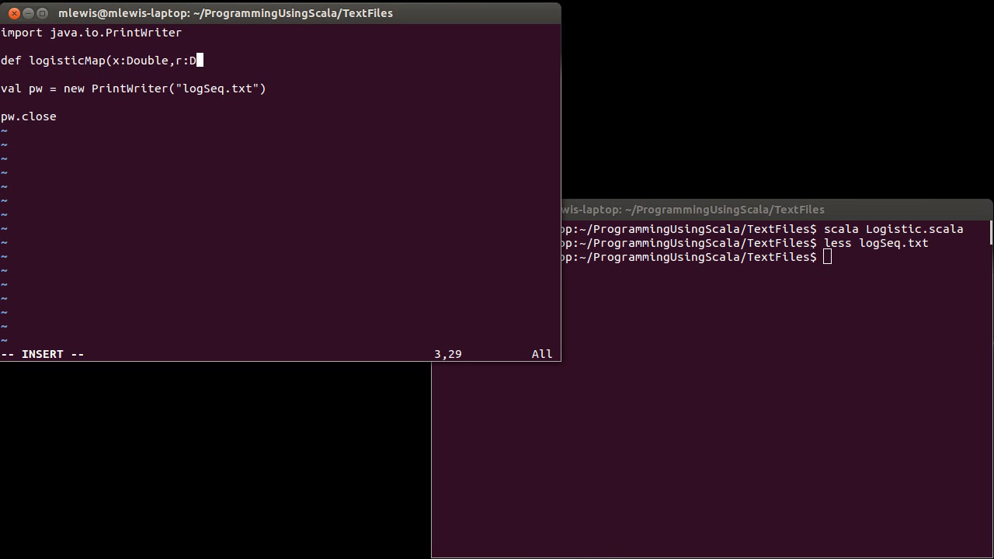
pyautogui.write('ouble)')
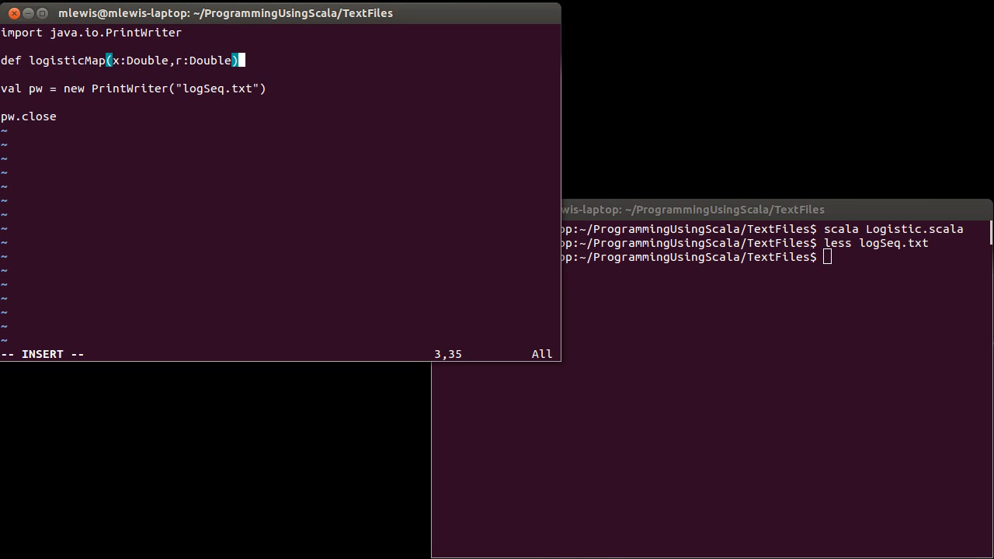
pyautogui.write(':Double =')
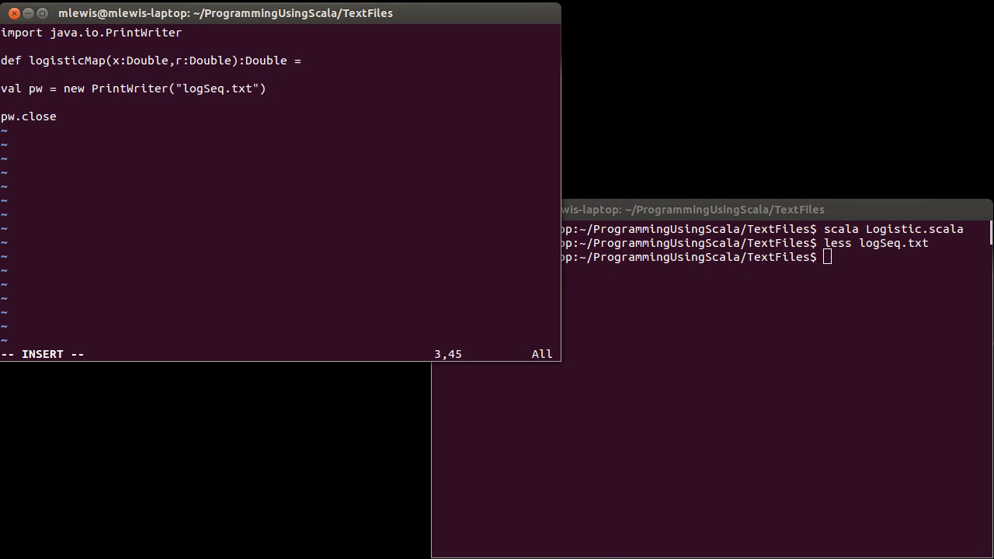
pyautogui.write('r*')
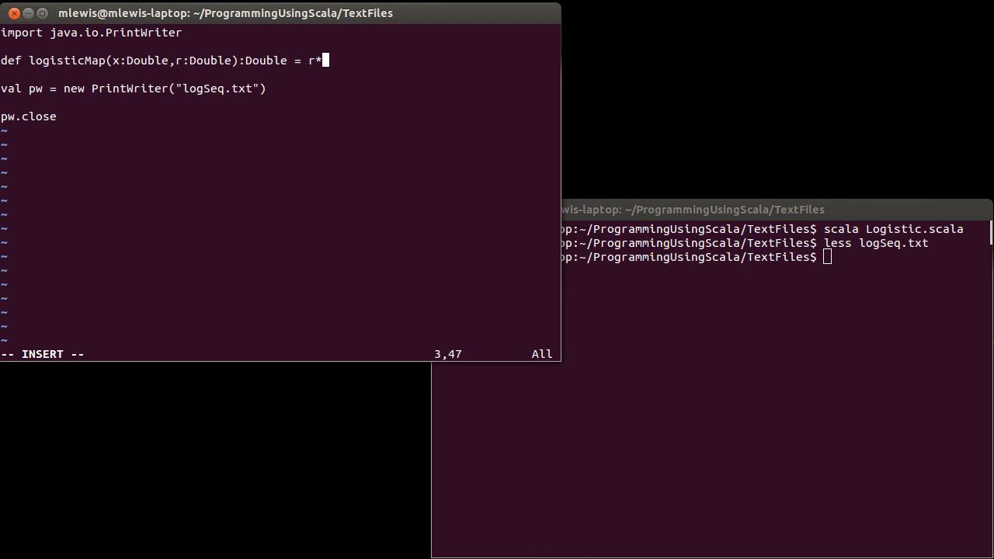
pyautogui.write('x*(1-x')
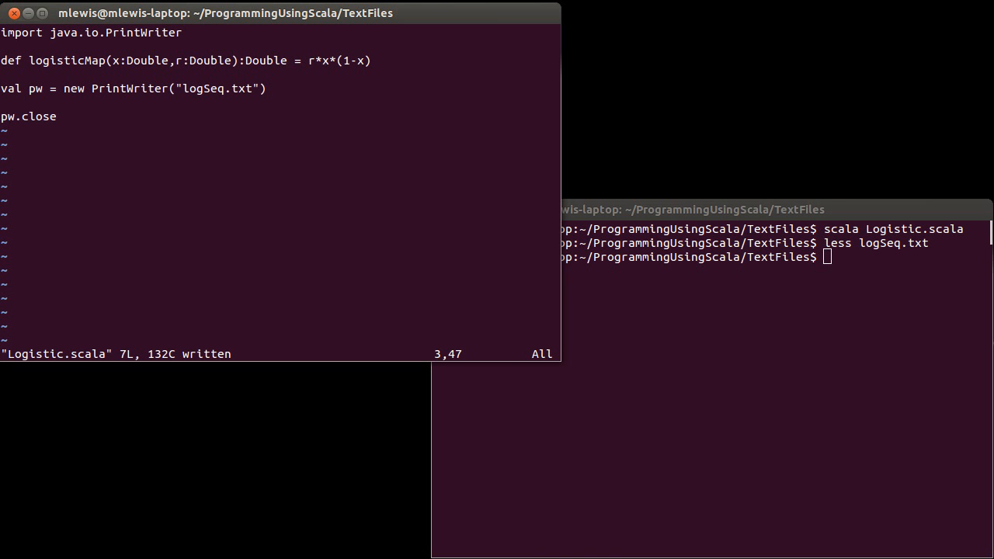
pyautogui.press('Right')
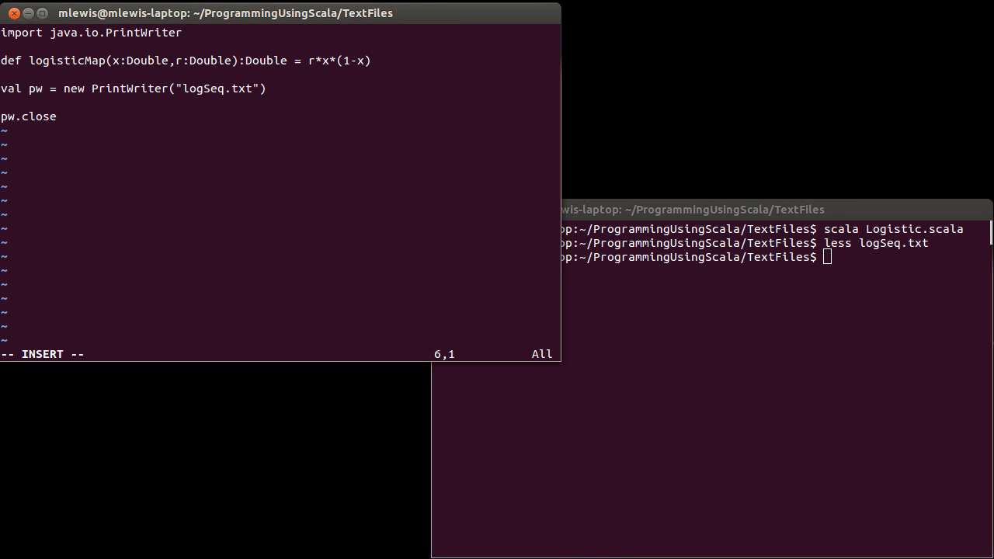
# Add println("What value do you want to use for r?") after the PrintWriter line
pyautogui.press('Return')
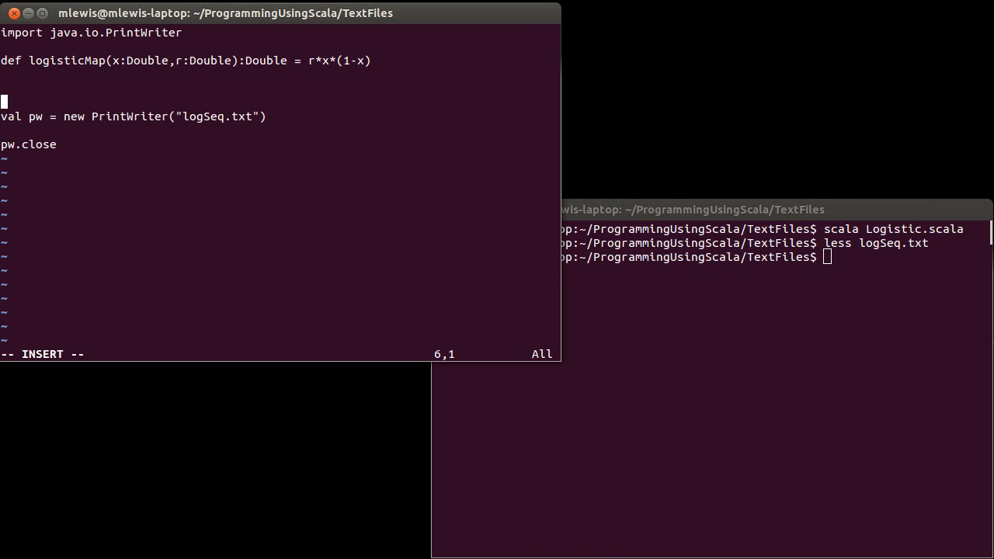
pyautogui.write('println(')
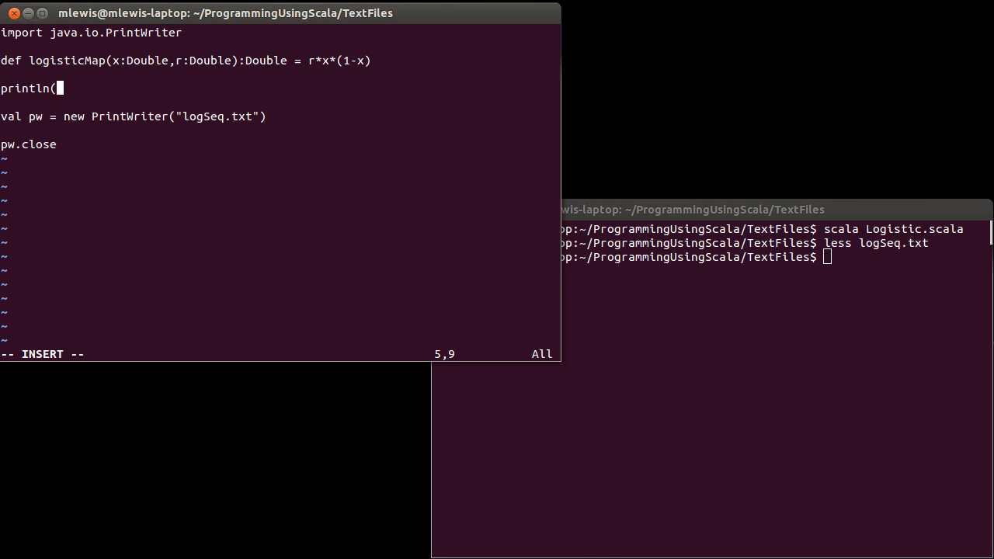
pyautogui.write('"')
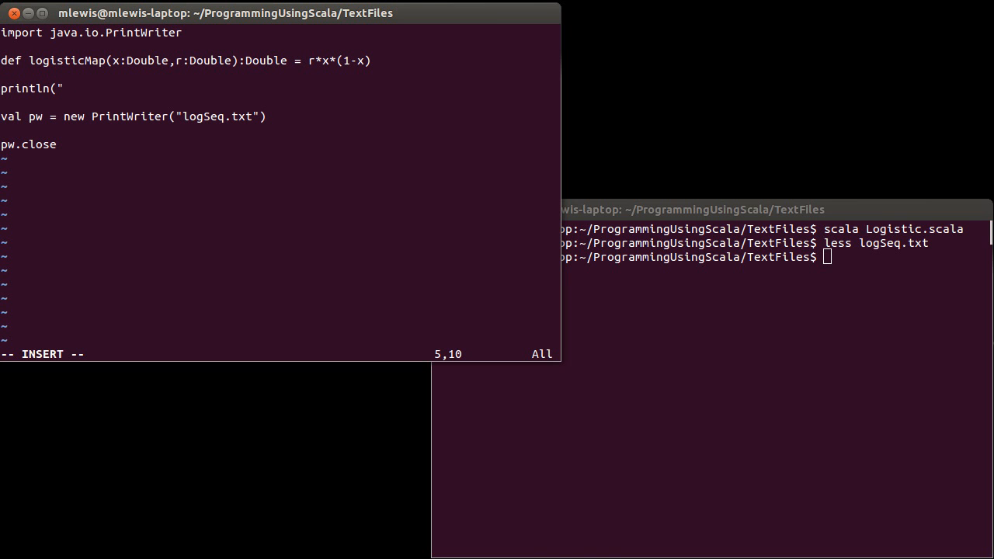
pyautogui.write('What value do yo')
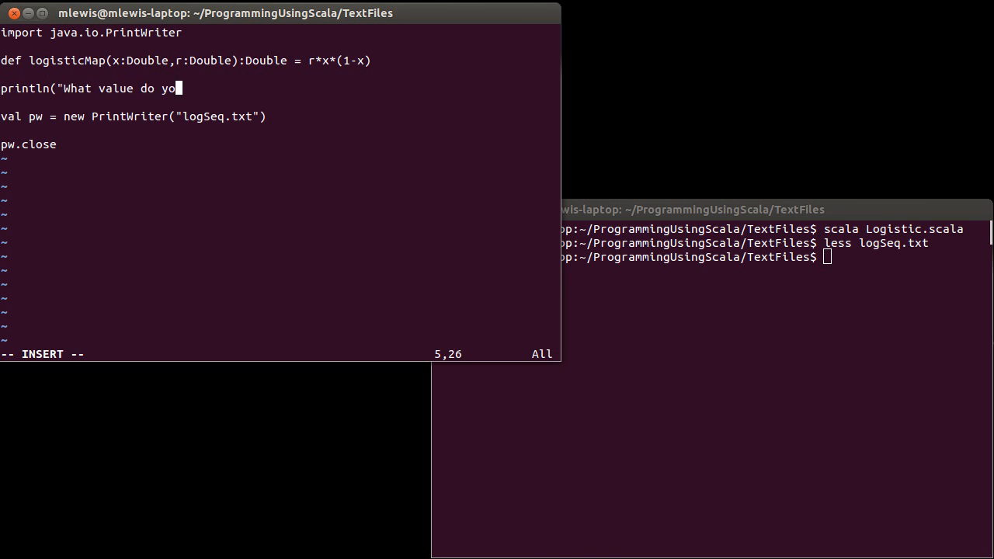
pyautogui.write('u want to use for r?')
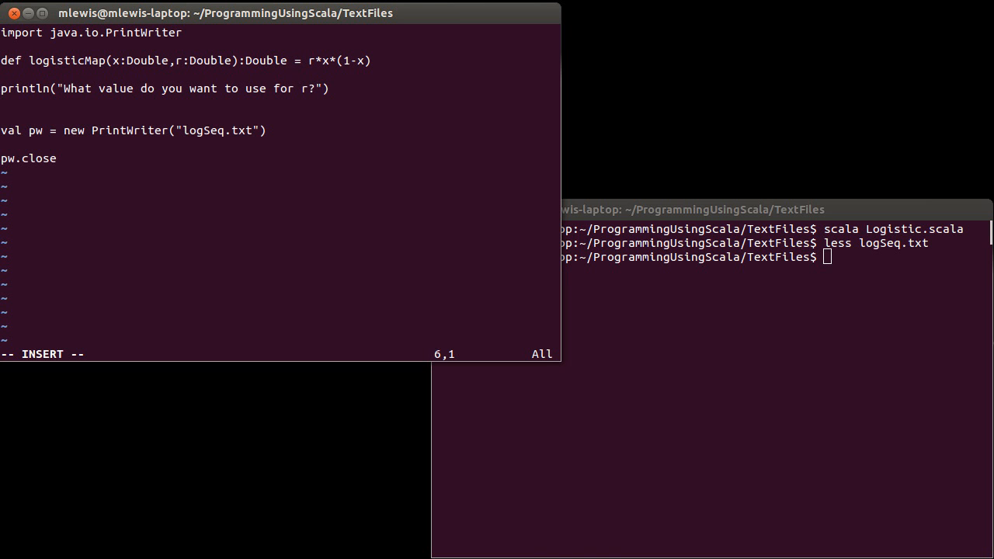
# Read r with val r = readDouble and initialize var x = 0.1
pyautogui.write('val r =')
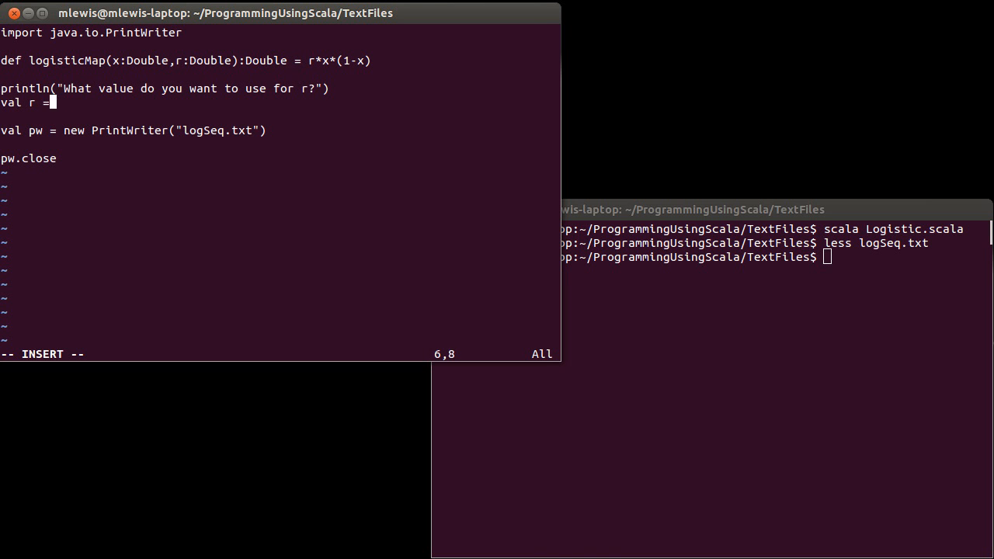
pyautogui.write('ne')
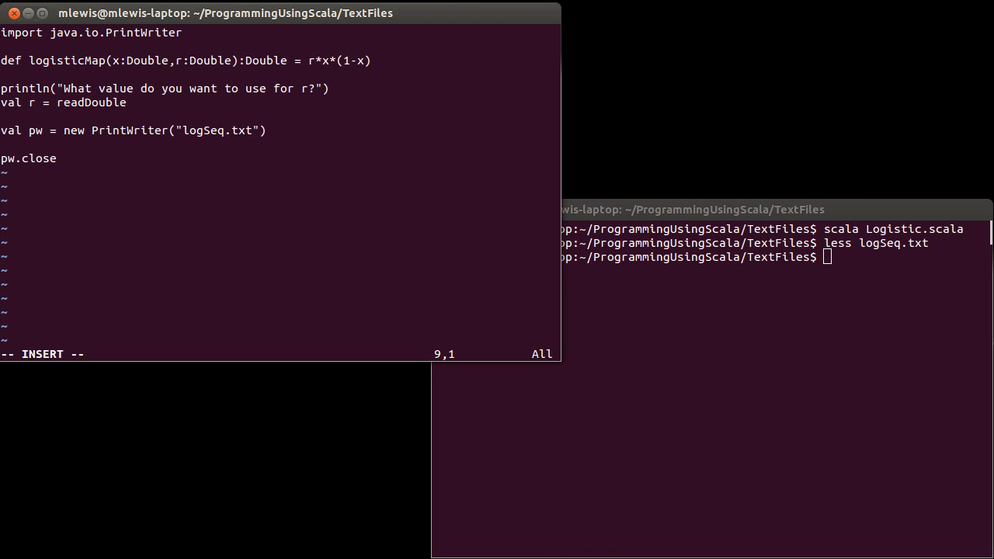
pyautogui.write('var x')
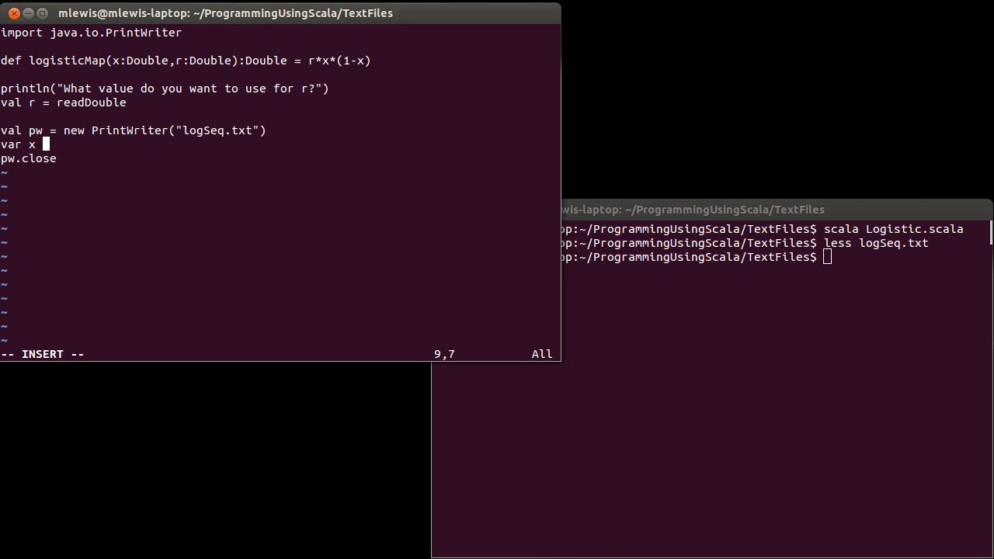
pyautogui.write('= 0.1')
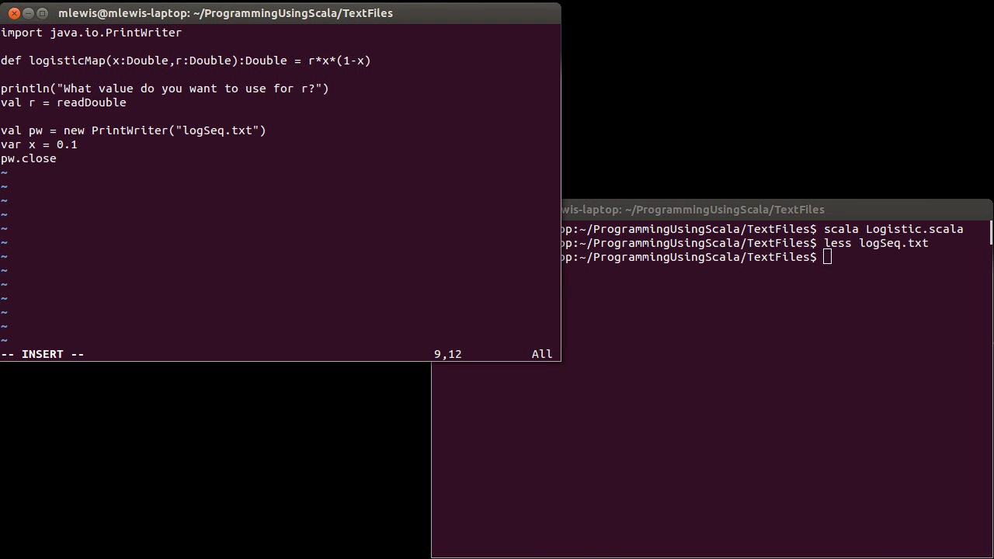
pyautogui.moveTo(226, 157)
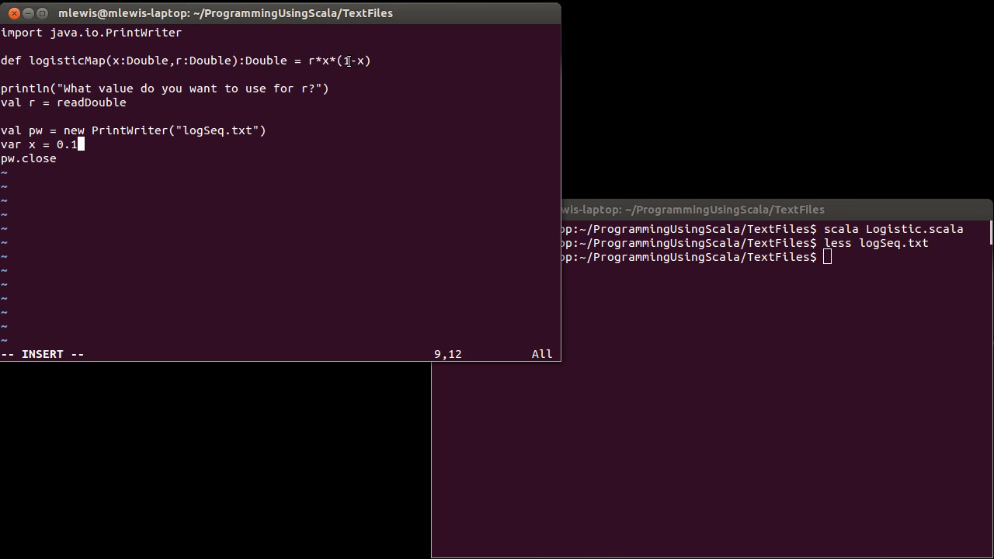
pyautogui.moveTo(309, 174)
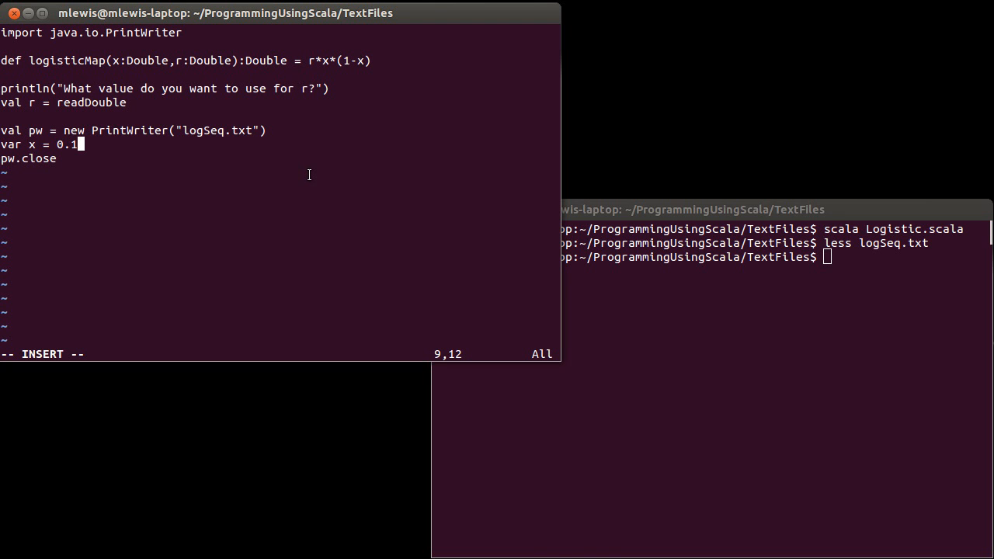
pyautogui.press('Return')
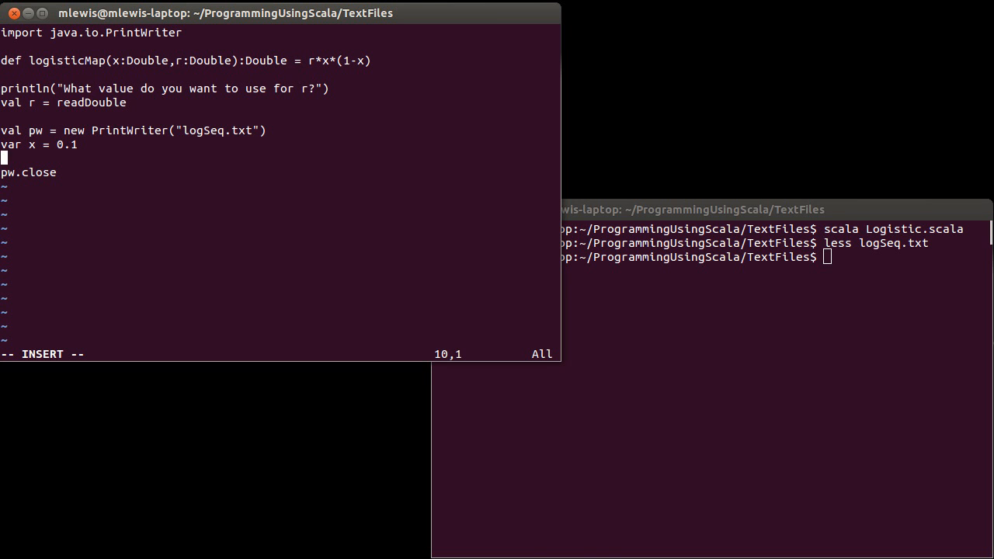
# Write the loop header for(i <- 100) { with its count corrected
pyautogui.write('while')
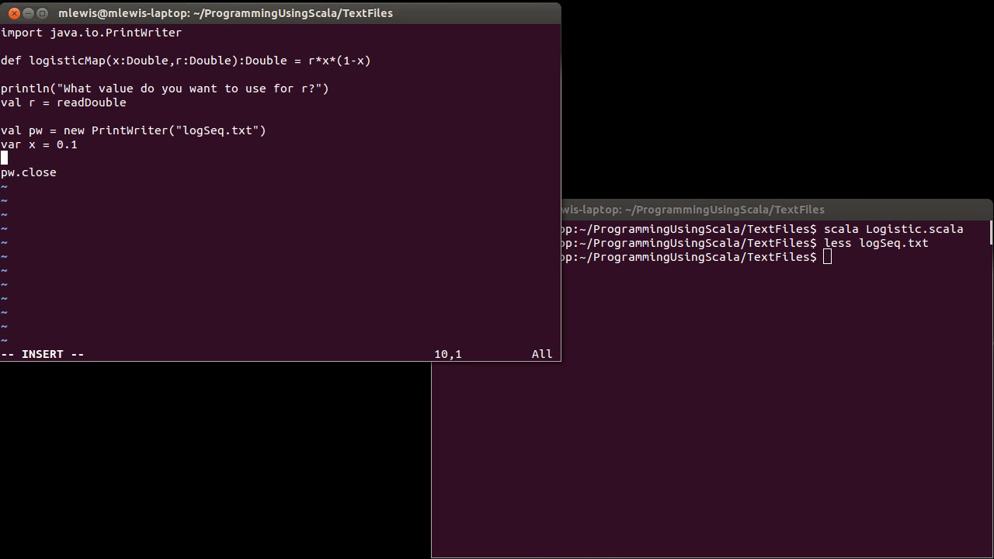
pyautogui.write('for(')
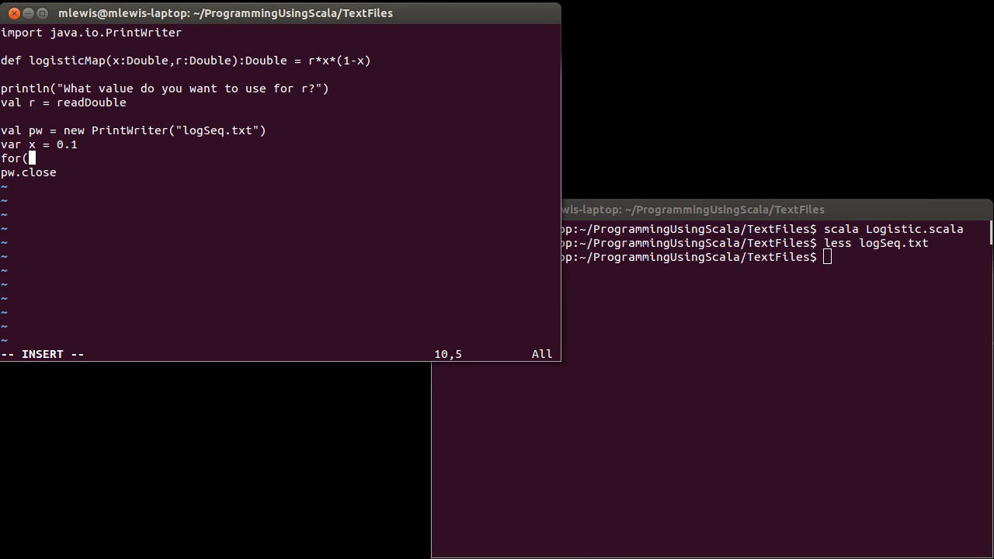
pyautogui.write('i <- 10')
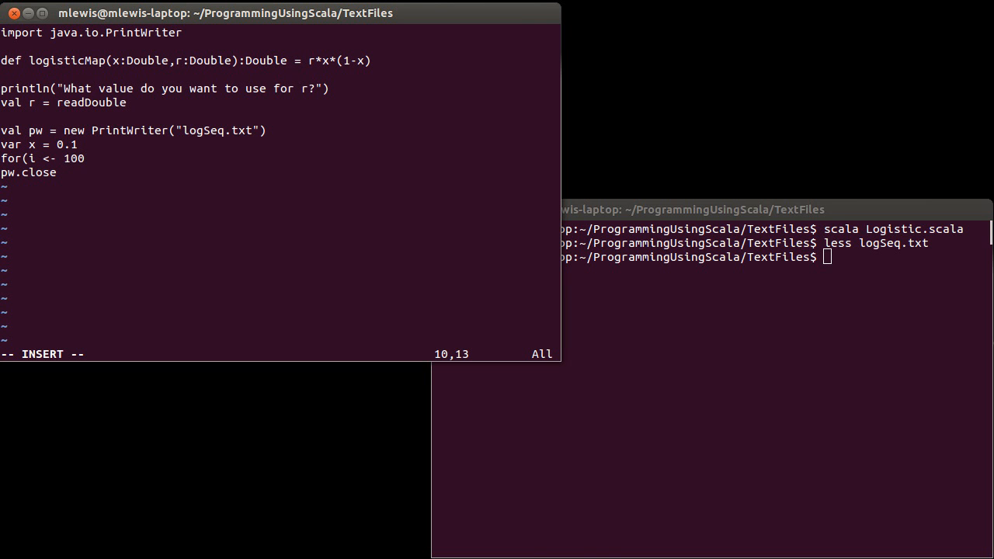
pyautogui.write('0')
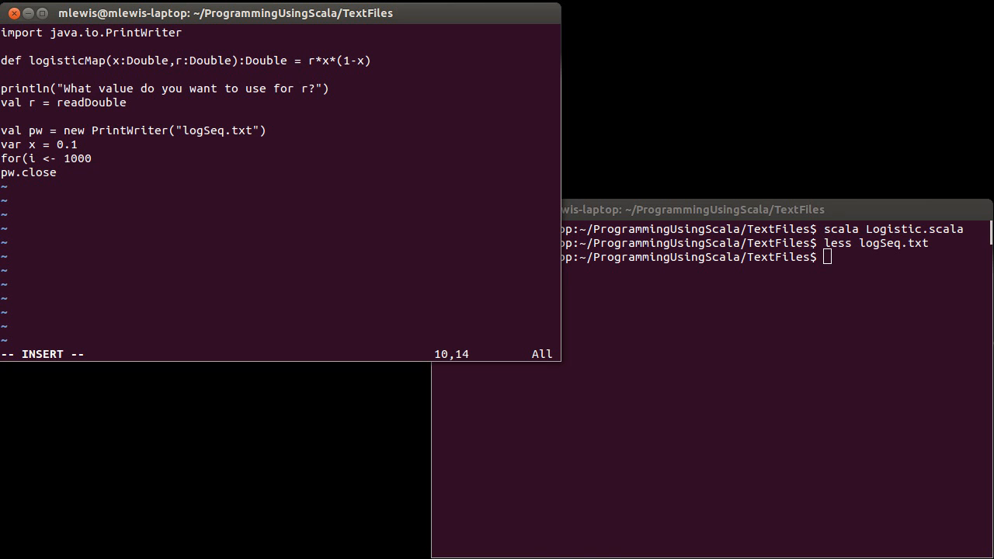
pyautogui.press('BackSpace')
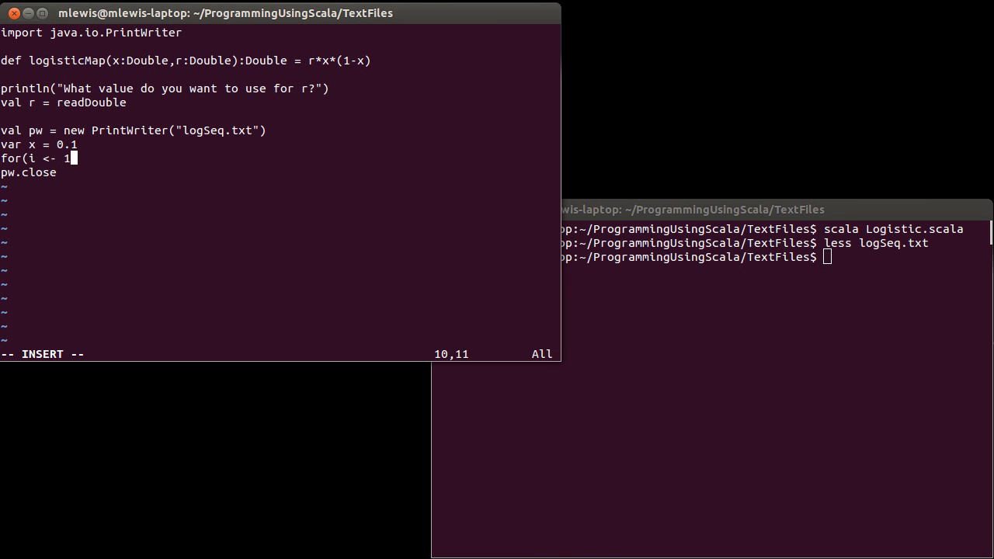
pyautogui.write('00)')
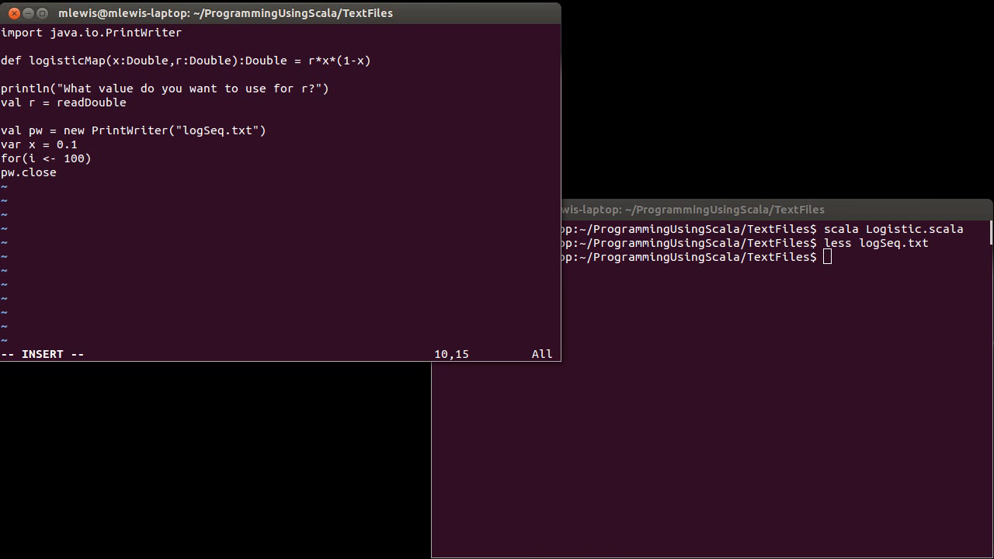
pyautogui.write('{')
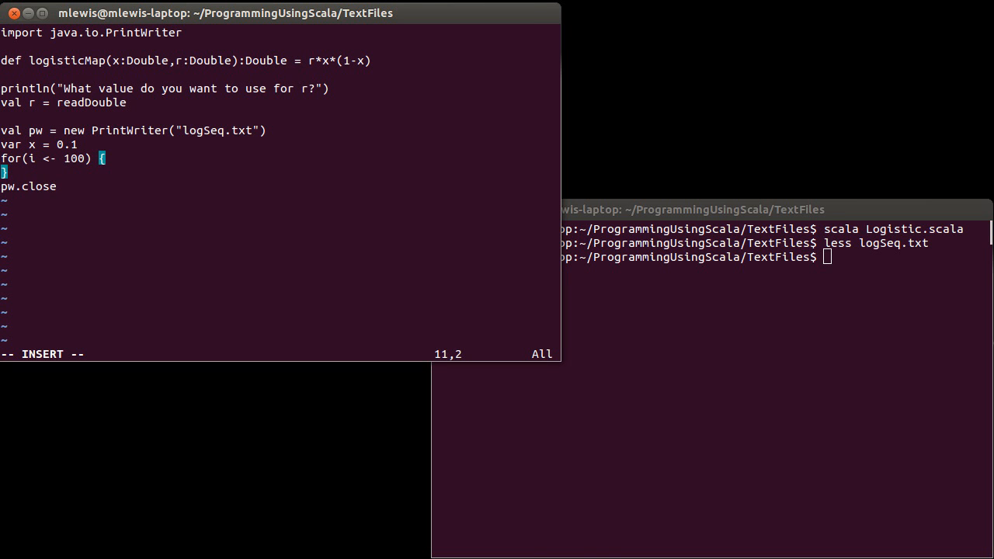
pyautogui.press('Return')
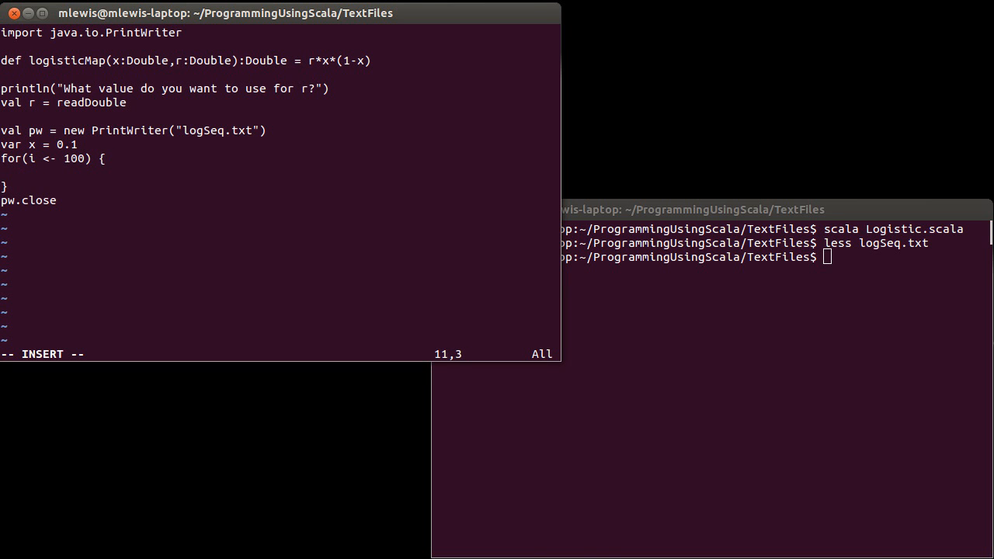
# Set x = logisticMap(x,r) inside the loop body
pyautogui.write('x =')
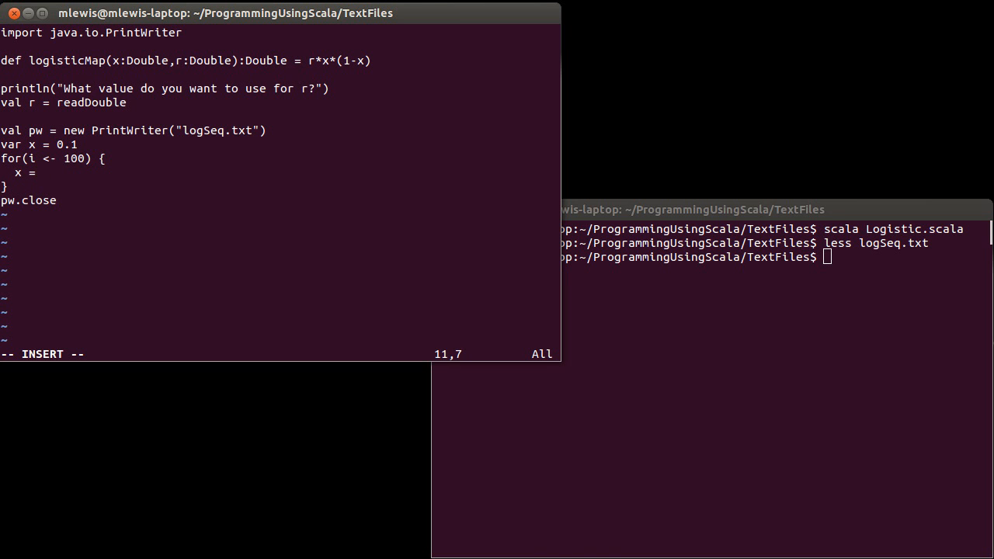
pyautogui.write('logistic')
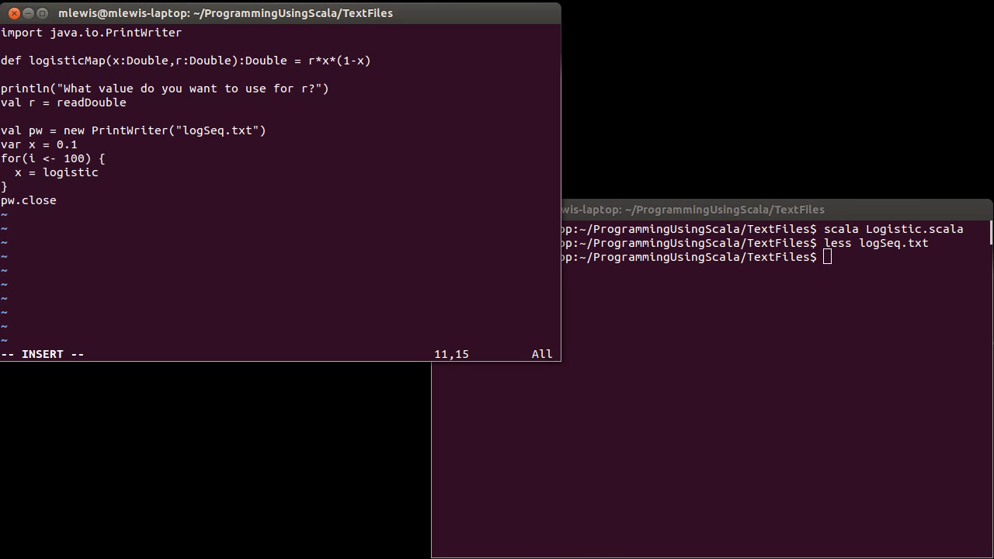
pyautogui.write('Map(x,r')
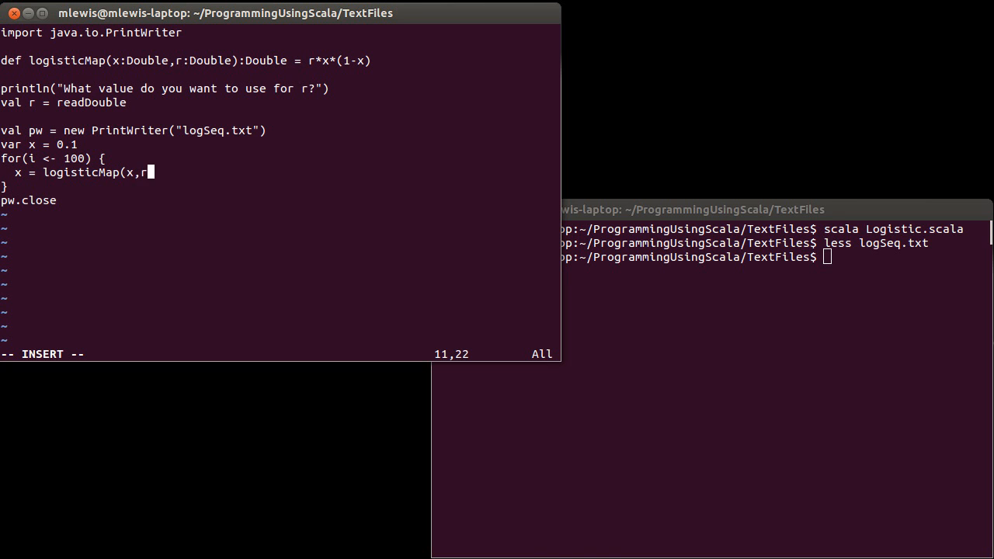
pyautogui.write(')')
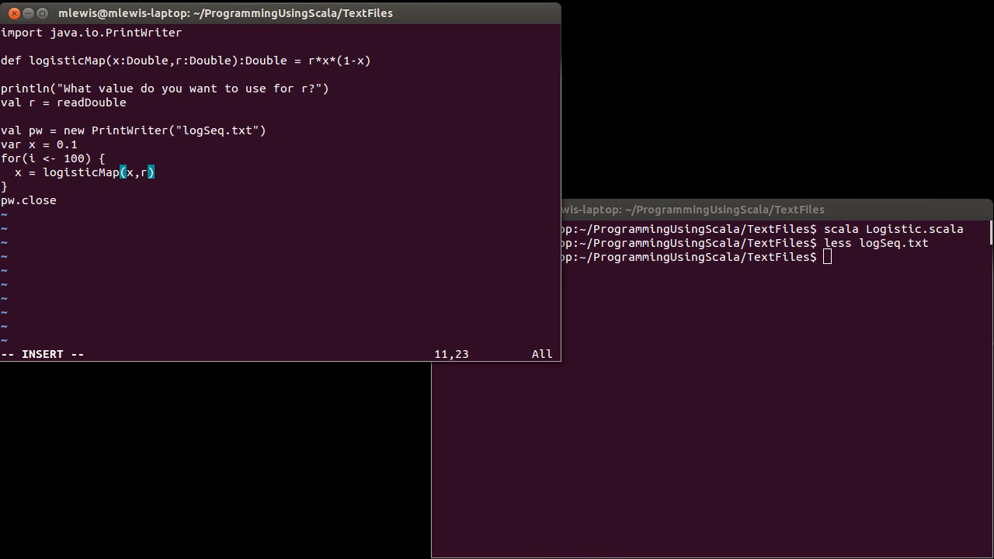
pyautogui.press('Up')
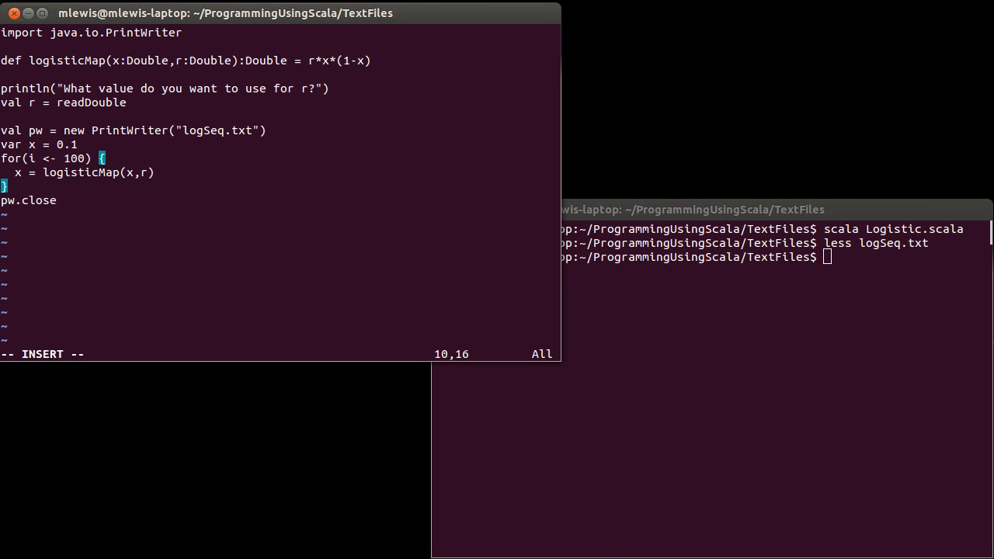
# Rename the writer to seq, add seq.println(x) in the loop, and prepare scala Logistic.scala at the prompt
pyautogui.press('Return')
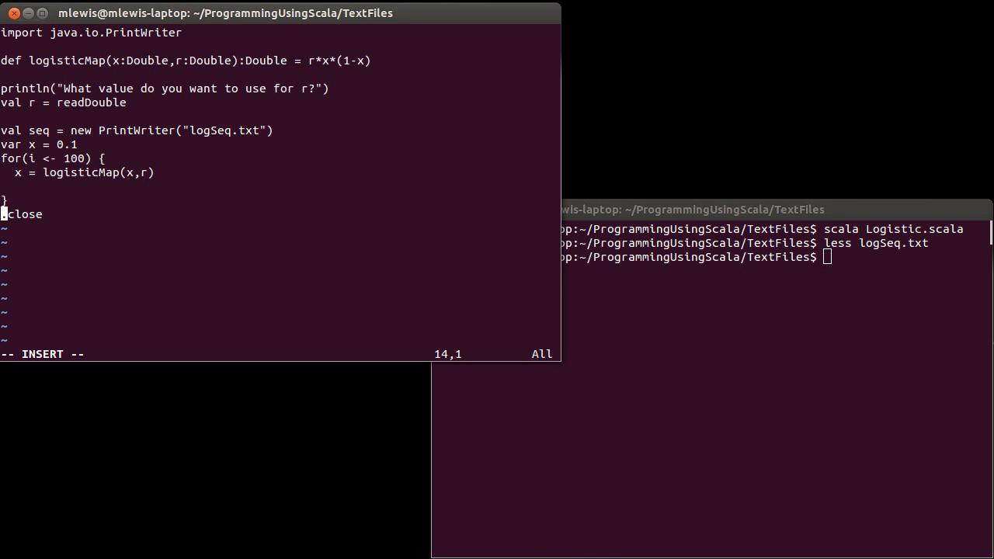
pyautogui.write('seq.')
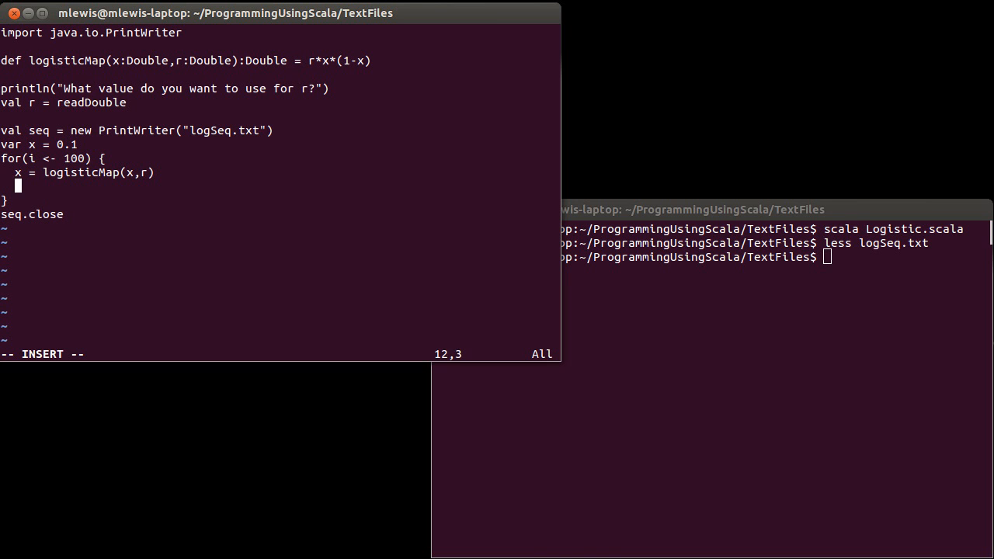
pyautogui.write('seq')
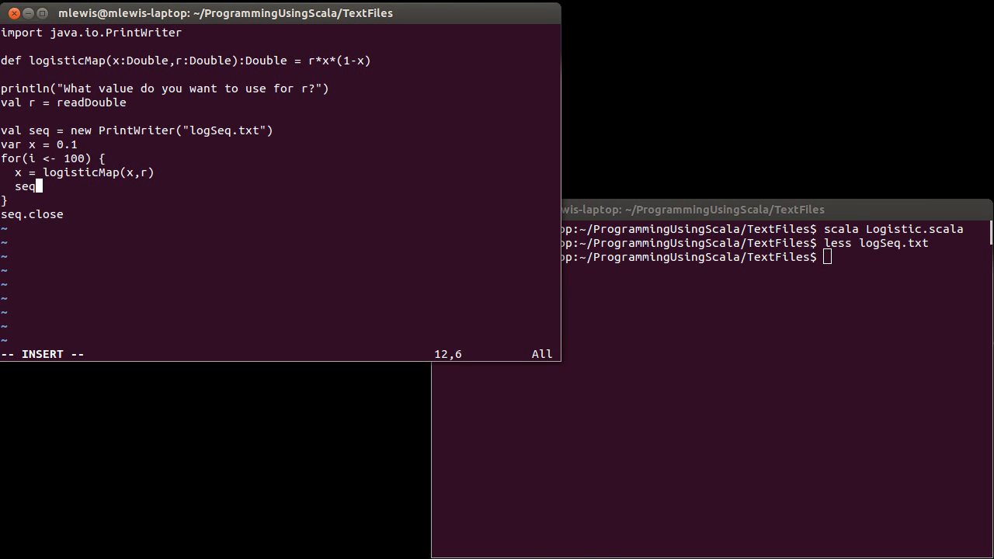
pyautogui.write('.println')
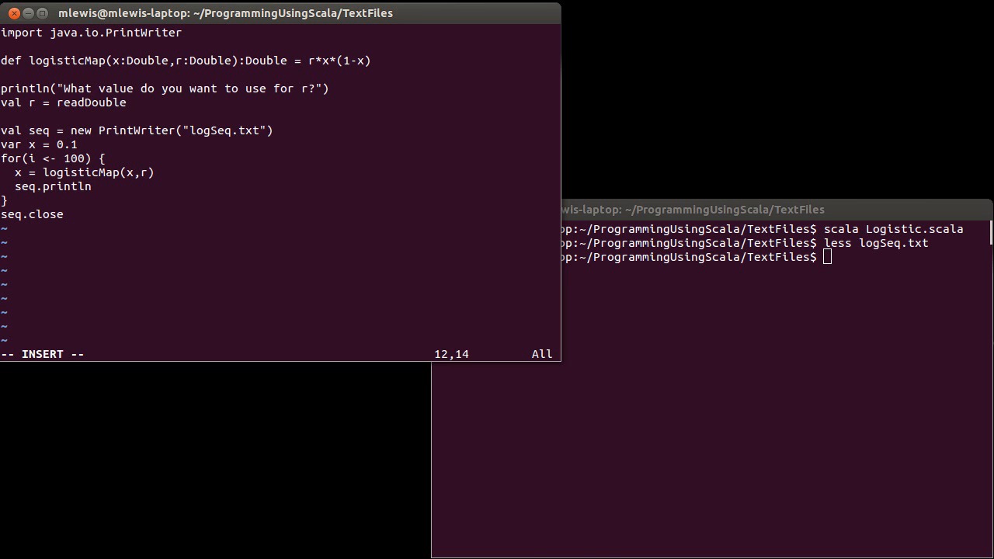
pyautogui.write('(x')
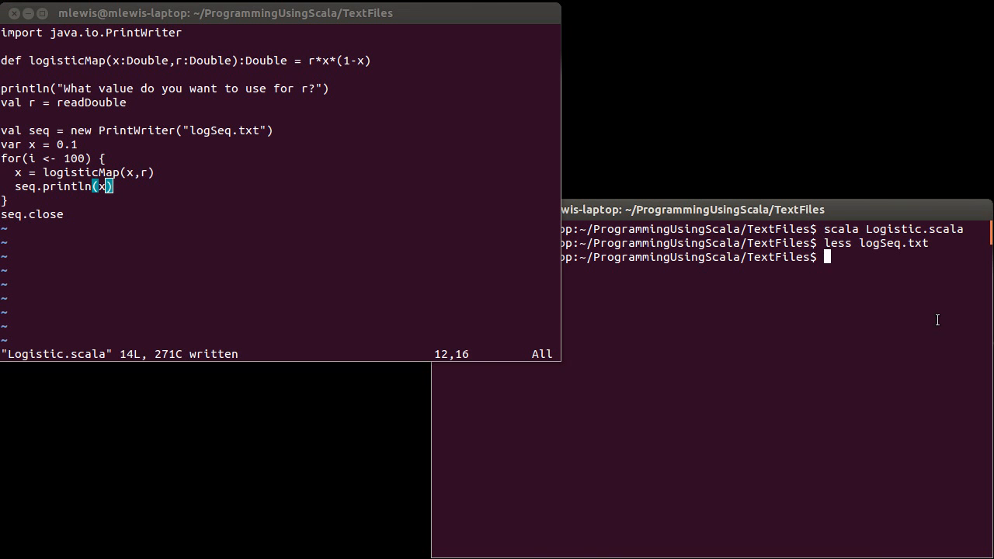
pyautogui.write('scala Logistic.scala')
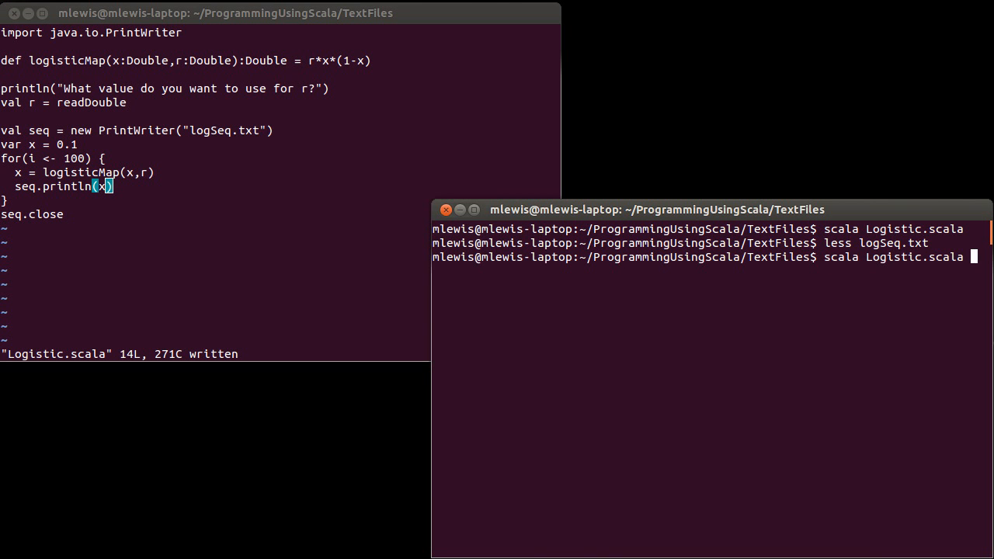
# Run the script, fix the loop range to 1 to 100, rerun with r = 3.6 and view logSeq.txt with less
pyautogui.press('Return')
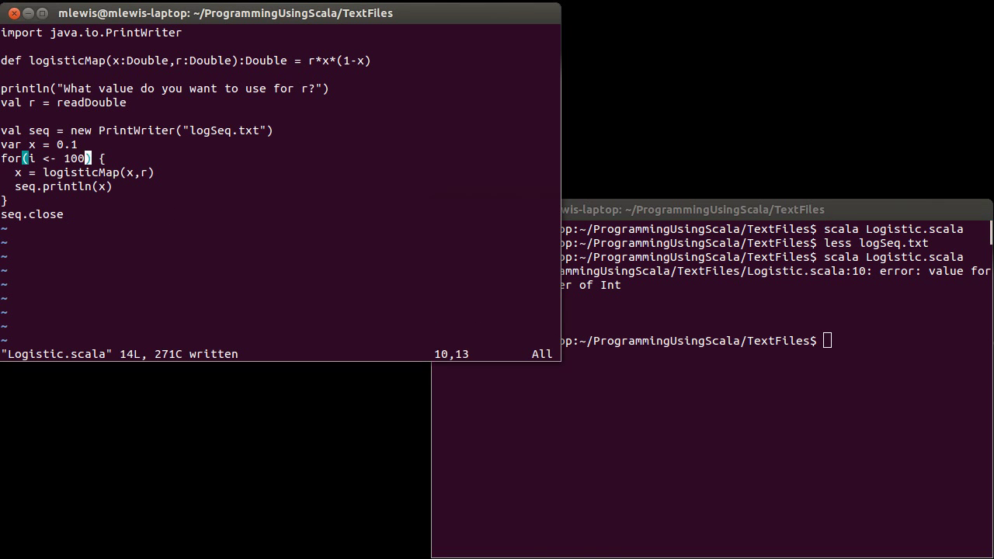
pyautogui.write('1 to 1')
pyautogui.click(777, 340)
pyautogui.write('scala Logistic.scala')
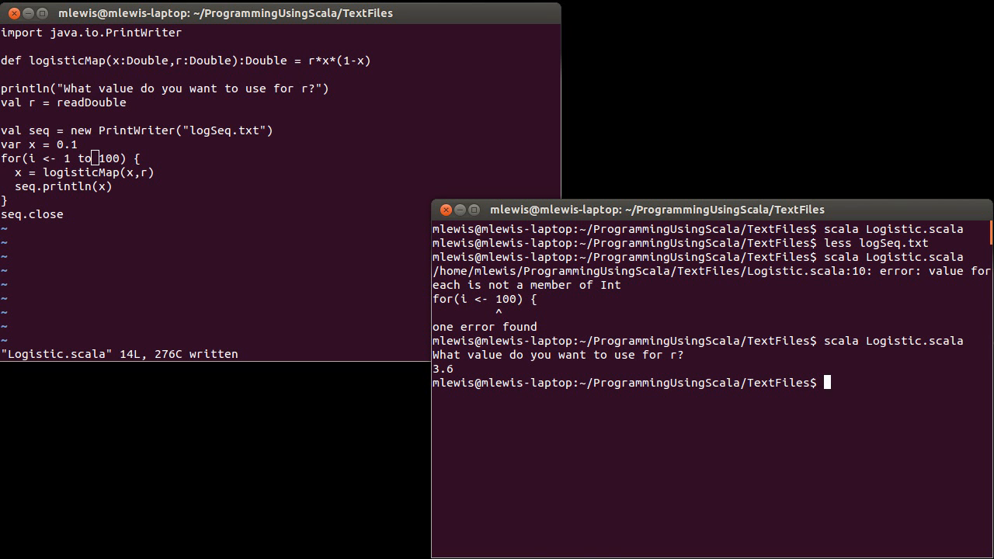
pyautogui.write('les')
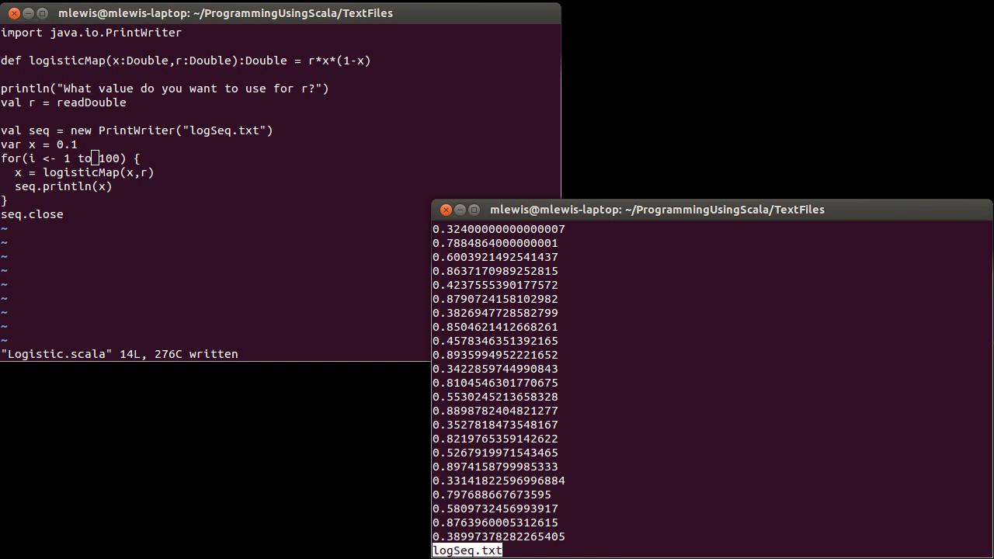
pyautogui.scroll(-3)
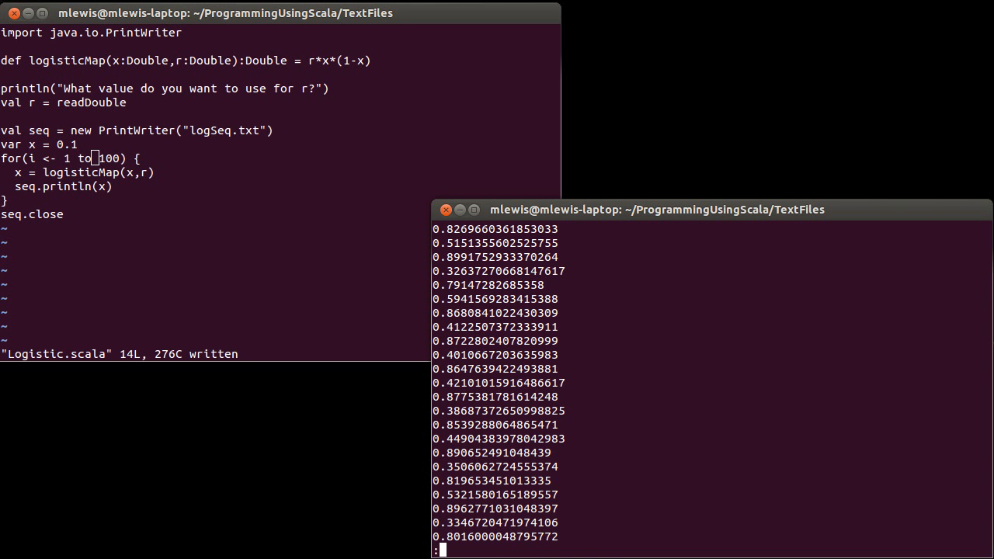
pyautogui.scroll(-3)
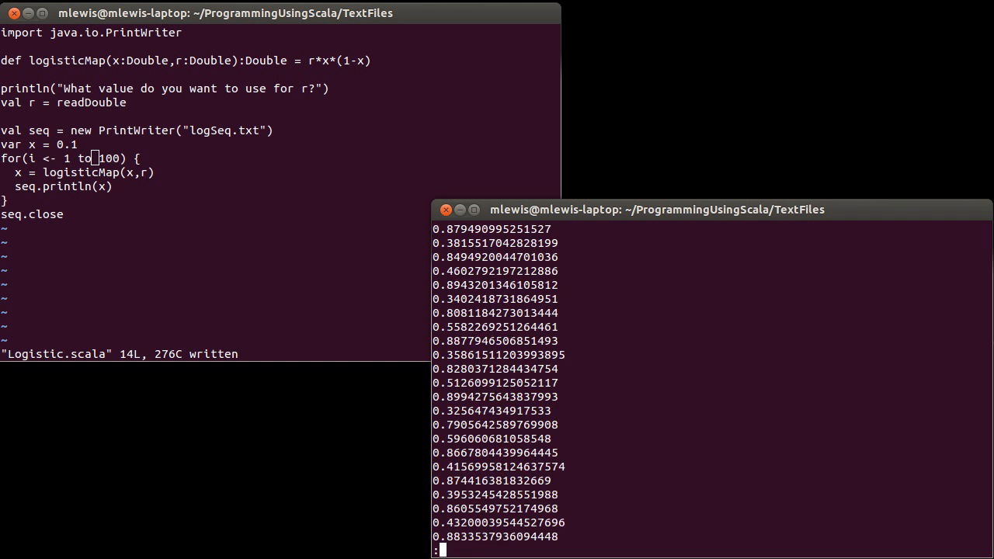
pyautogui.scroll(-3)
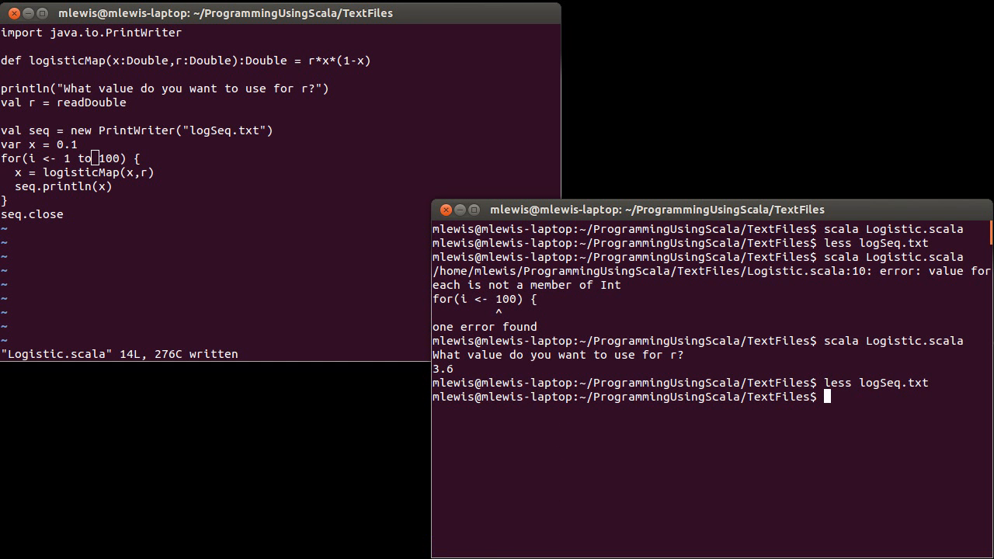
# Launch gnuplot and plot './logSeq.txt' as a scatter of the 100 values
pyautogui.write('gun')
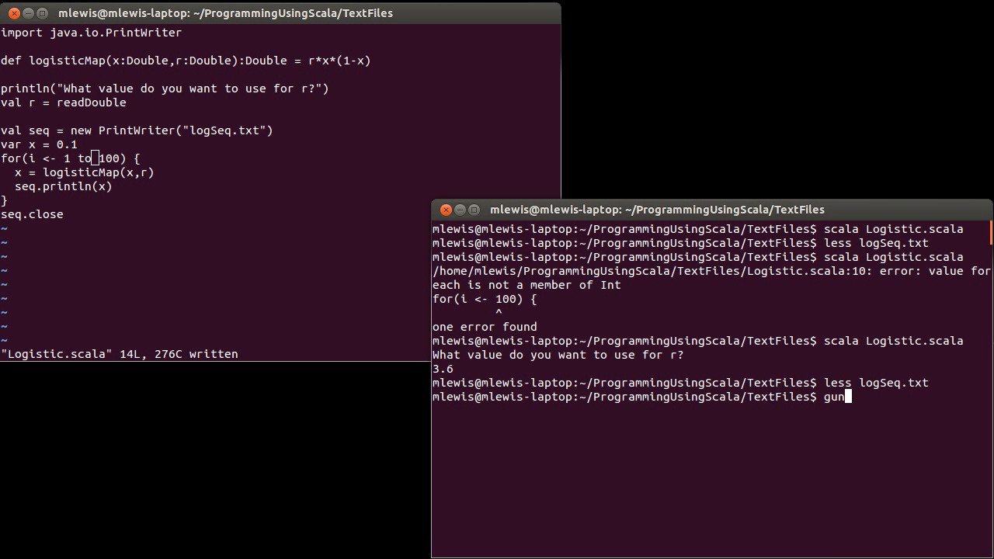
pyautogui.write('lot')
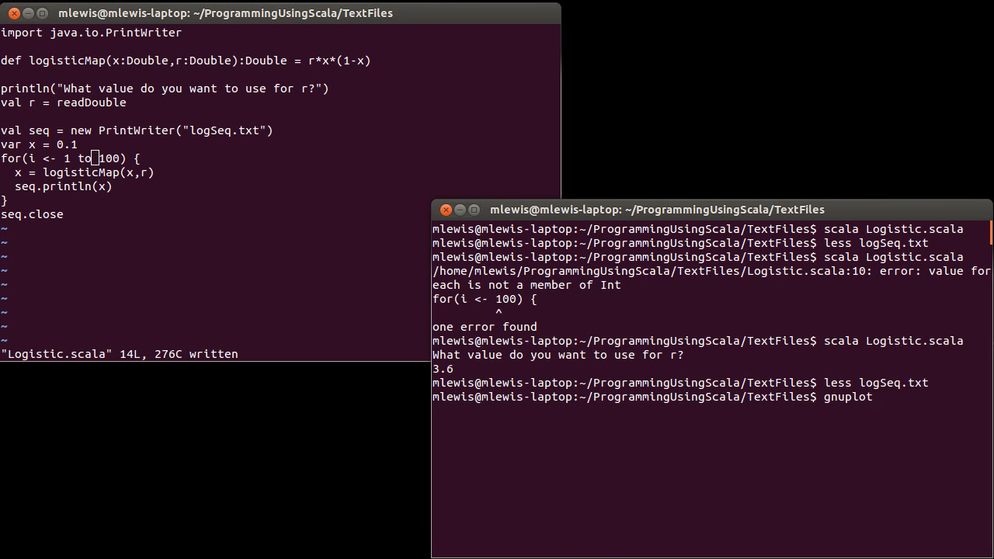
pyautogui.press('Return')
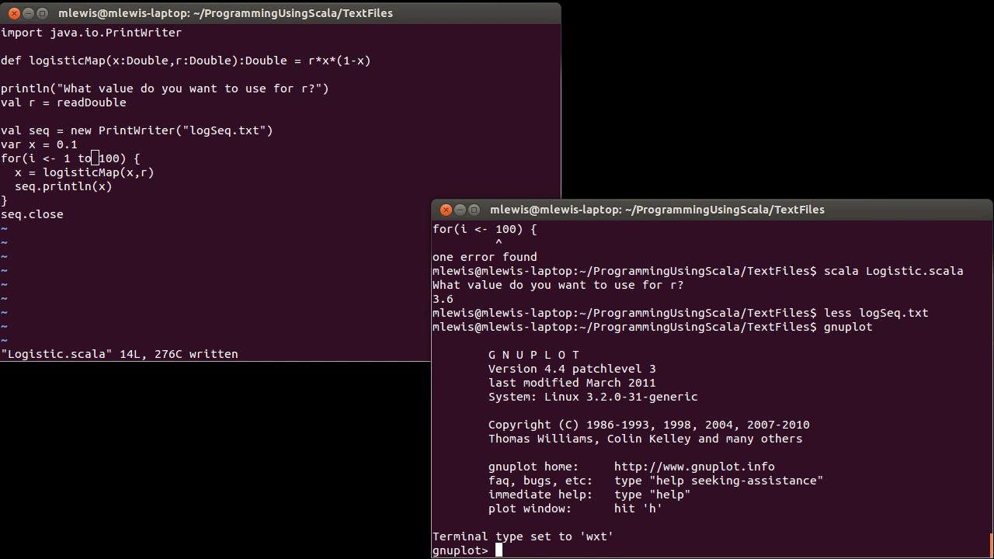
pyautogui.write("plot '")
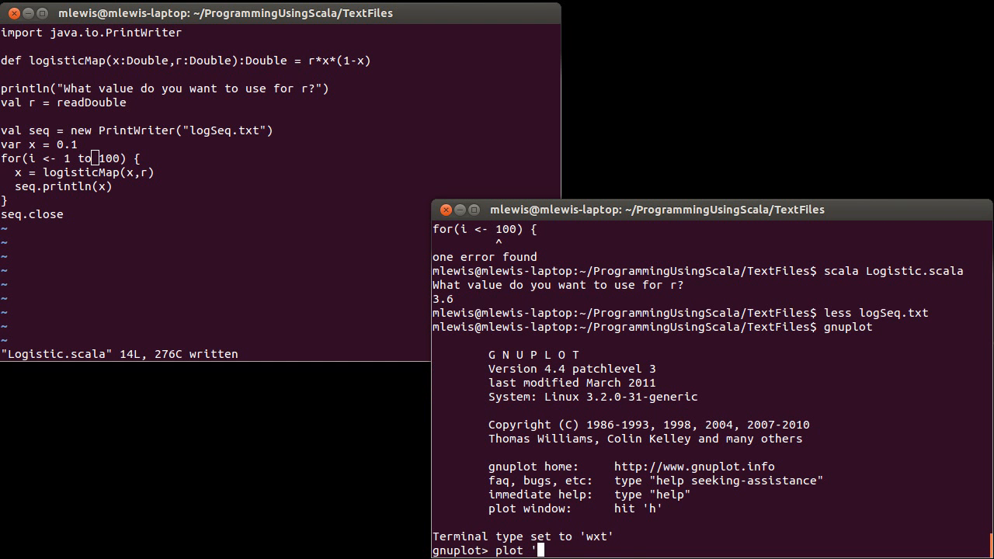
pyautogui.write('./logSeq.txt"')
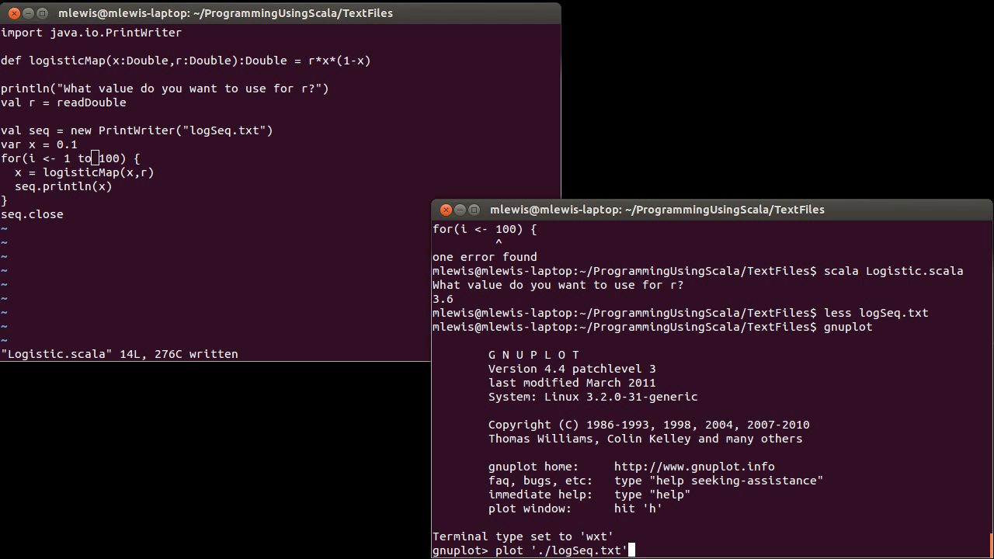
pyautogui.press('Return')
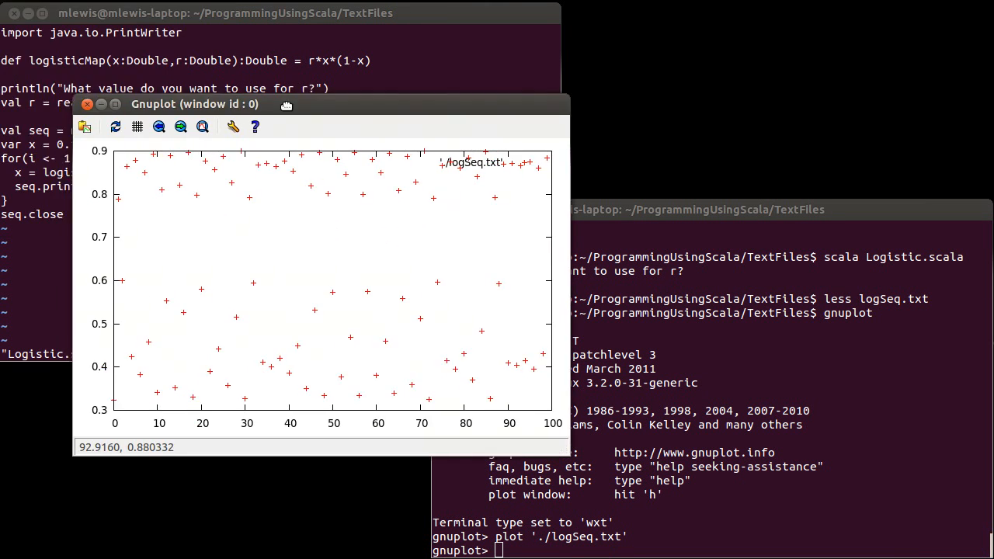
pyautogui.moveTo(354, 168)
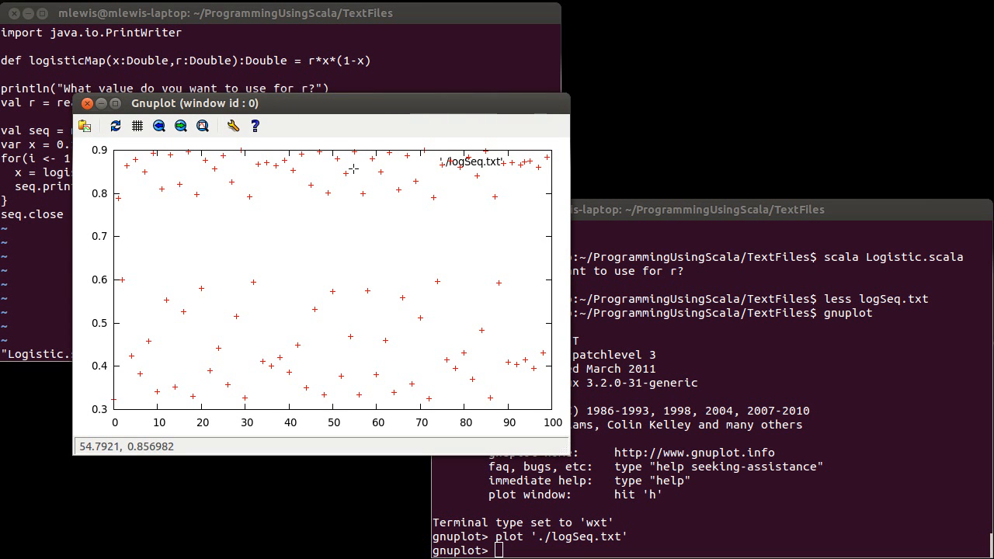
pyautogui.moveTo(255, 394)
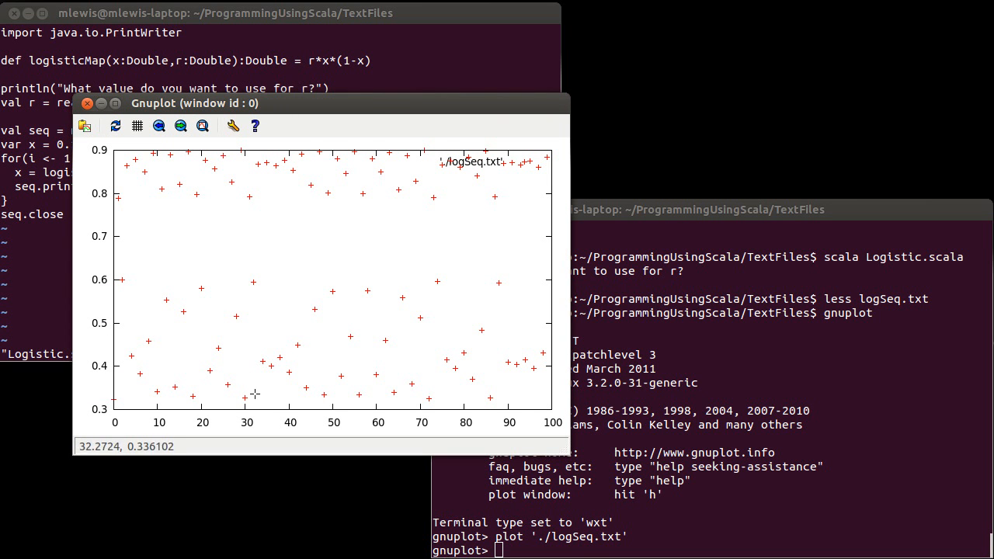
pyautogui.moveTo(252, 186)
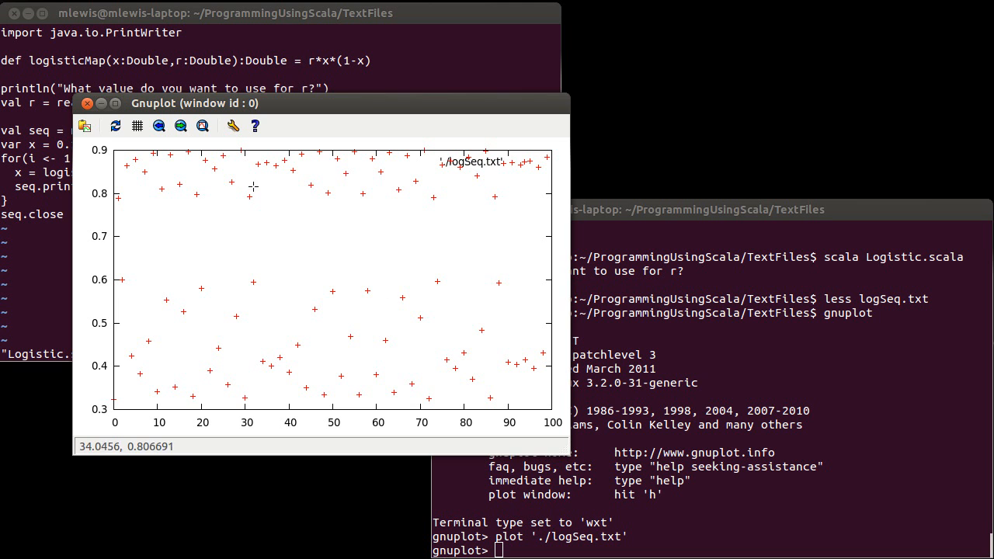
# Close the scattered logSeq.txt plot window
pyautogui.click(87, 103)
pyautogui.write('quit')
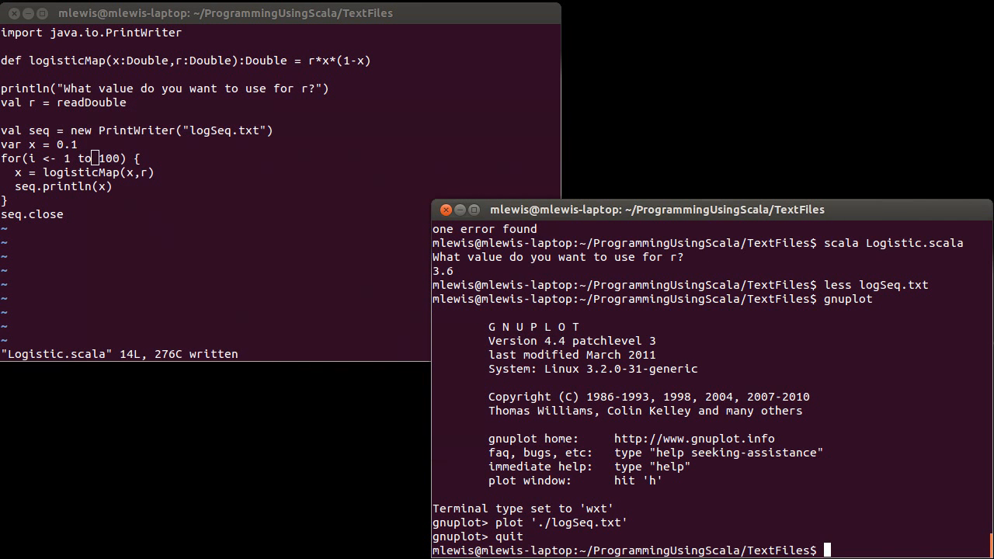
# Rerun Logistic.scala with r = 2.5 and plot the new logSeq.txt in gnuplot
pyautogui.write('scala Logistic.scala')
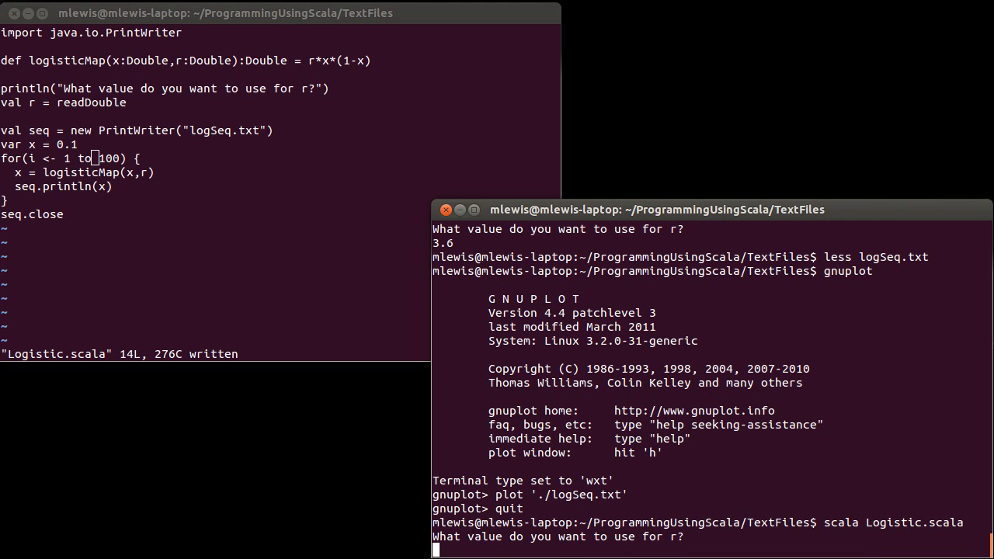
pyautogui.write('2.5')
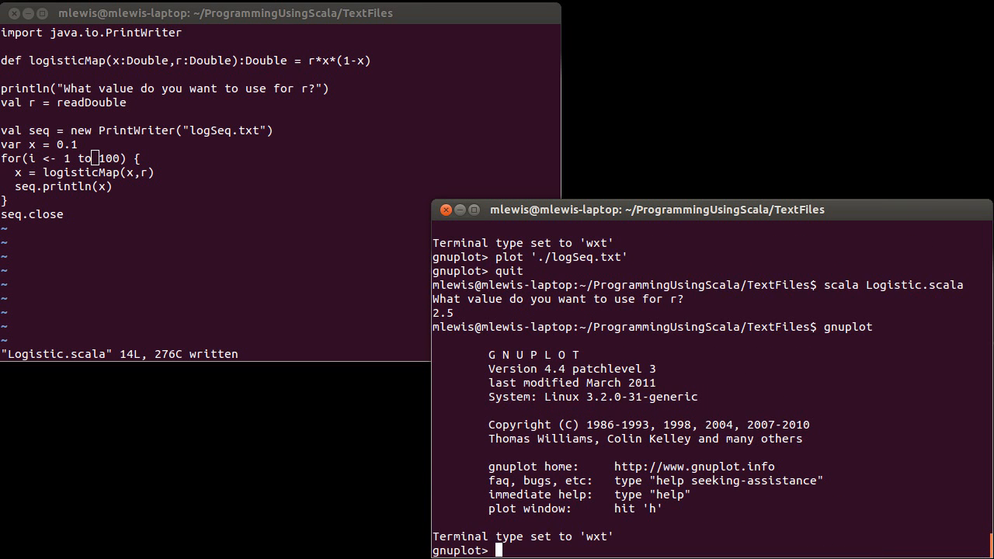
pyautogui.write("plot '")
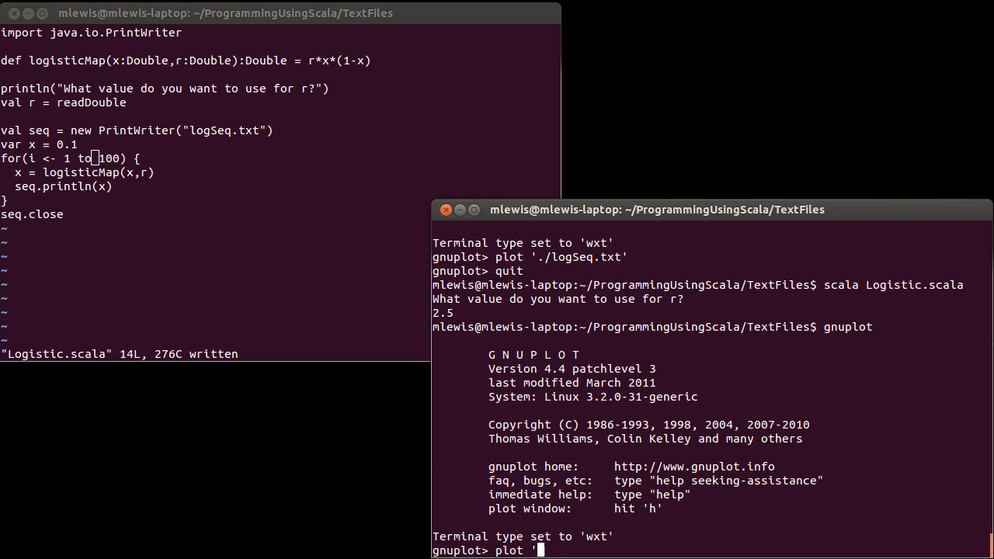
pyautogui.press('Return')
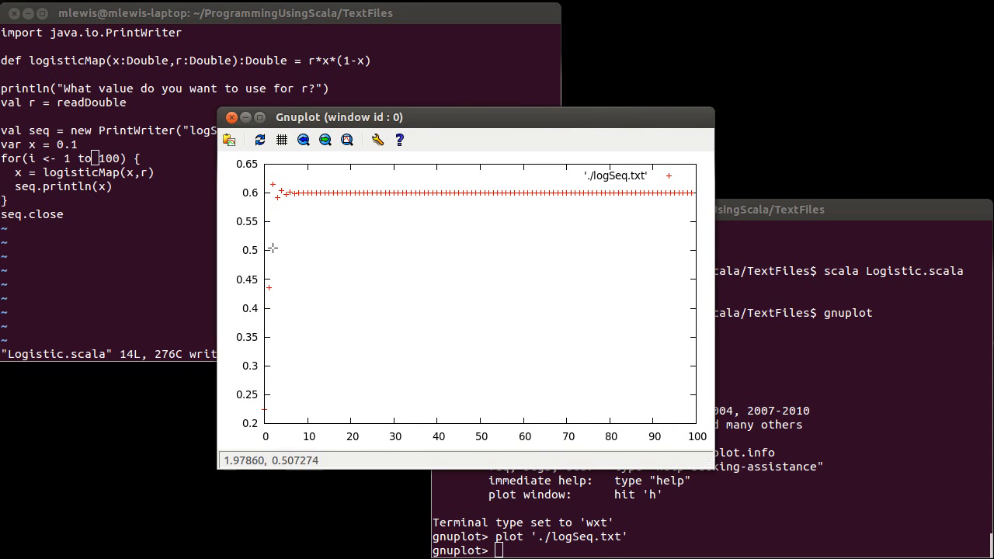
pyautogui.moveTo(351, 194)
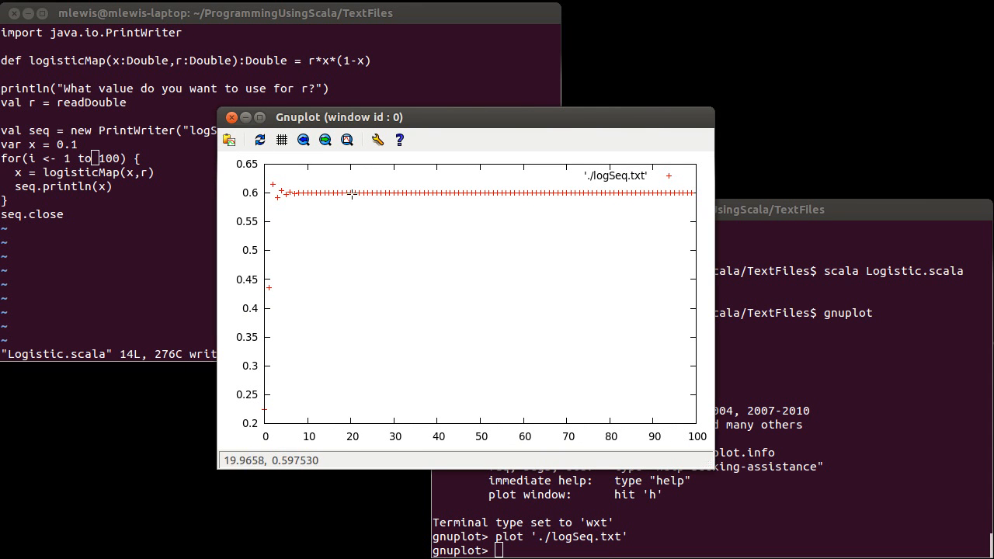
pyautogui.moveTo(469, 192)
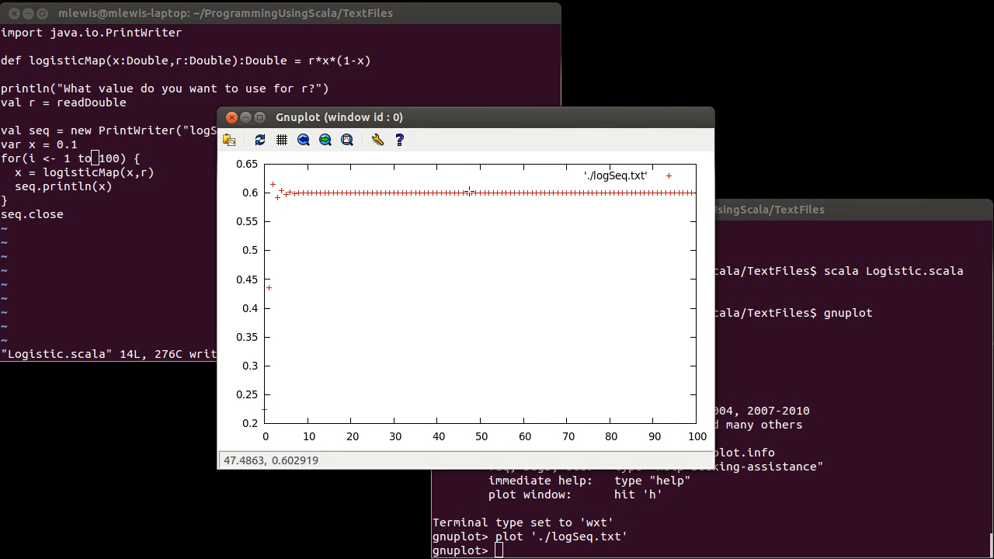
pyautogui.moveTo(322, 196)
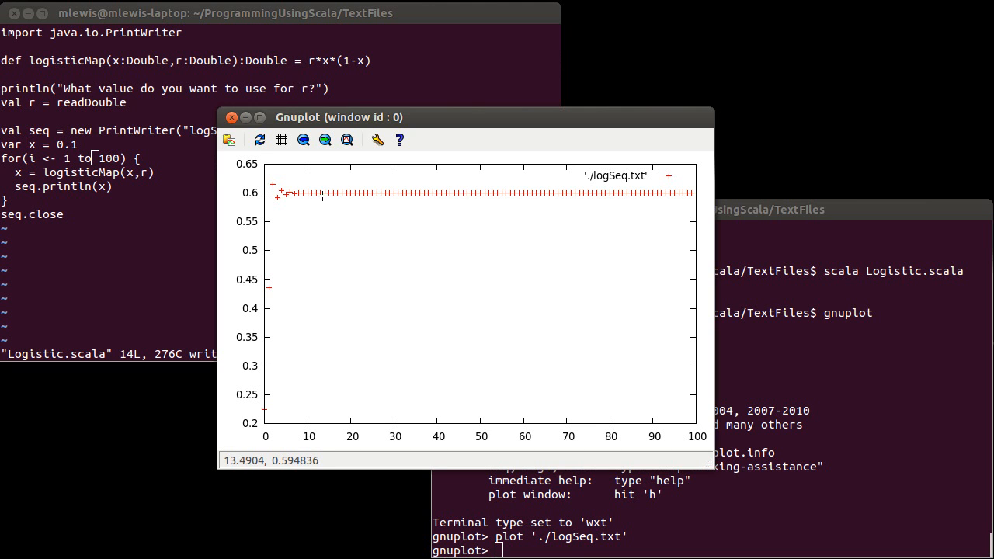
pyautogui.moveTo(394, 191)
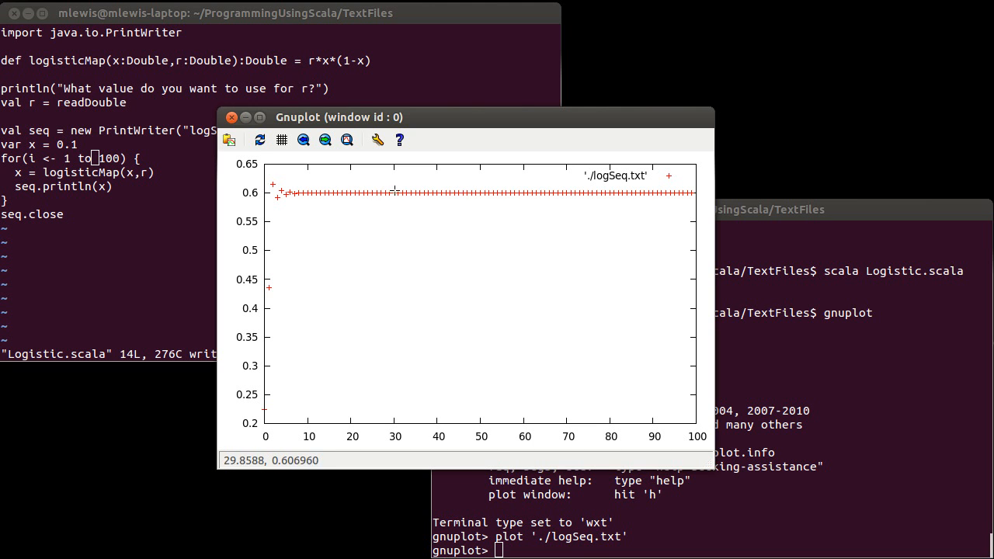
pyautogui.moveTo(422, 208)
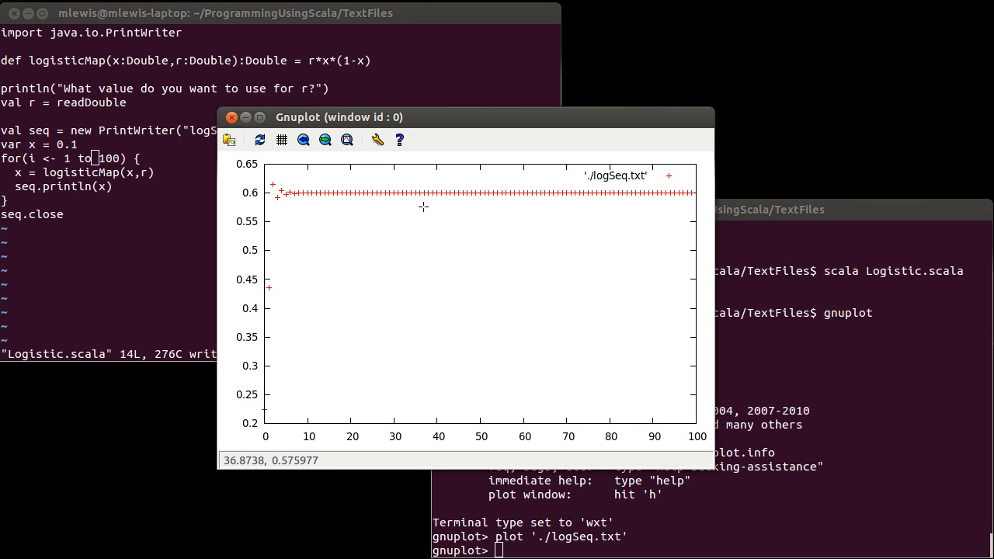
pyautogui.moveTo(419, 205)
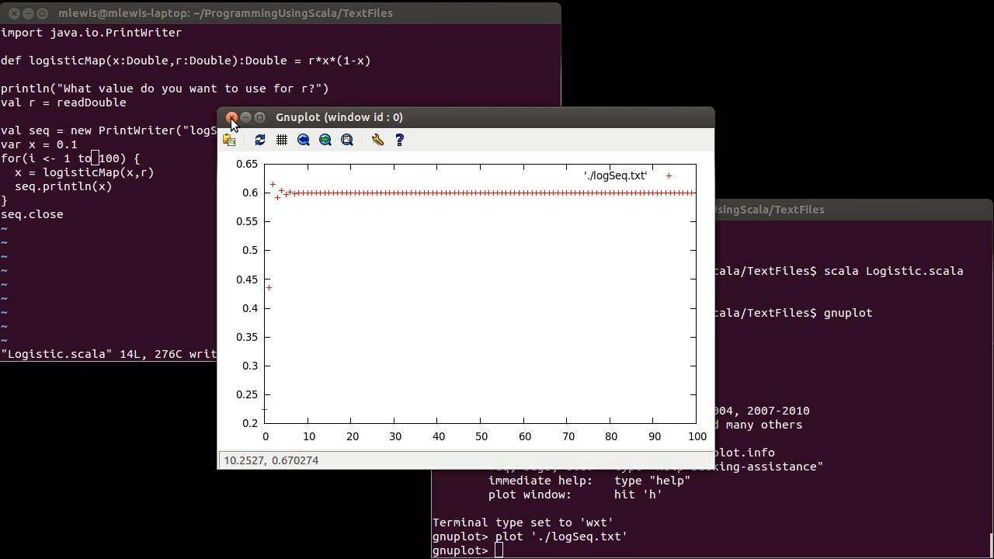
pyautogui.moveTo(504, 215)
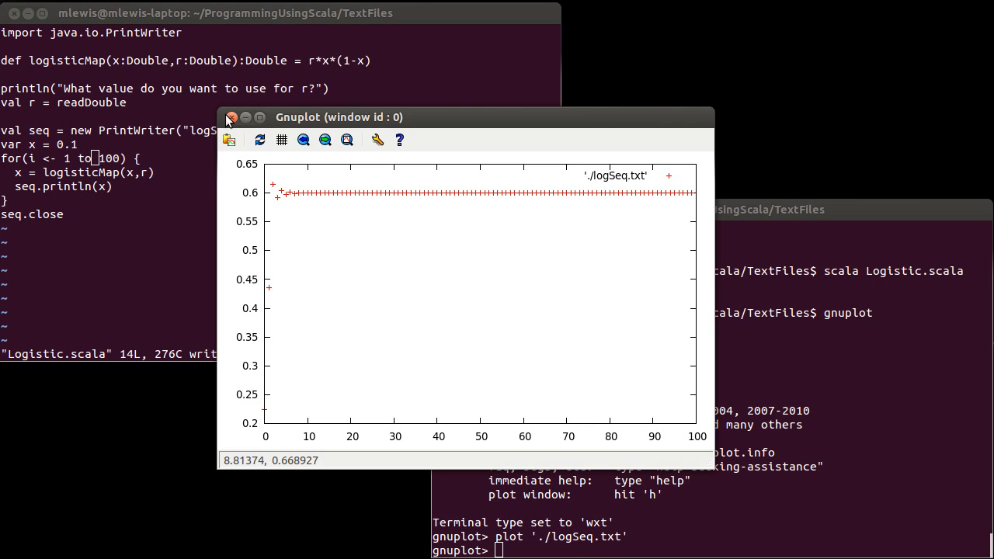
pyautogui.moveTo(628, 266)
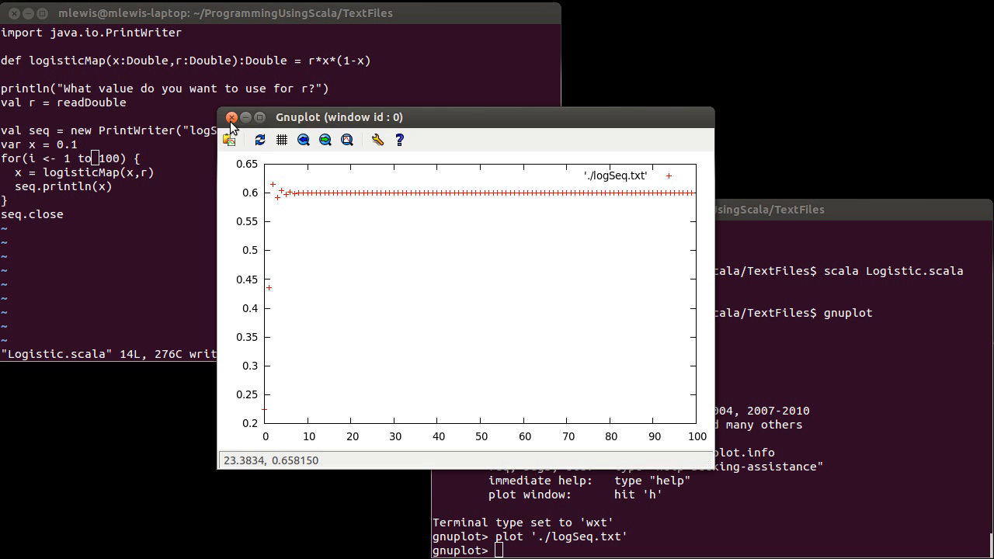
# Close the r = 2.5 converging-points plot window
pyautogui.click(231, 118)
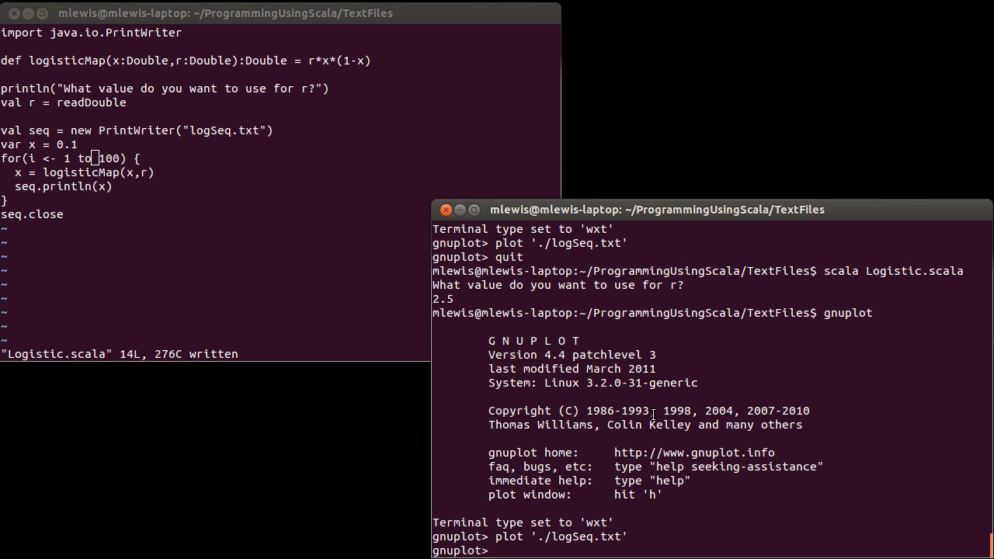
# Replot logSeq.txt with lines after a failed 'with -' attempt, showing a connected curve
pyautogui.write("plot './logSeq.txt' with")
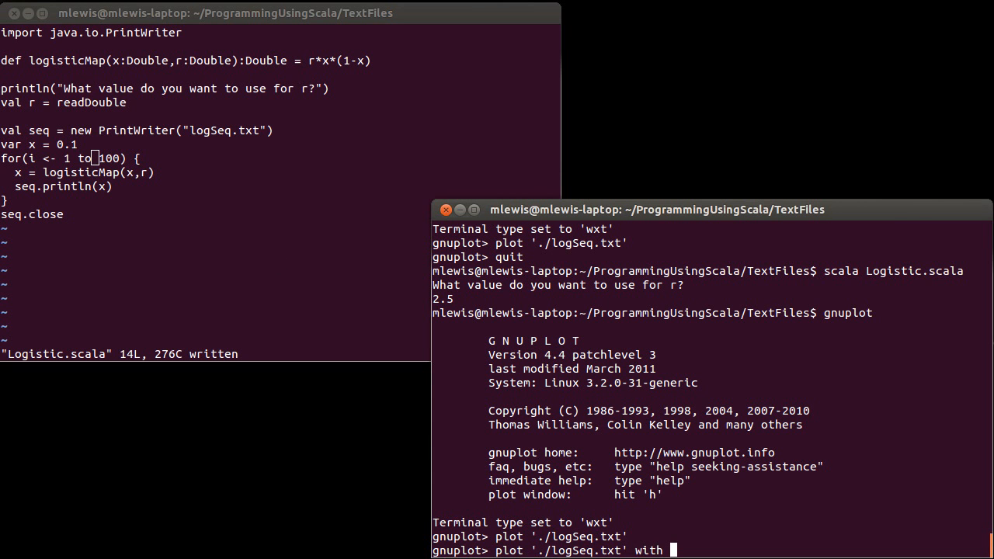
pyautogui.write("-'")
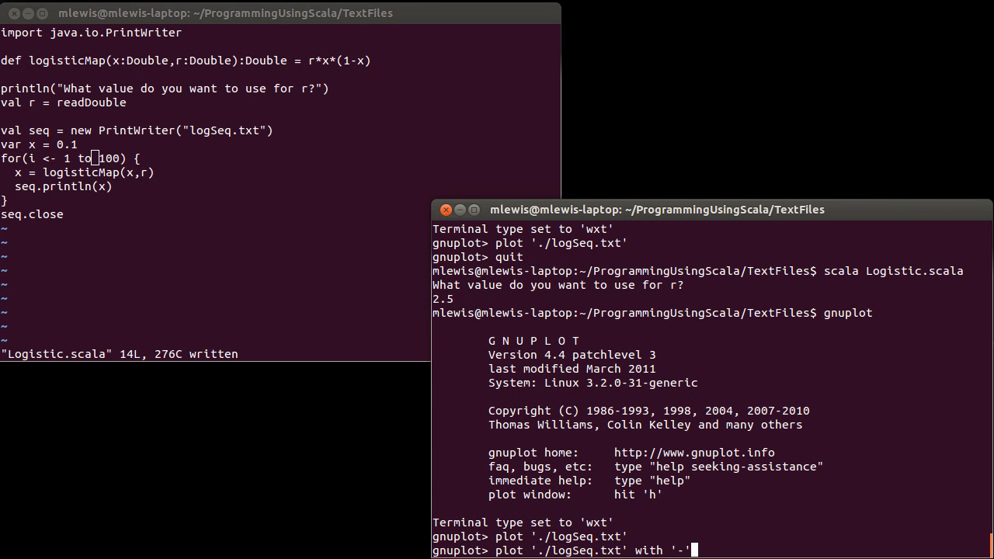
pyautogui.press('Return')
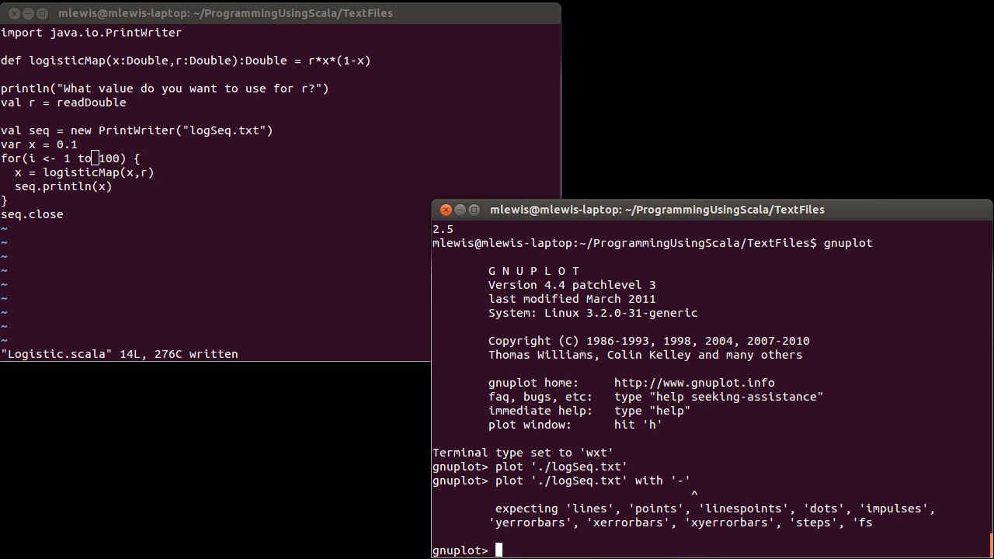
pyautogui.write("plot './logSeq.txt' with lines")
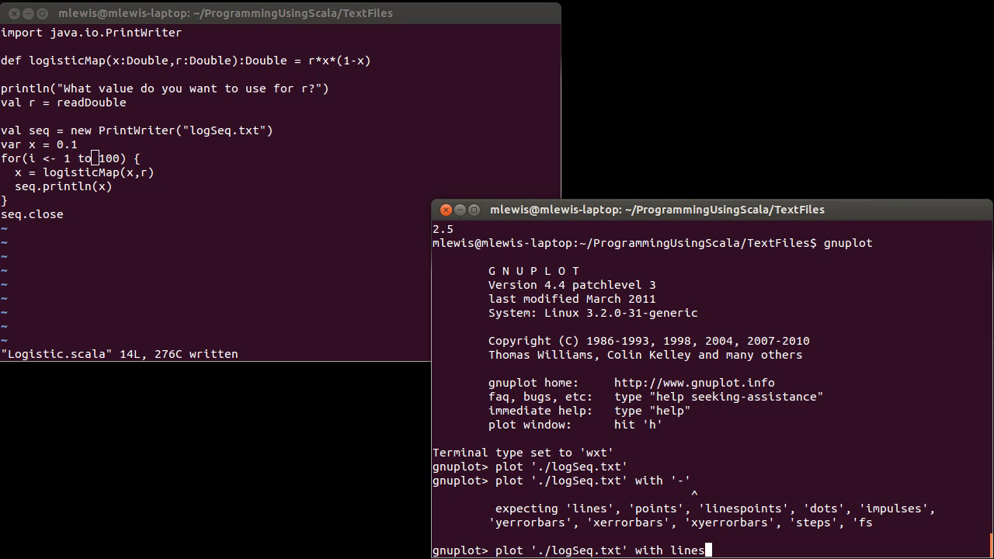
pyautogui.press('Return')
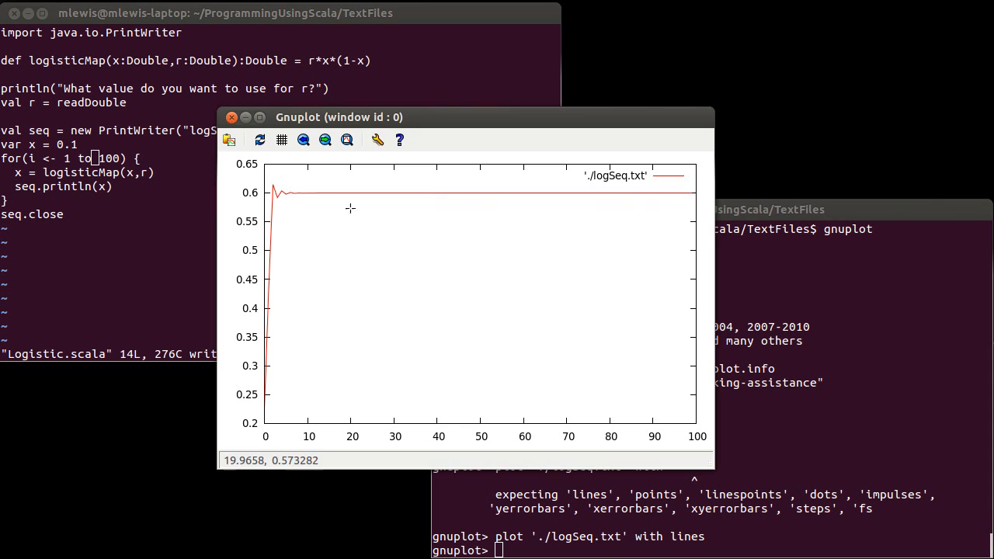
pyautogui.moveTo(450, 236)
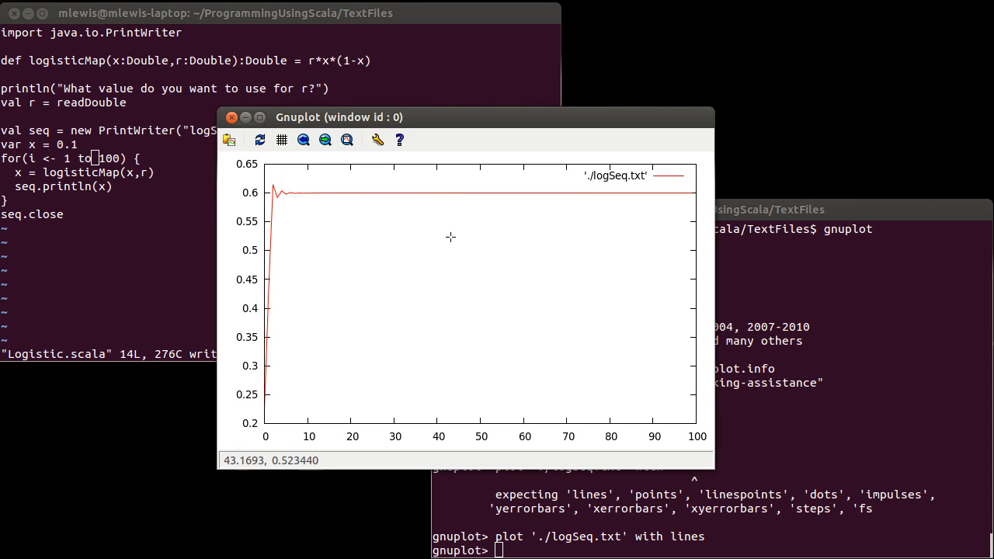
pyautogui.moveTo(285, 208)
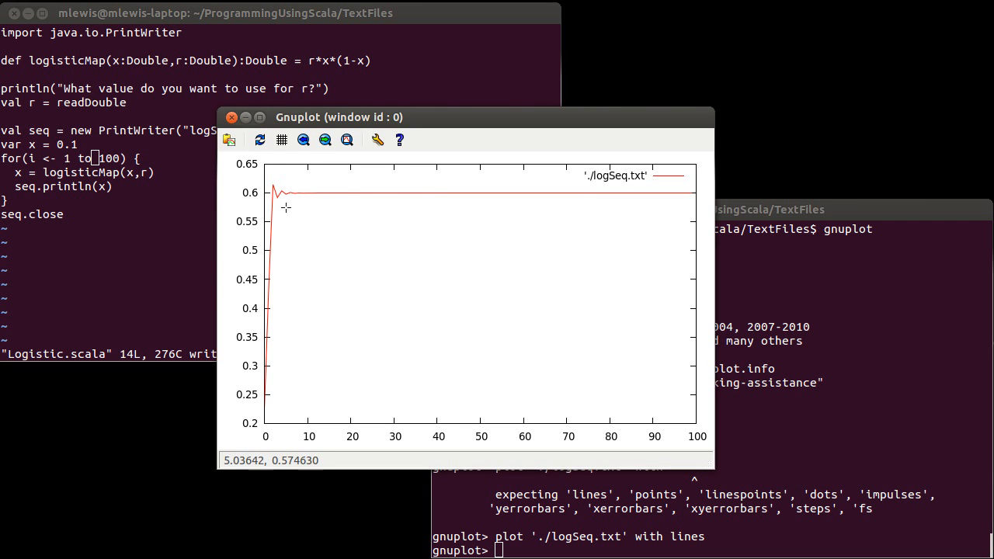
pyautogui.moveTo(286, 293)
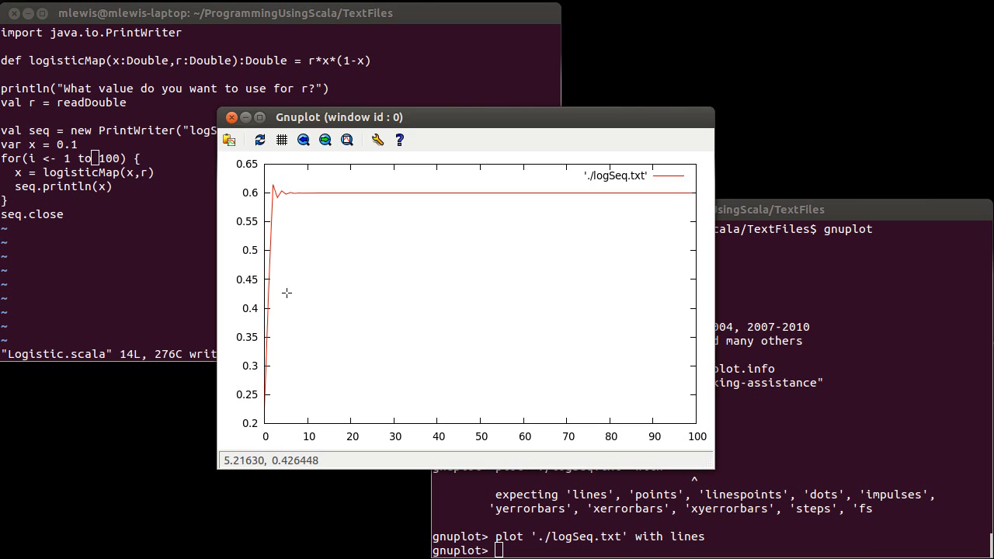
pyautogui.moveTo(373, 379)
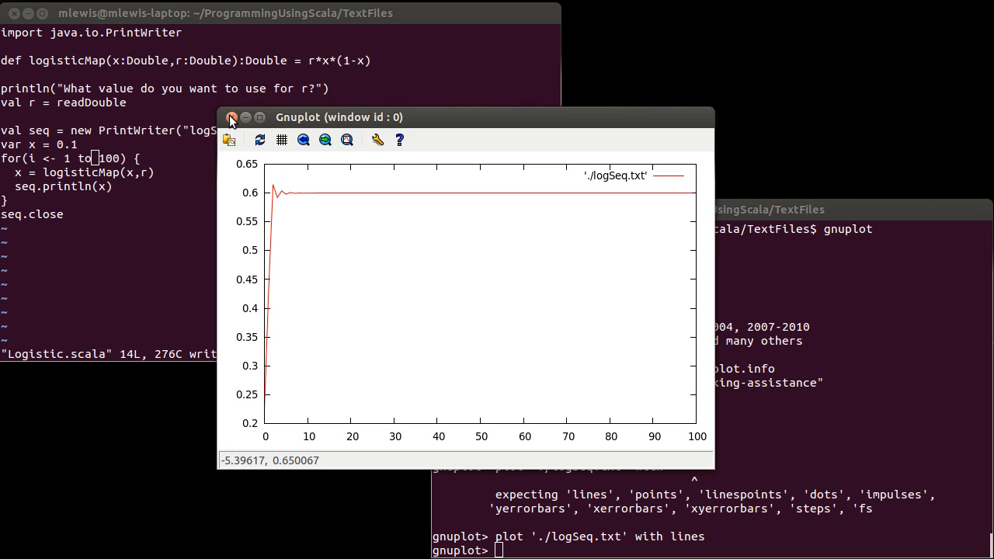
# Close the r = 2.5 line plot window
pyautogui.click(233, 118)
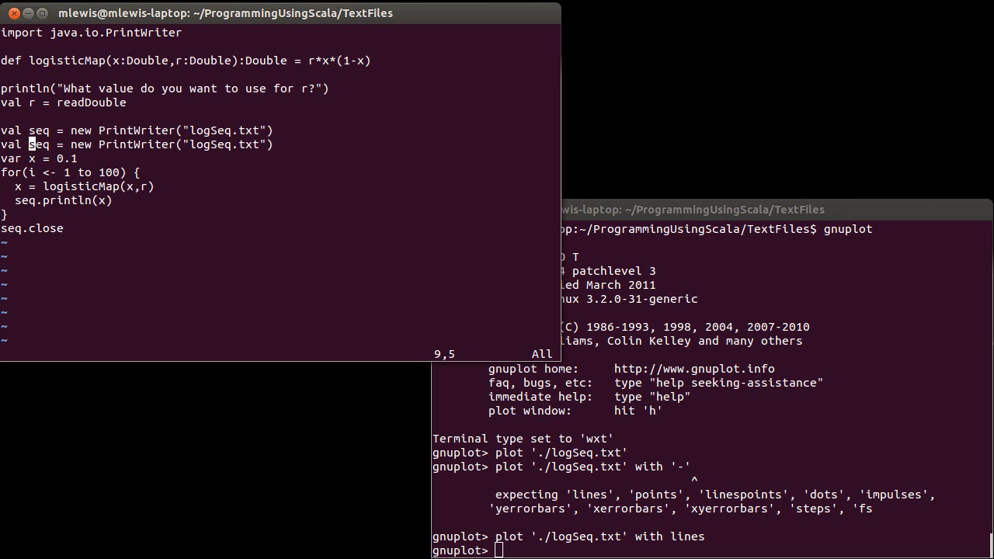
# Add cobweb.println(last+" "+x) inside the loop to write previous/current x pairs
pyautogui.write('b')
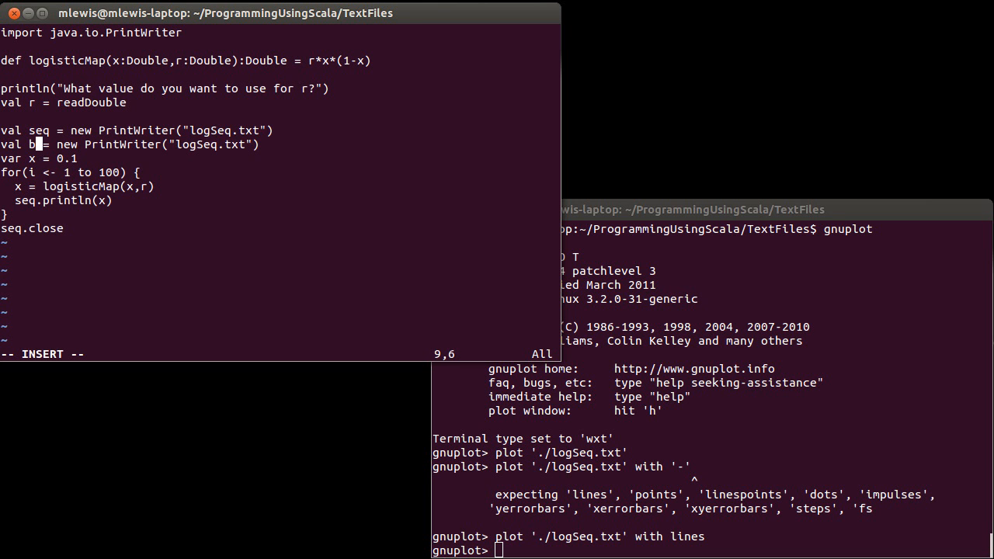
pyautogui.write('cobweb')
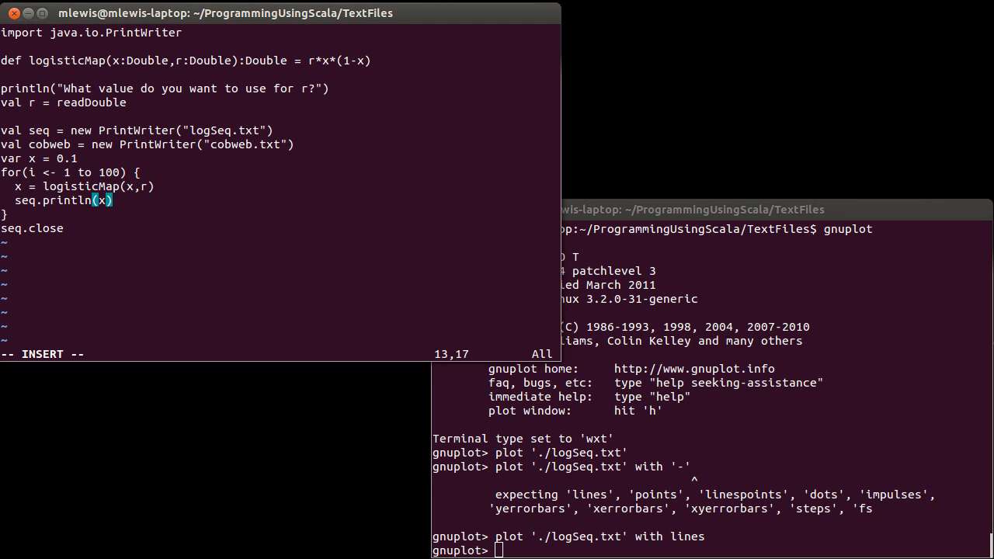
pyautogui.press('Return')
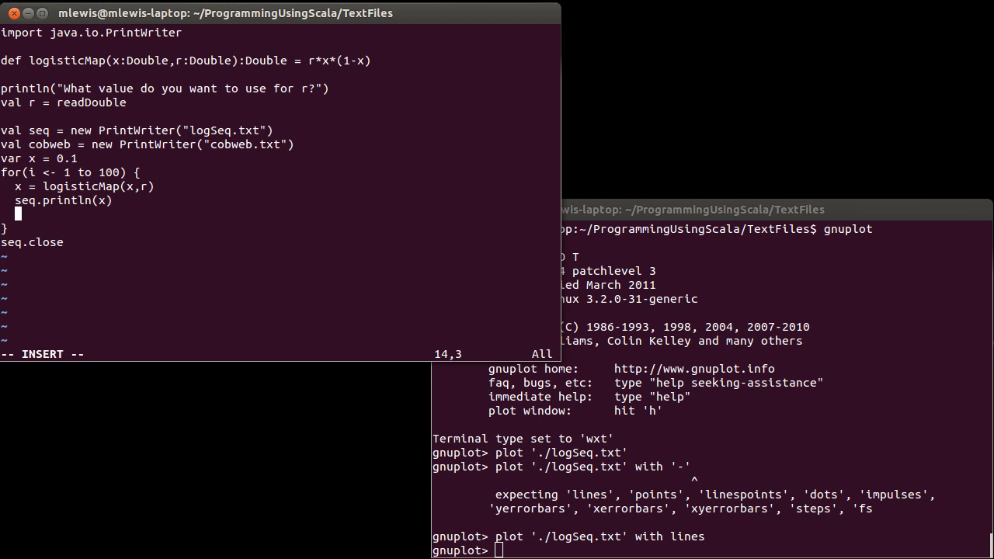
pyautogui.write('cobw')
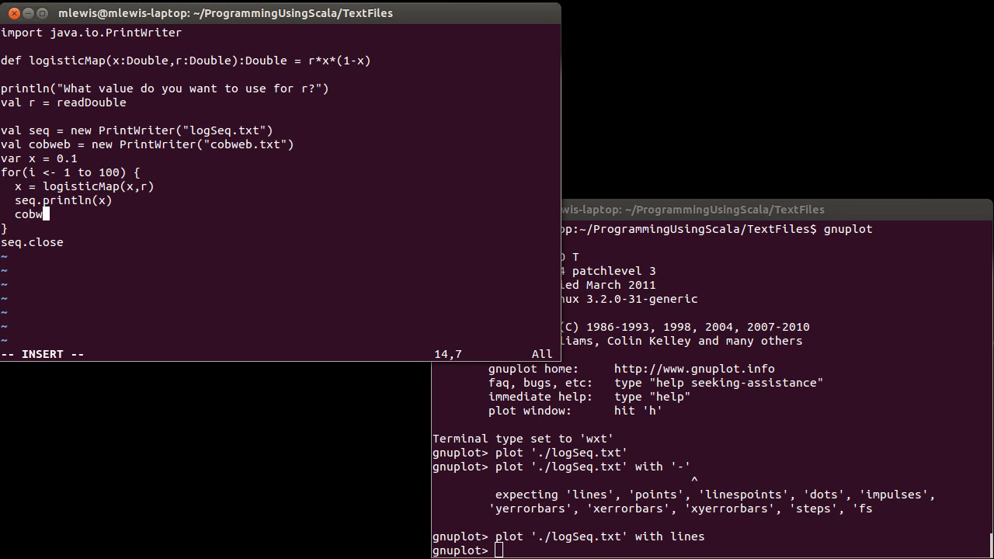
pyautogui.write('eb')
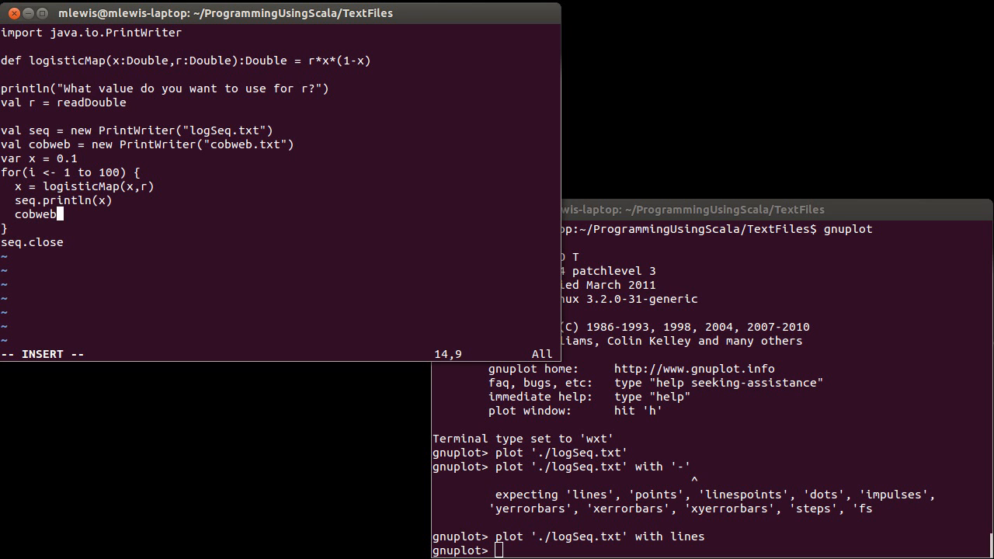
pyautogui.write('.println(')
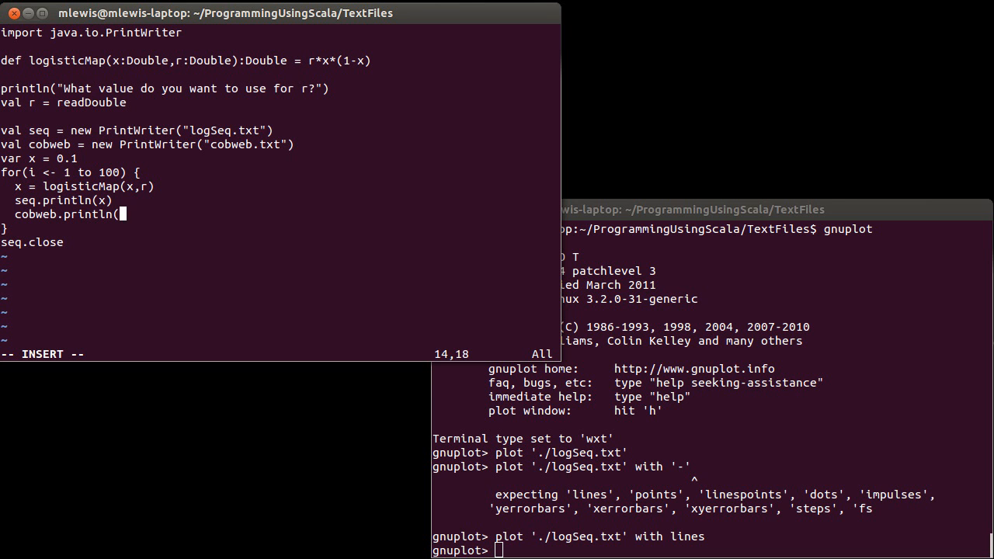
pyautogui.write('l')
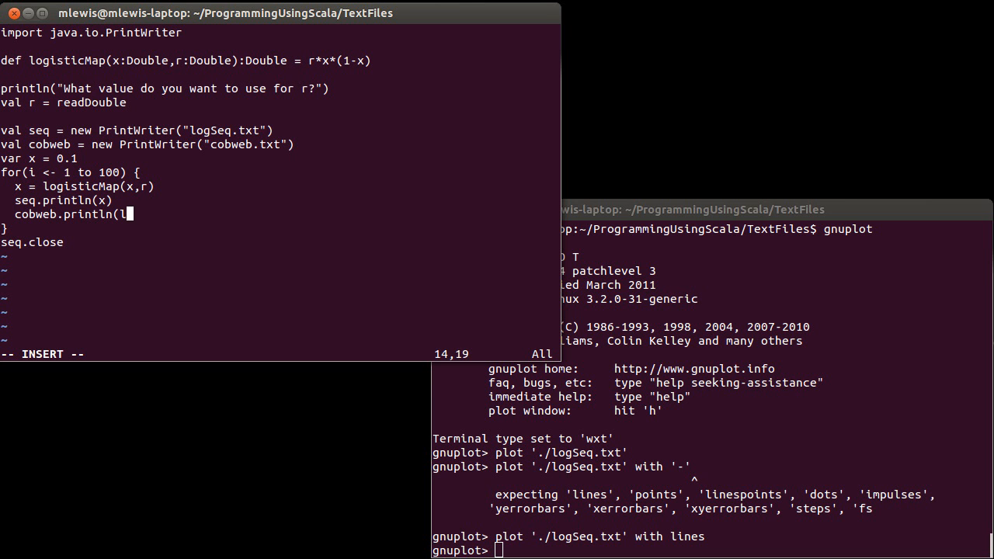
pyautogui.write('ast')
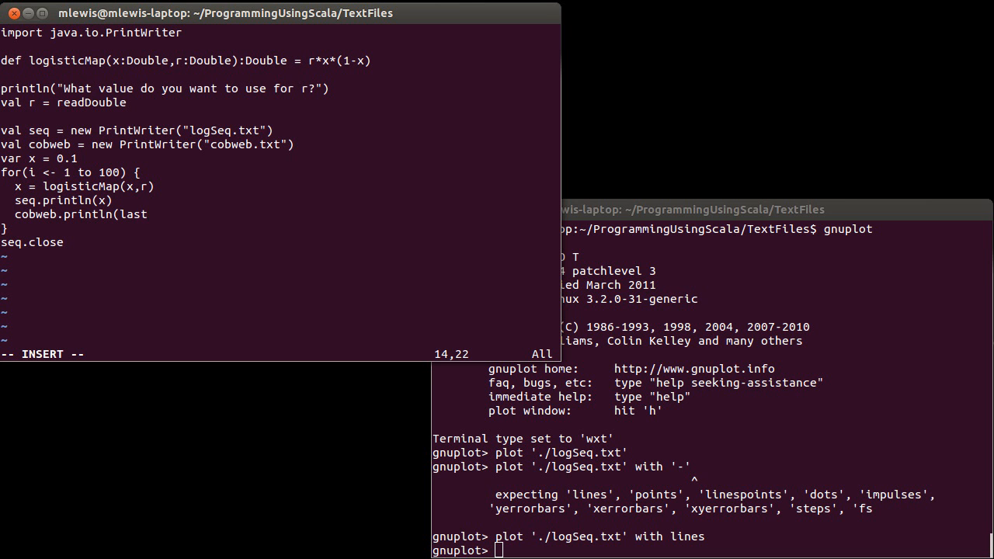
pyautogui.write('+ " "+x')
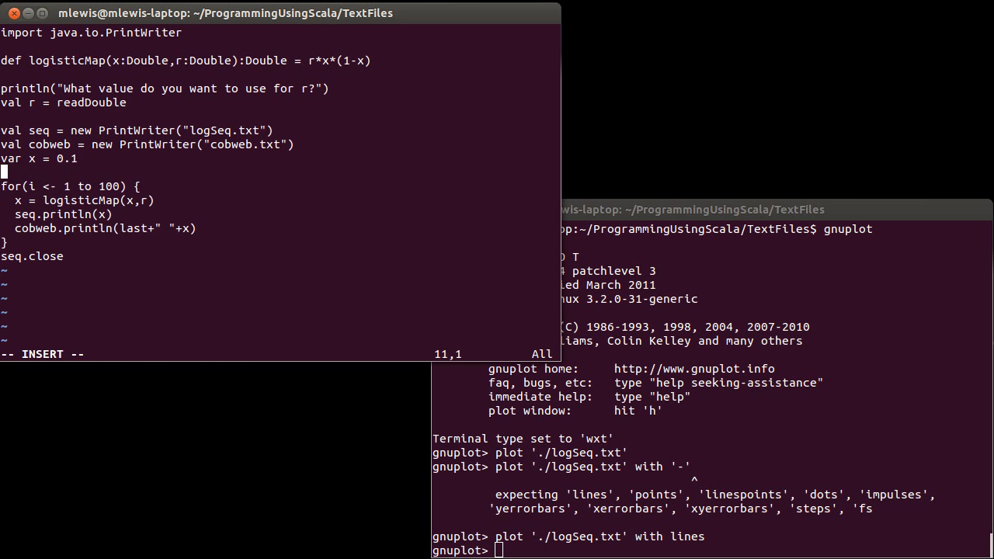
# Declare var last = 0.0 before the loop so the previous x is remembered
pyautogui.write('var l')
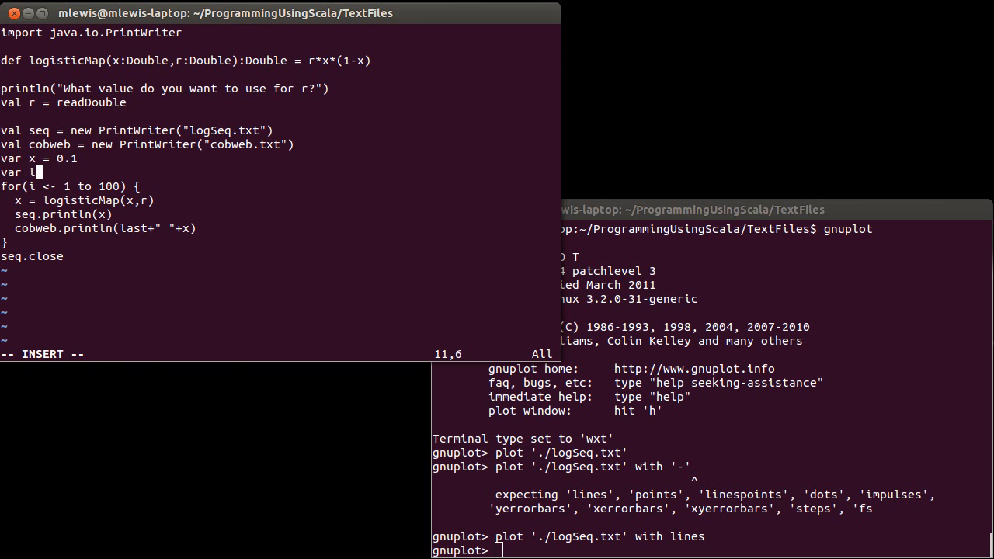
pyautogui.write('ast = 0.0')
pyautogui.click(713, 550)
pyautogui.write('quit')
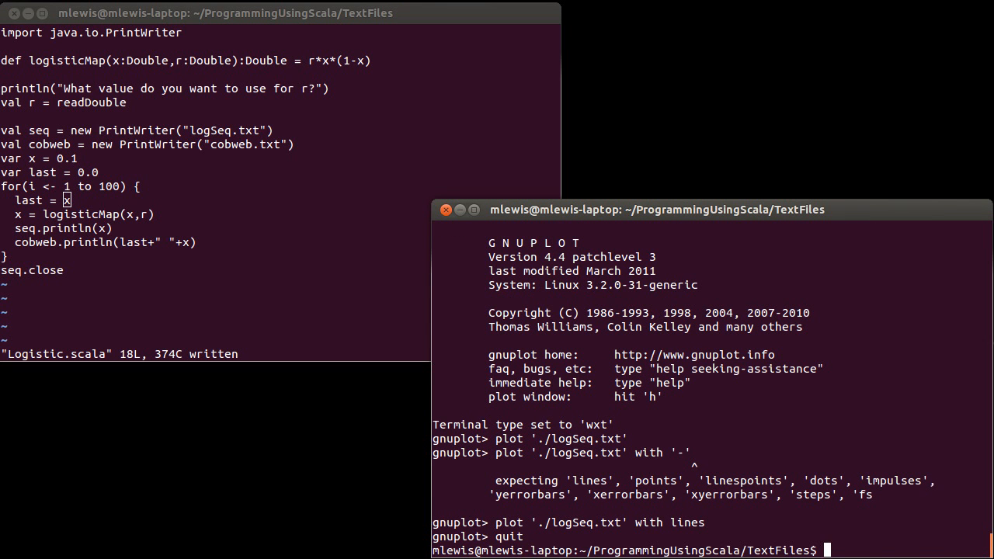
# Run Logistic.scala with r = 3.3 and try plotting cobweb.txt with lines, which finds no valid points
pyautogui.write('scala Logistic.scala')
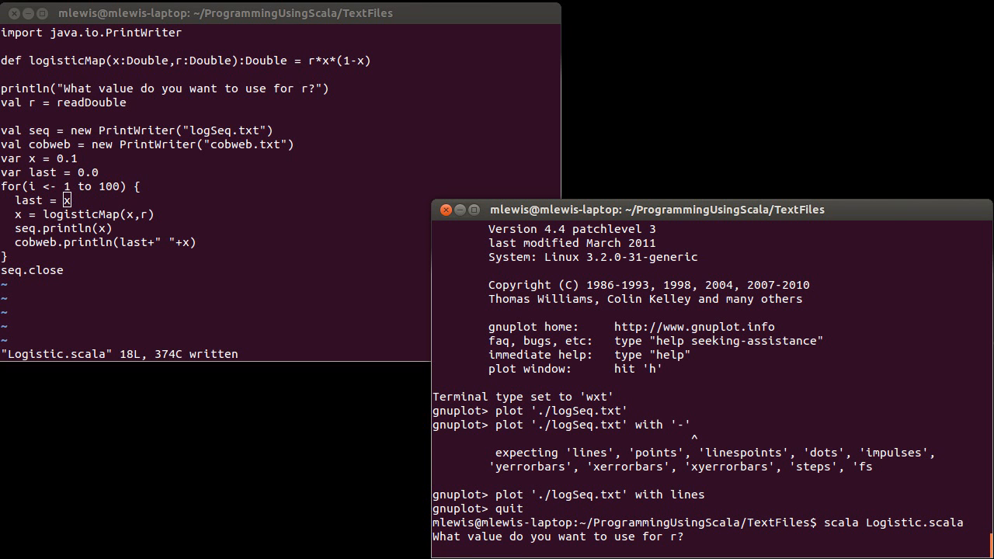
pyautogui.write('3.')
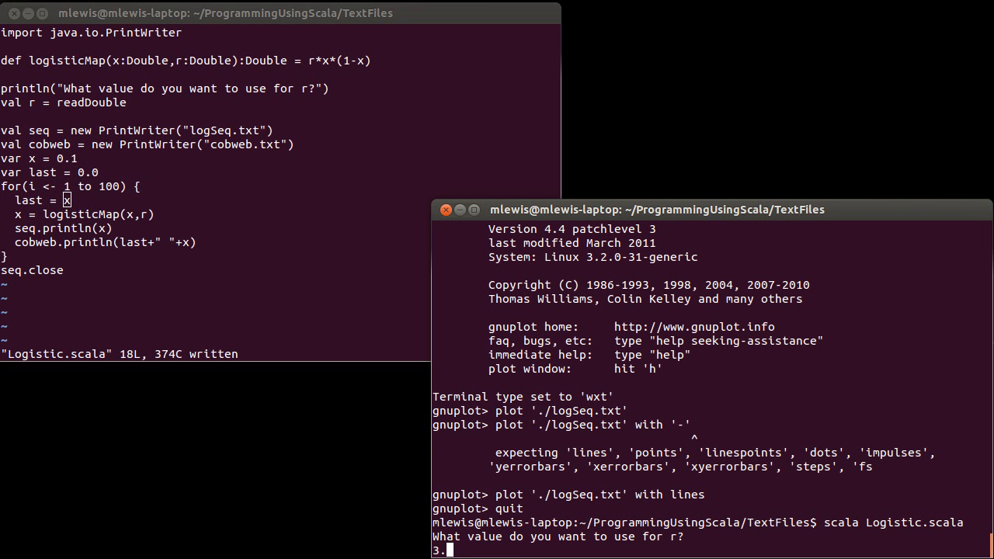
pyautogui.press('Return')
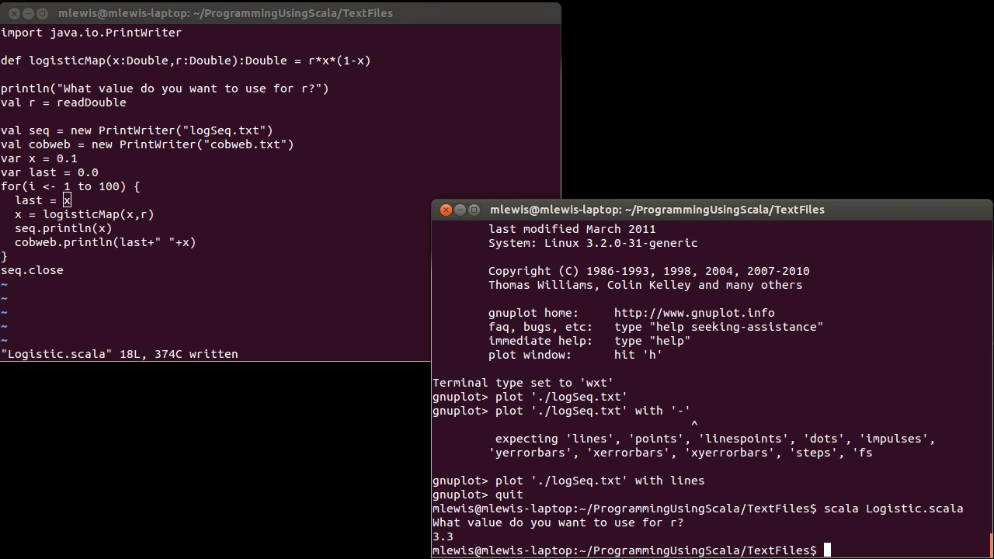
pyautogui.write('gnu')
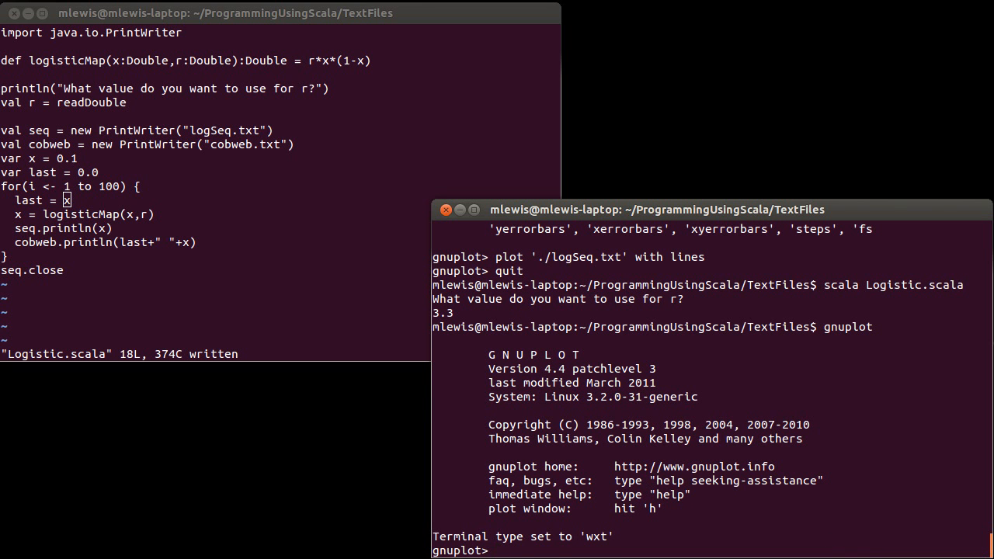
pyautogui.write("plot './logSeq.txt' with lines")
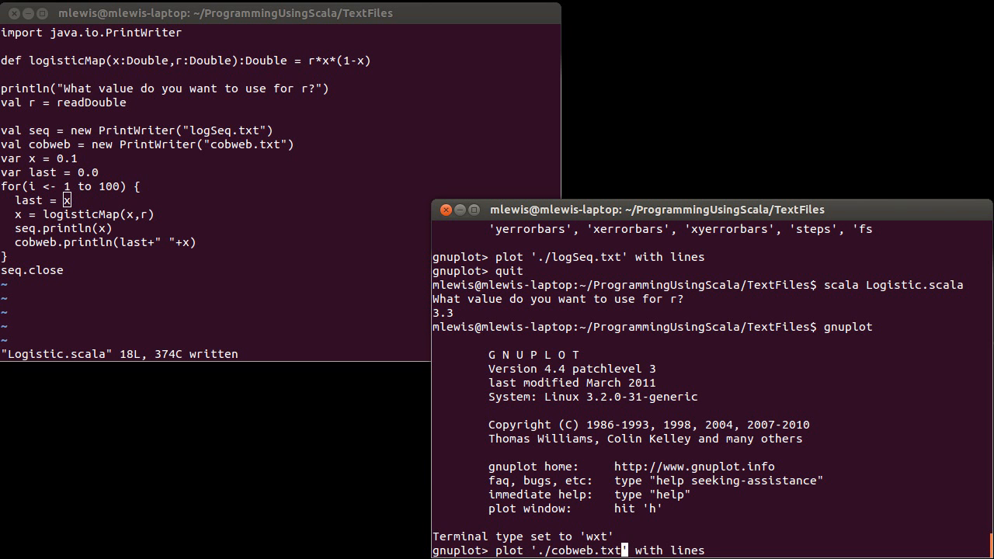
pyautogui.press('Return')
pyautogui.write('c')
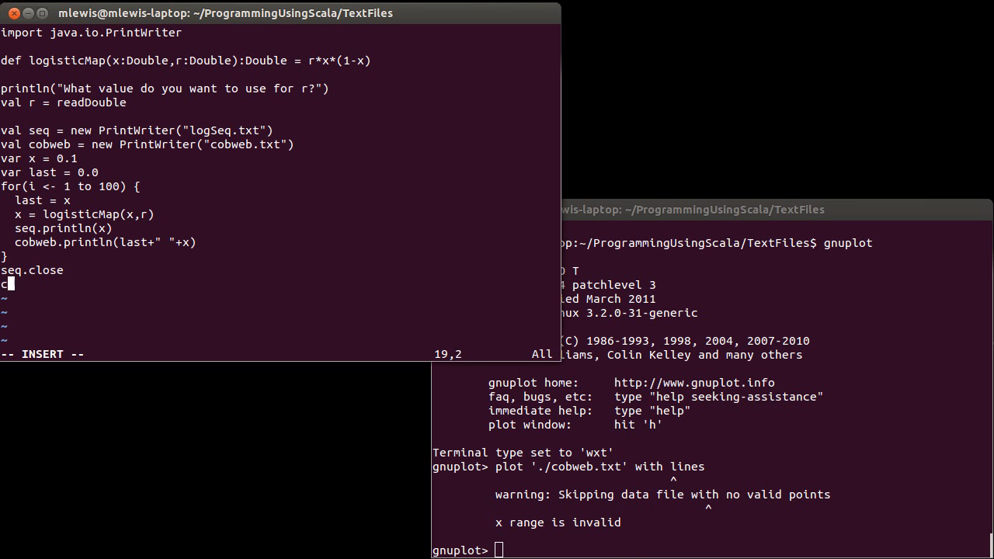
# Add cobweb.close, rerun with r = 3.3, and check cobweb.txt via ls -l and less
pyautogui.write('obweb.close')
pyautogui.click(711, 550)
pyautogui.write('quit')
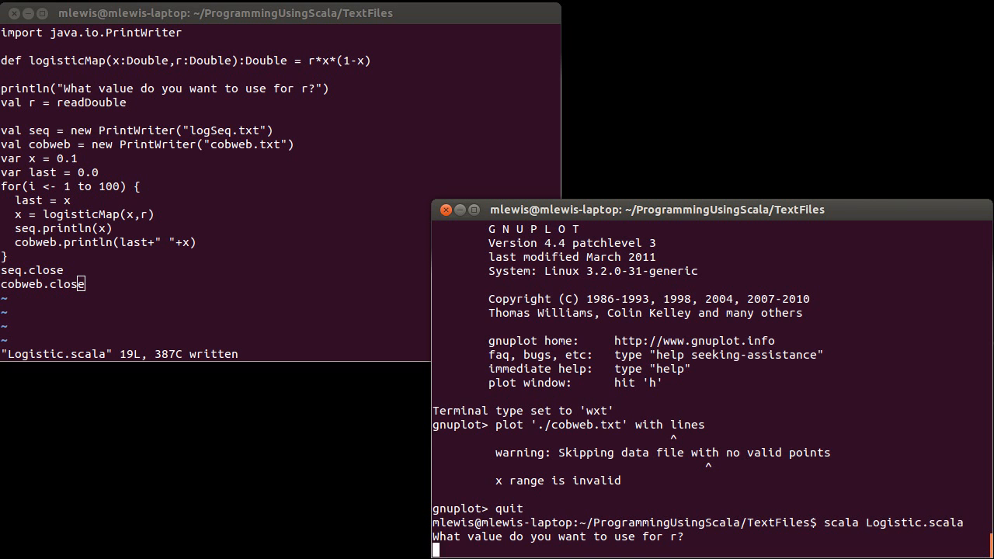
pyautogui.write('3.3')
pyautogui.write('ls -l')
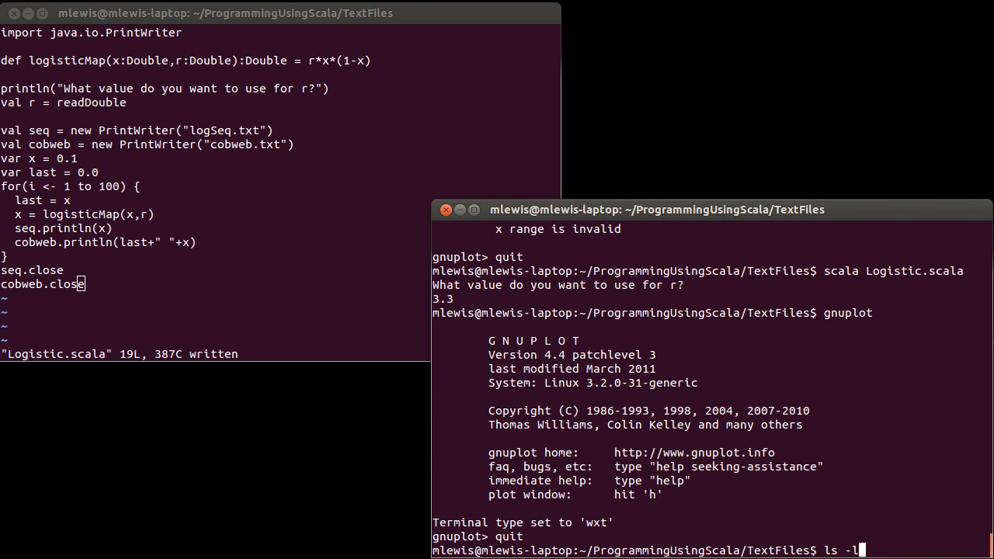
pyautogui.press('Return')
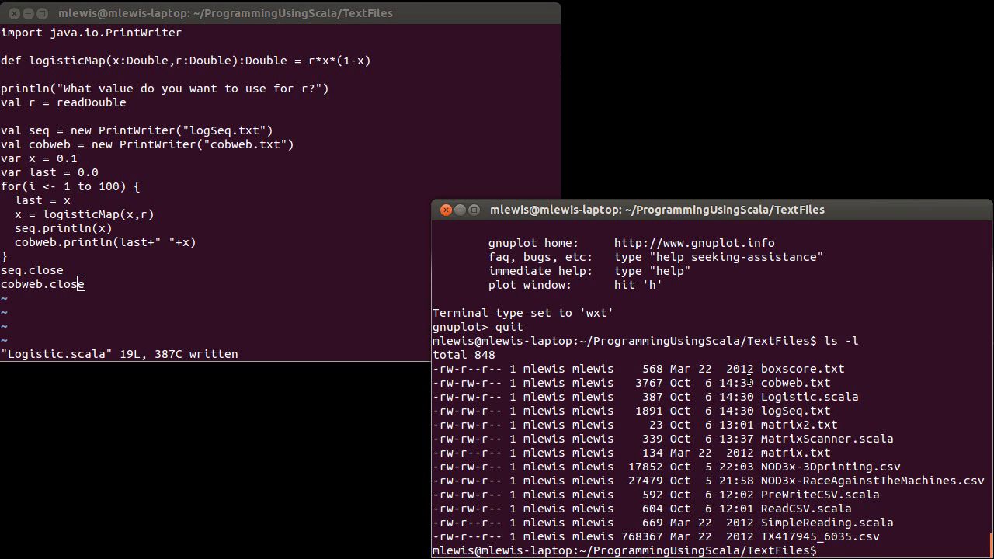
pyautogui.write('less cob')
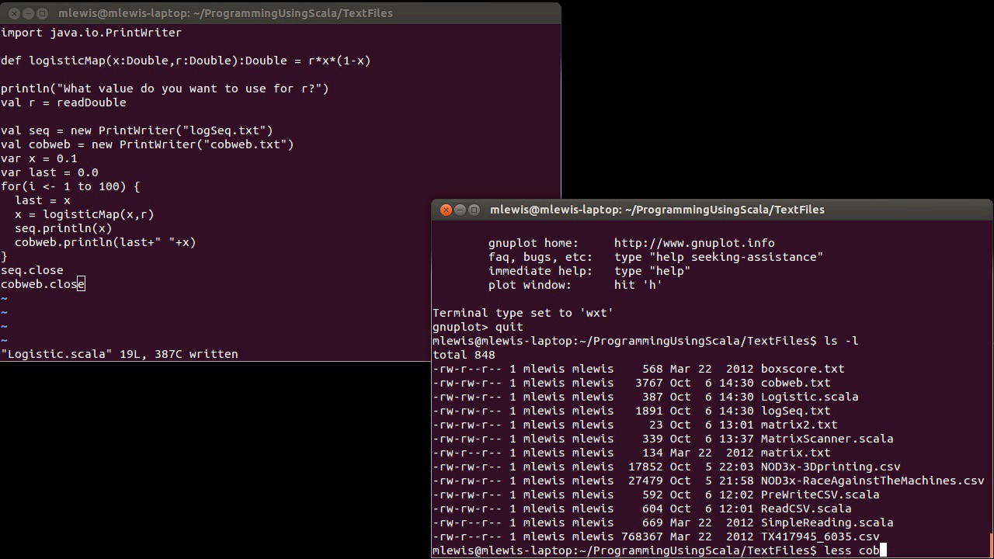
pyautogui.press('Return')
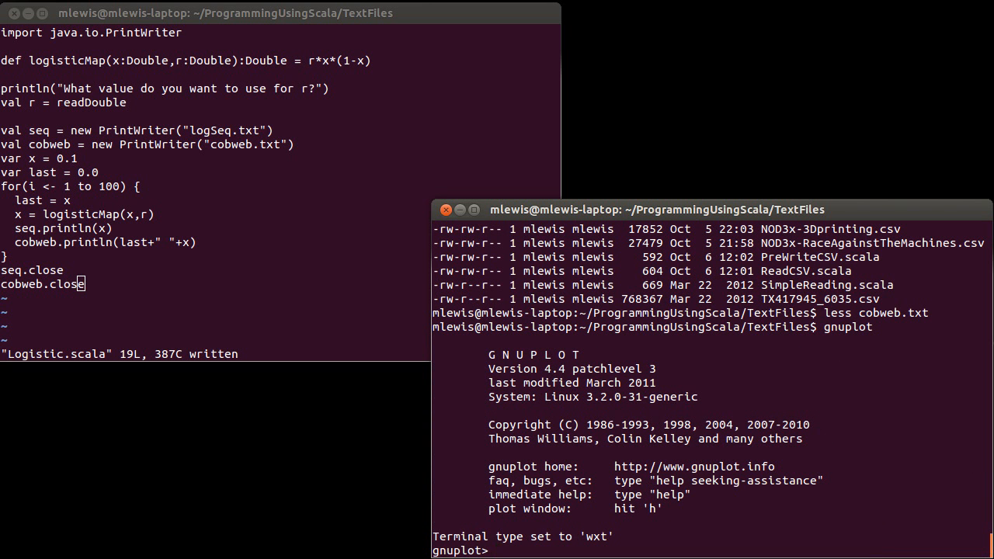
# Plot cobweb.txt with lines in gnuplot as a connected cobweb
pyautogui.write('pl')
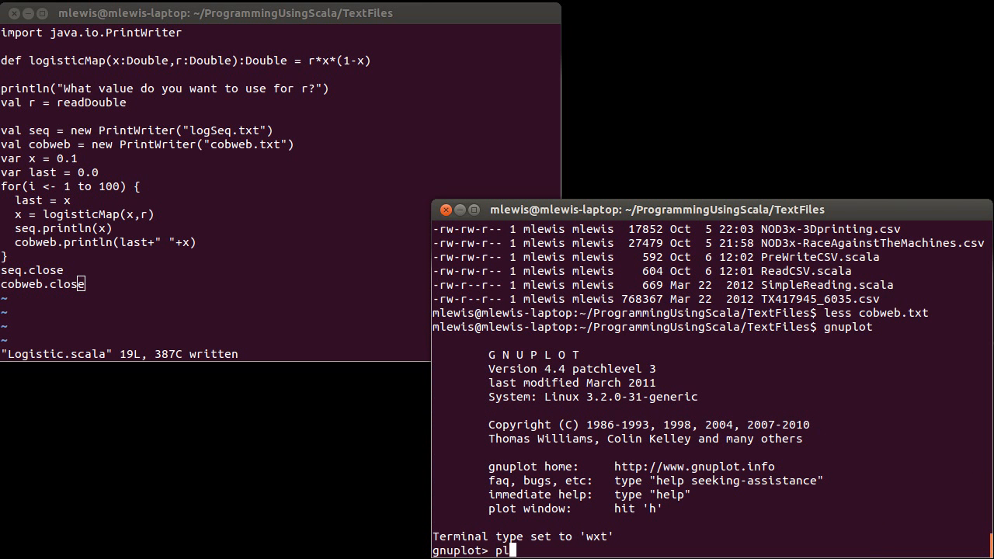
pyautogui.write("ot './cobweb.txt'")
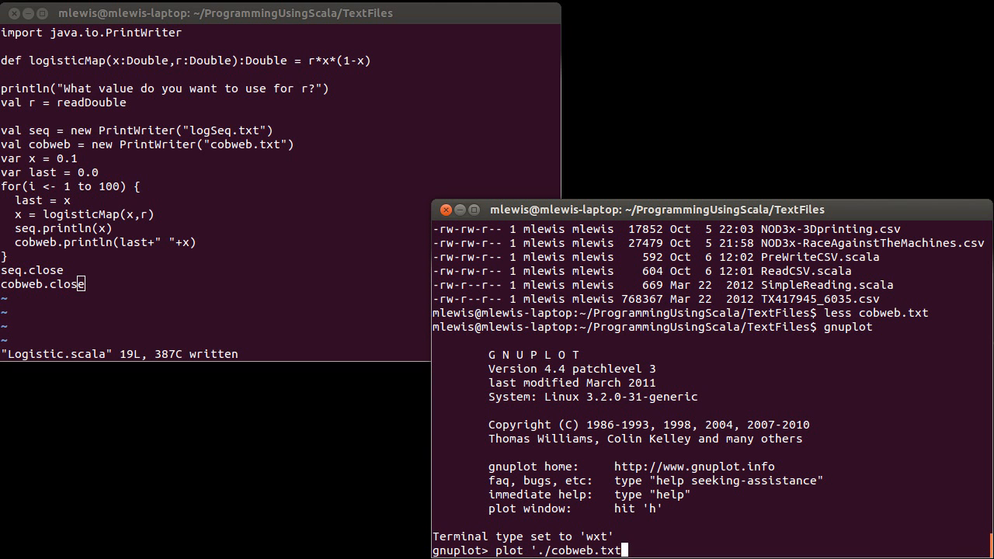
pyautogui.write('with lines')
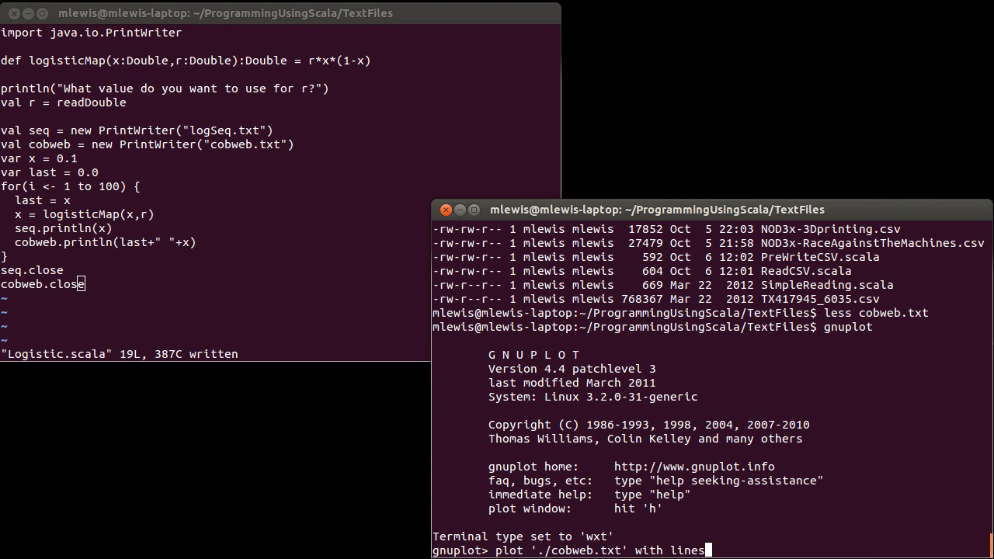
pyautogui.press('Return')
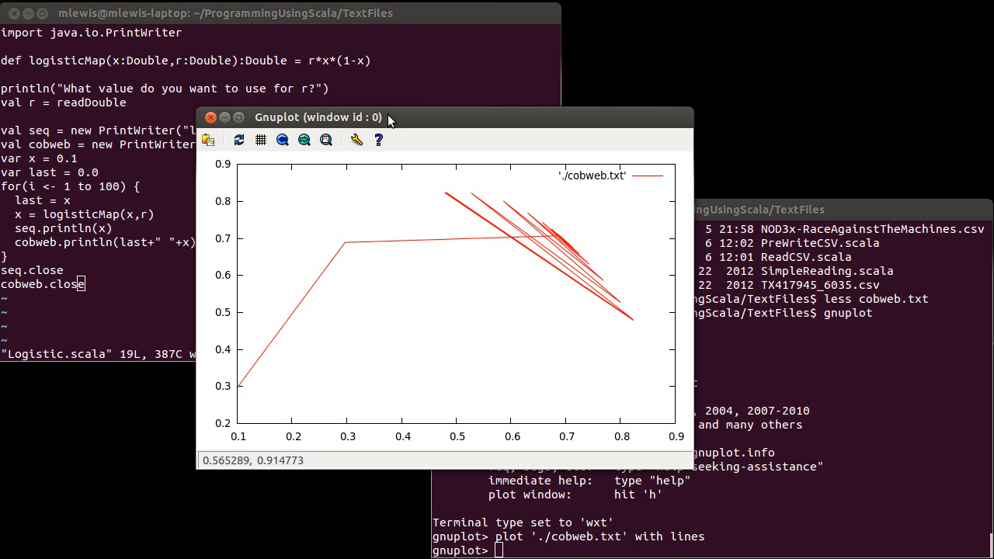
pyautogui.moveTo(418, 152)
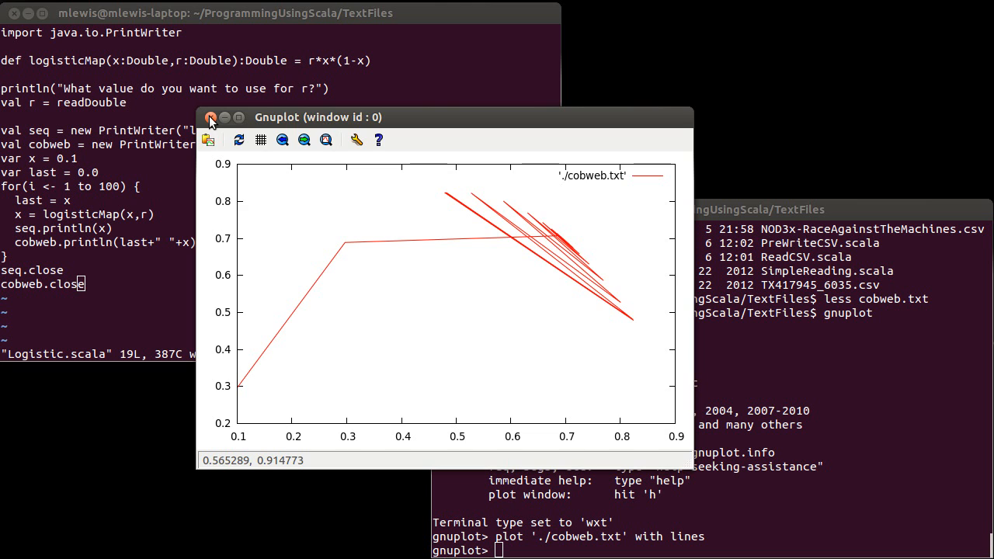
# Close the r = 3.3 cobweb plot window
pyautogui.click(212, 118)
pyautogui.write('quit')
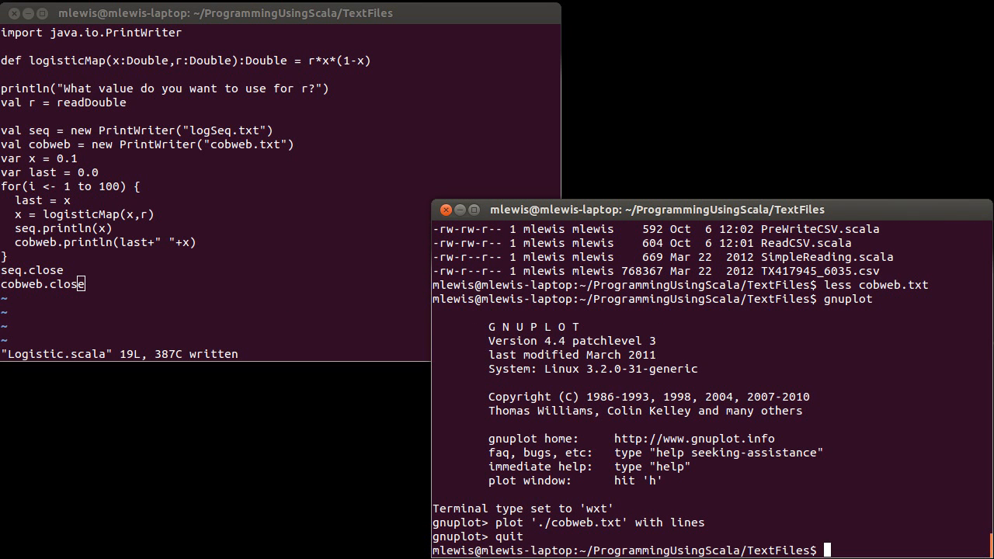
# List files, rerun Logistic.scala with r = 3.6 and plot cobweb.txt with lines
pyautogui.write('ls -l')
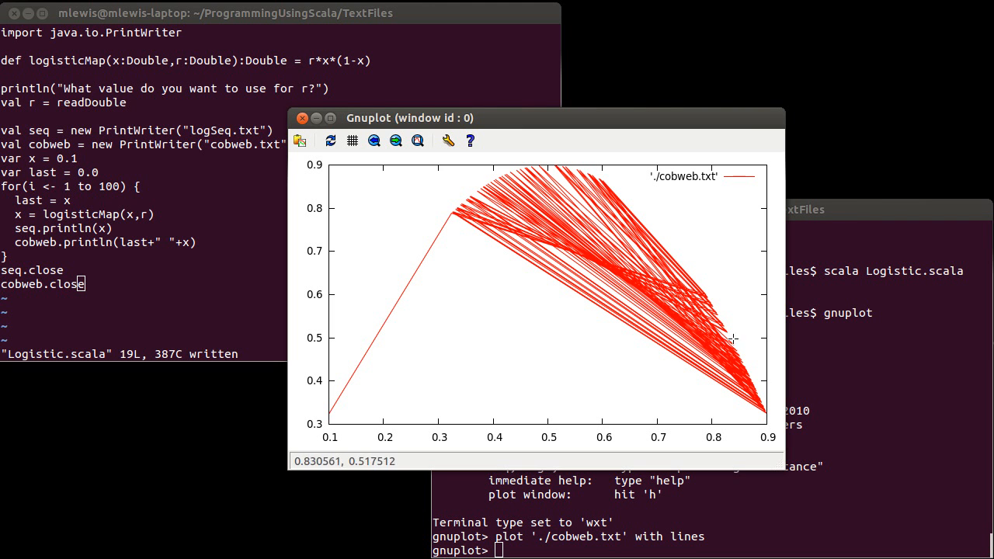
pyautogui.moveTo(699, 277)
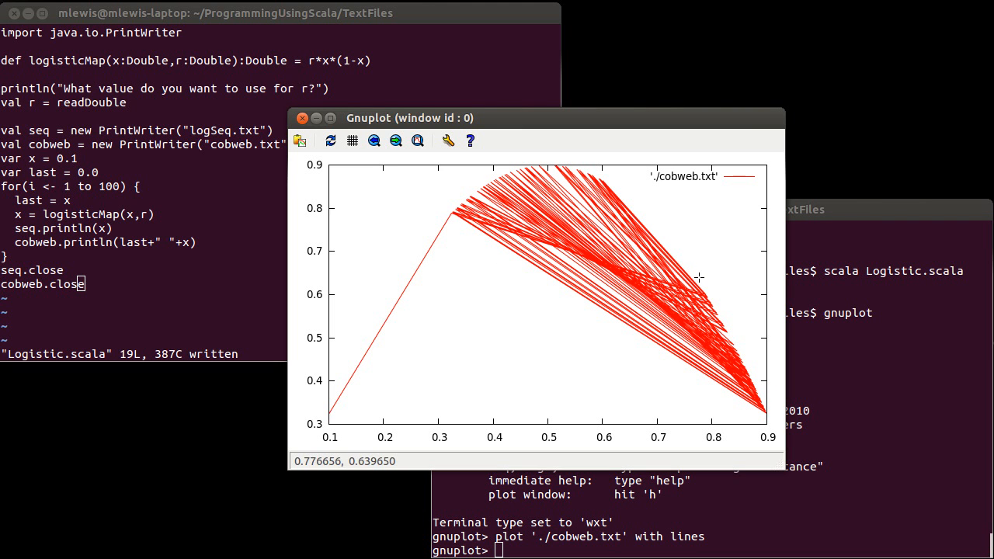
pyautogui.moveTo(494, 220)
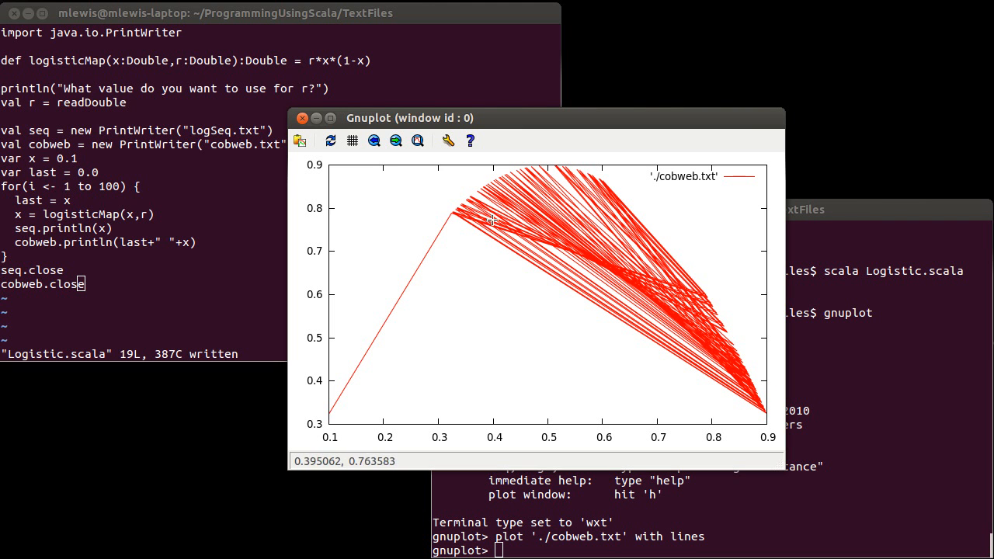
pyautogui.moveTo(693, 314)
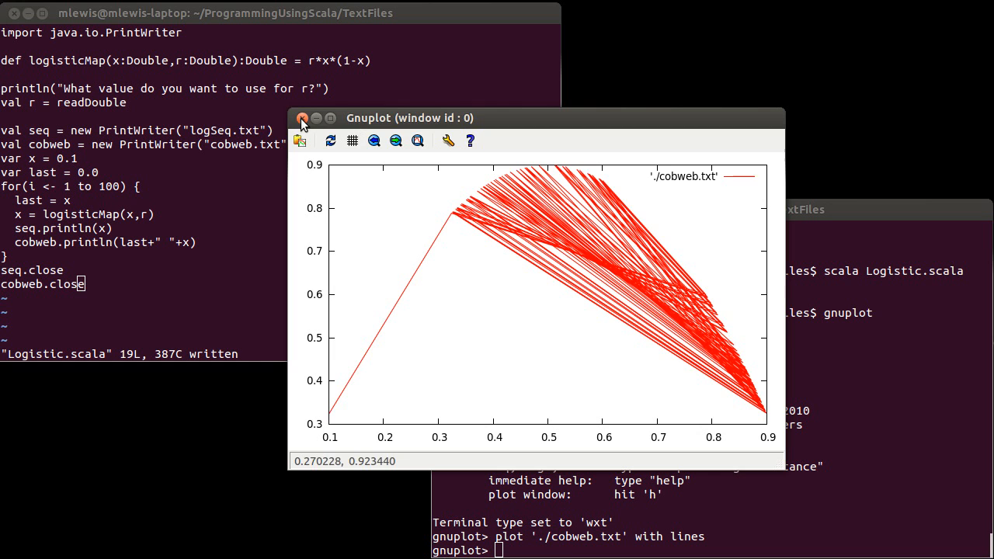
# Close the dense r = 3.6 cobweb plot window after looking it over
pyautogui.click(303, 118)
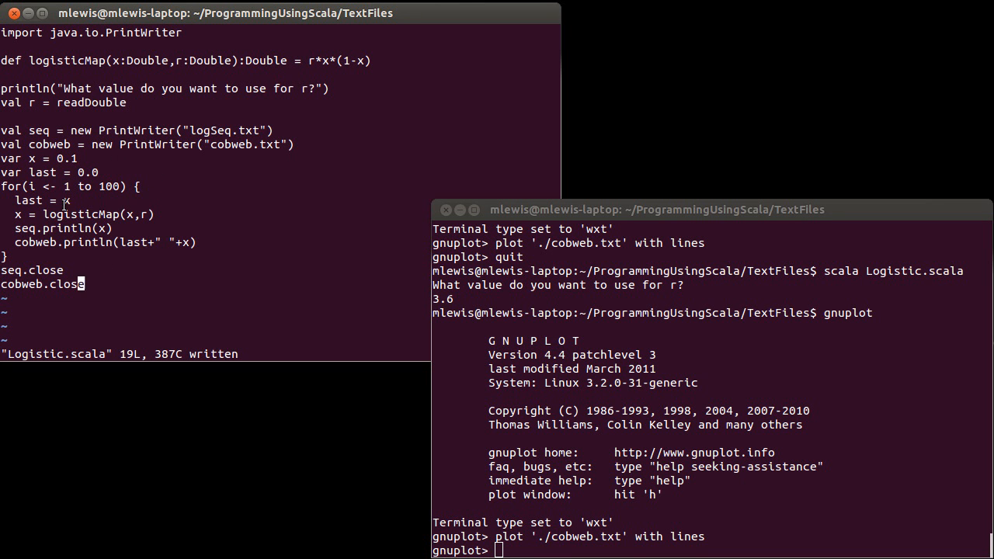
pyautogui.moveTo(115, 215)
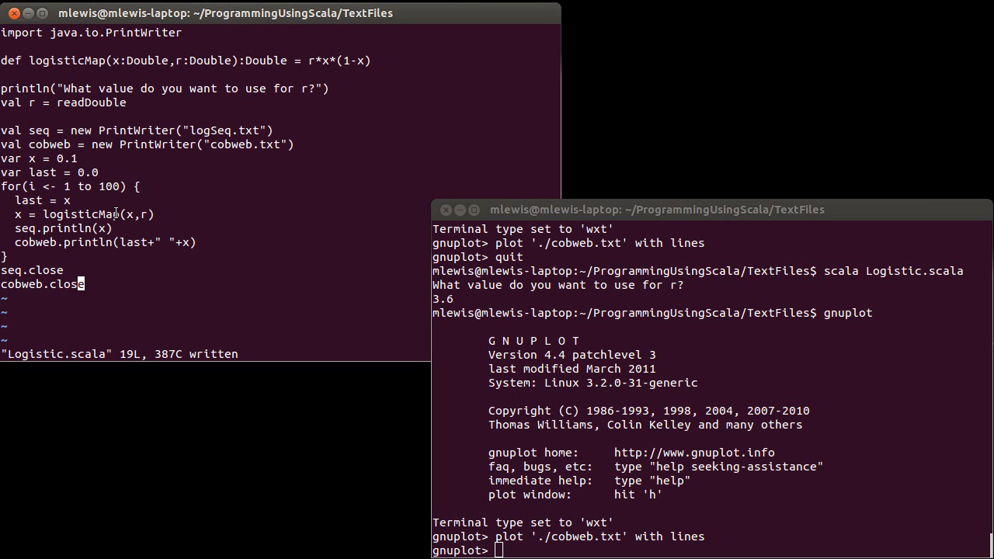
pyautogui.moveTo(132, 145)
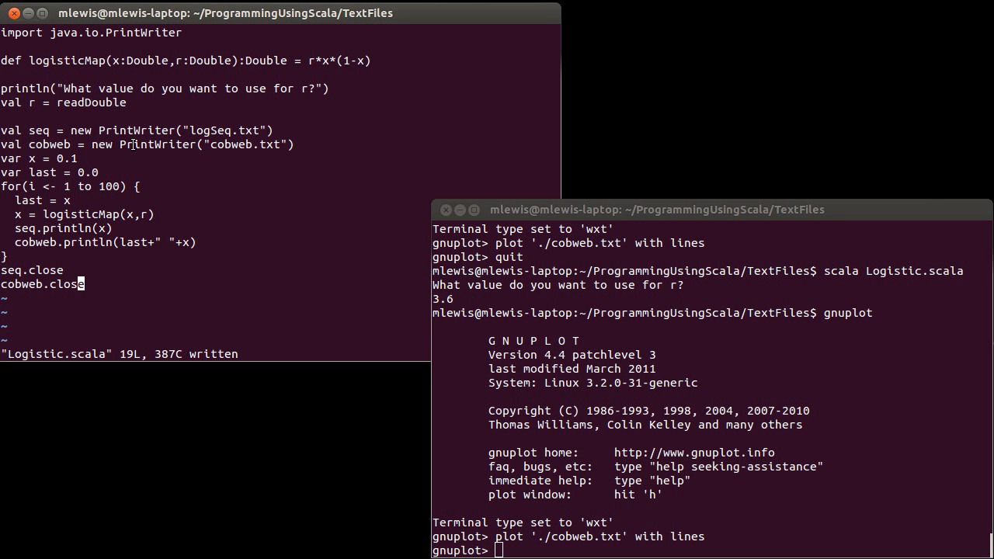